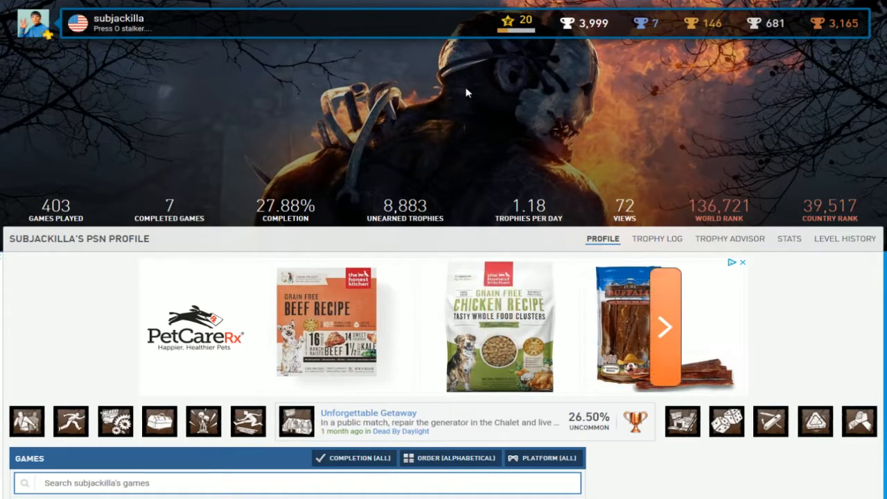
pyautogui.scroll(-3)
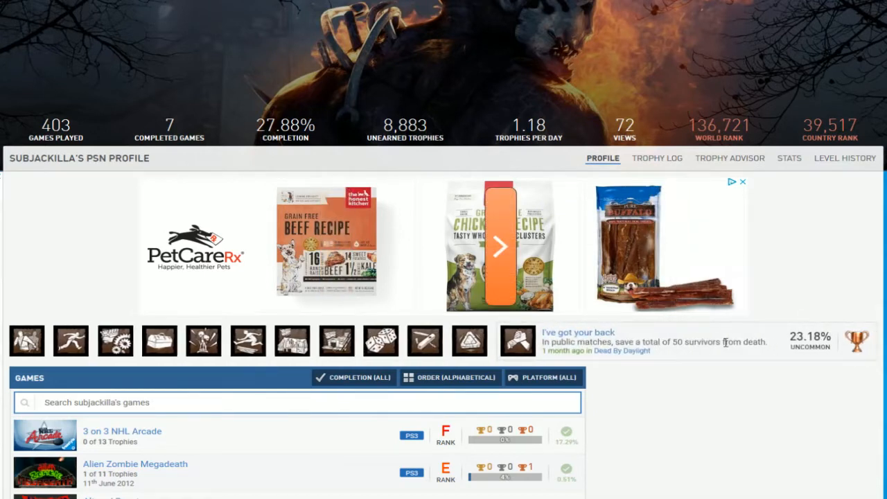
pyautogui.scroll(3)
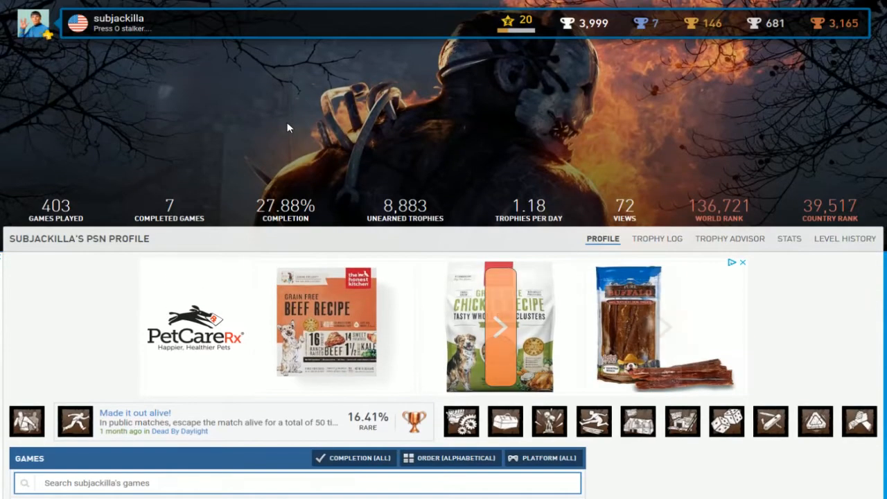
pyautogui.scroll(-3)
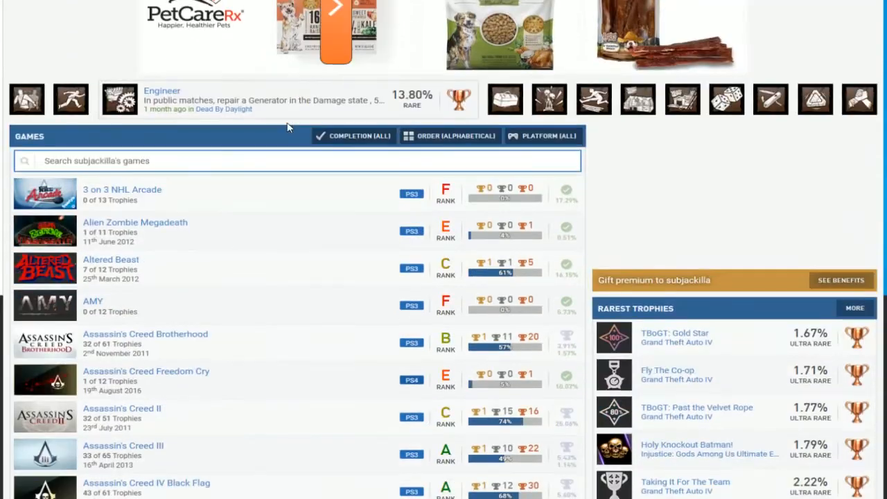
pyautogui.scroll(3)
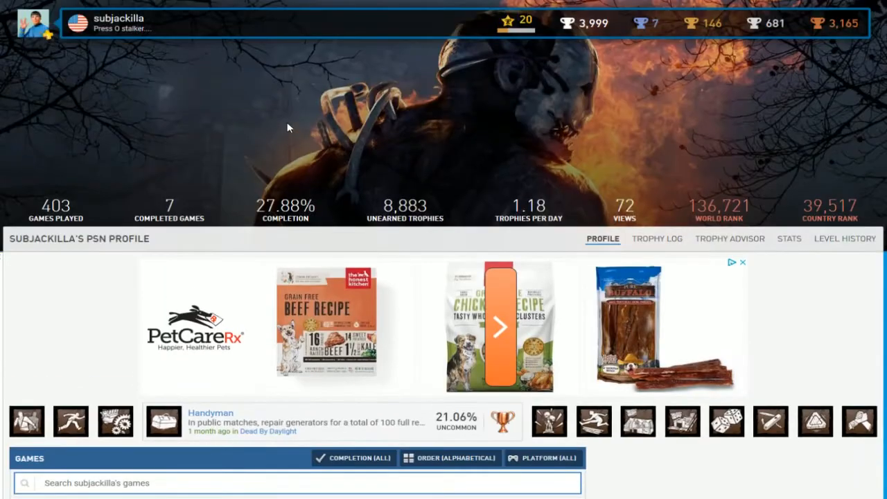
pyautogui.scroll(-3)
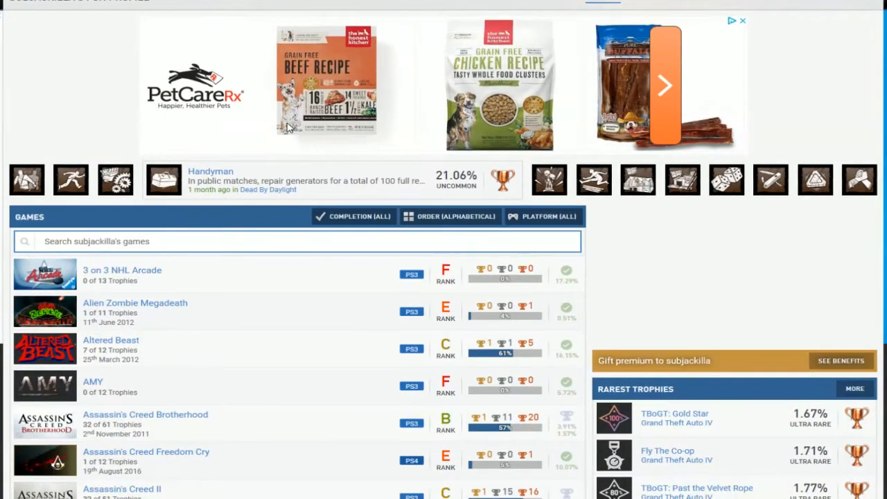
pyautogui.scroll(-3)
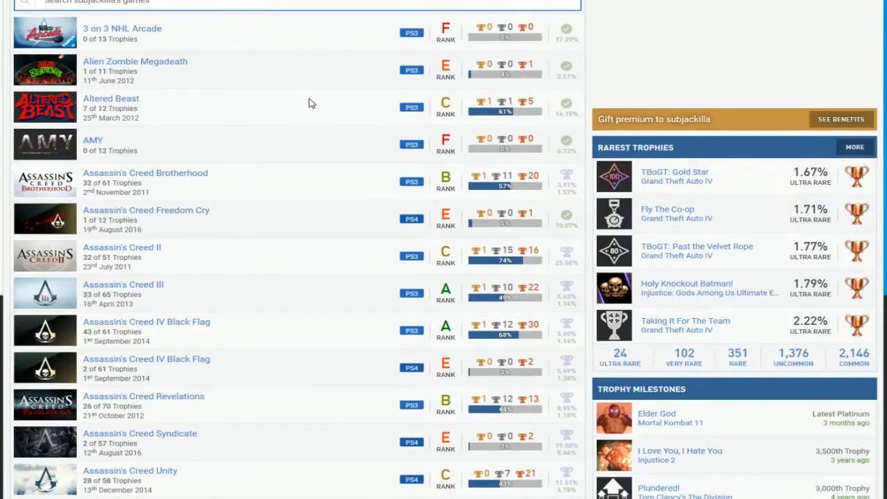
pyautogui.moveTo(300, 42)
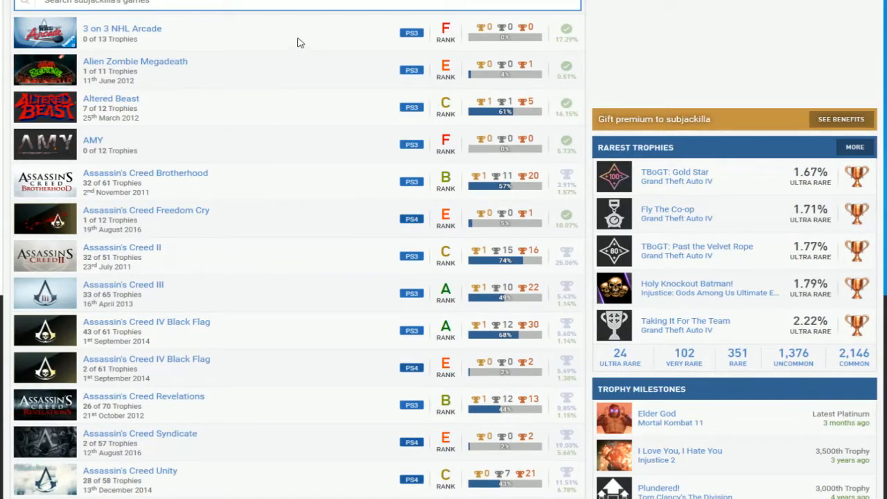
pyautogui.moveTo(488, 86)
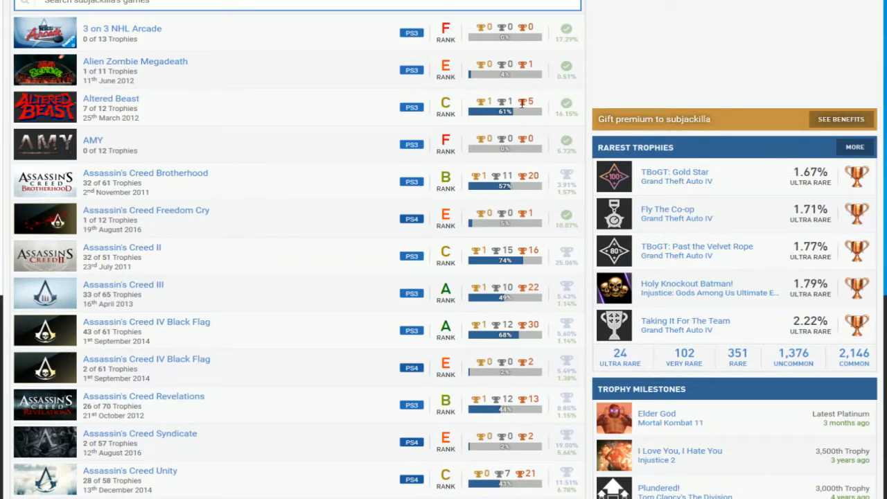
pyautogui.moveTo(327, 149)
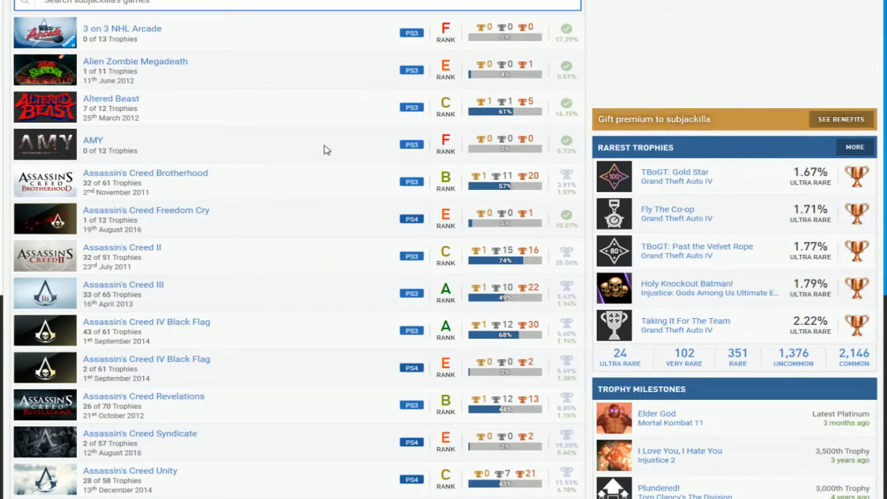
pyautogui.scroll(-3)
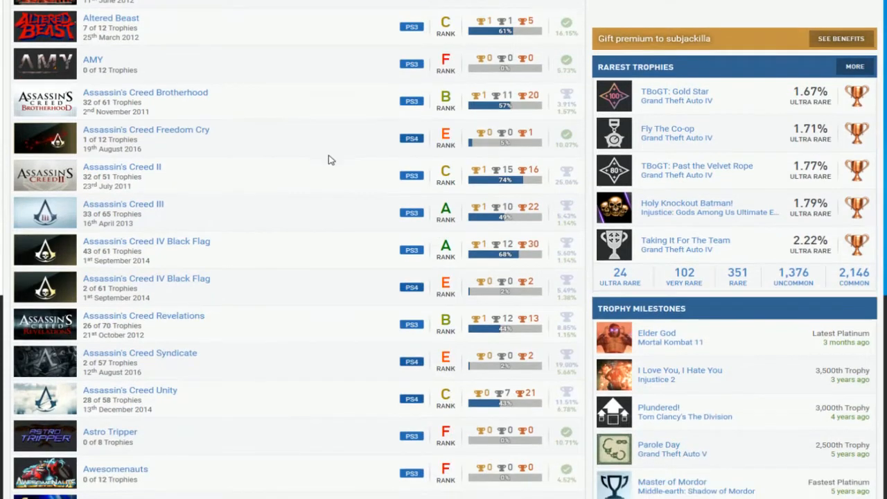
pyautogui.moveTo(277, 334)
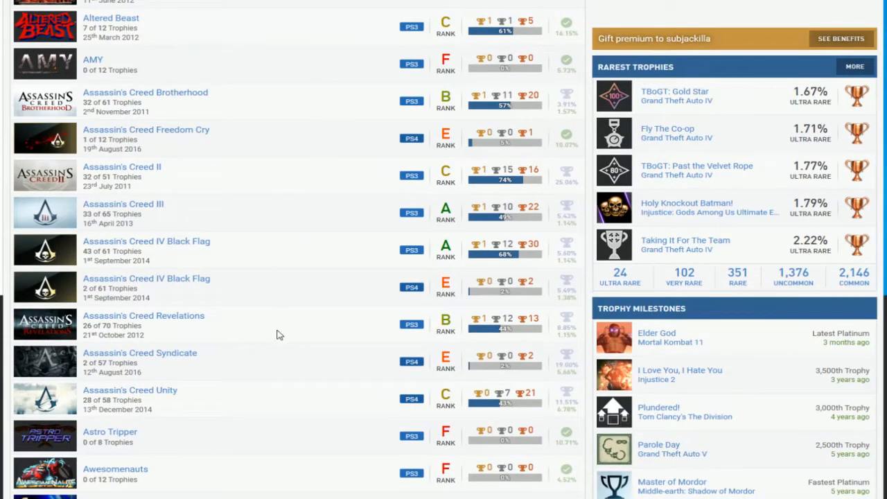
pyautogui.moveTo(271, 177)
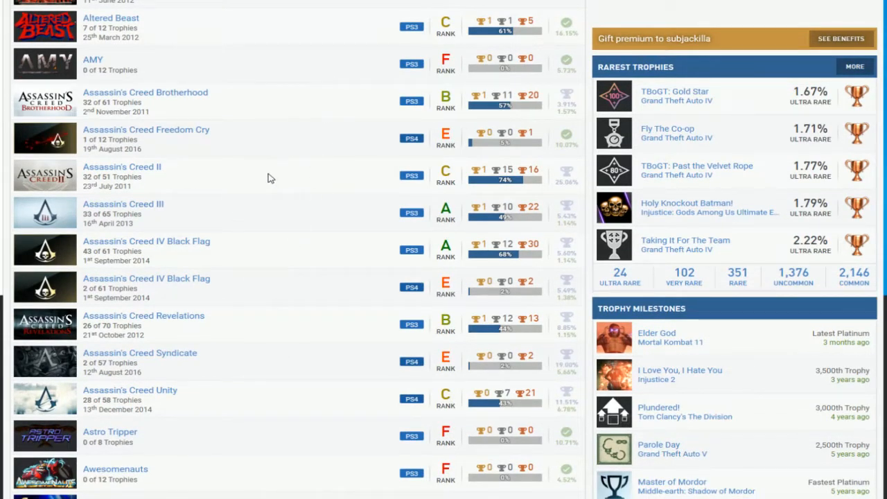
pyautogui.moveTo(320, 393)
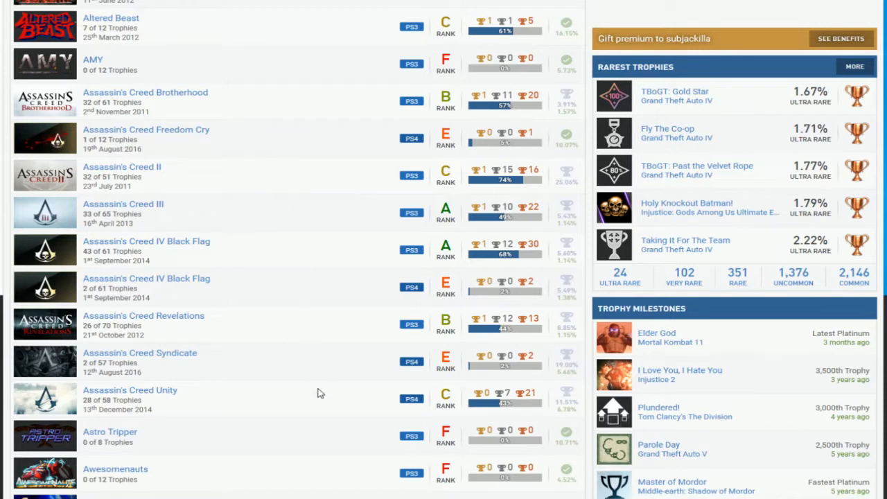
pyautogui.moveTo(360, 111)
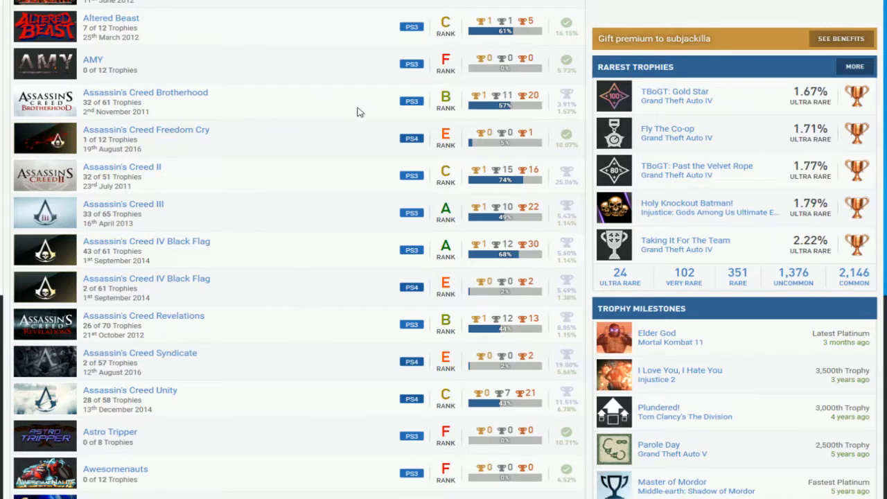
pyautogui.moveTo(274, 395)
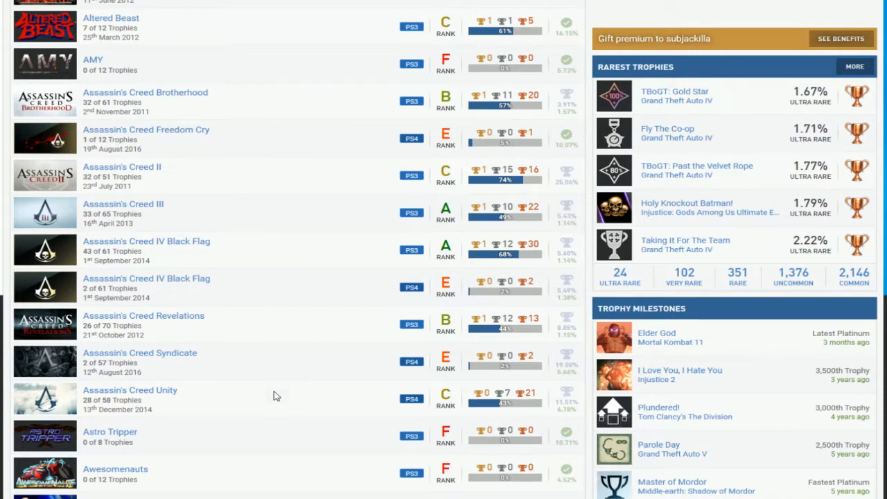
pyautogui.moveTo(313, 135)
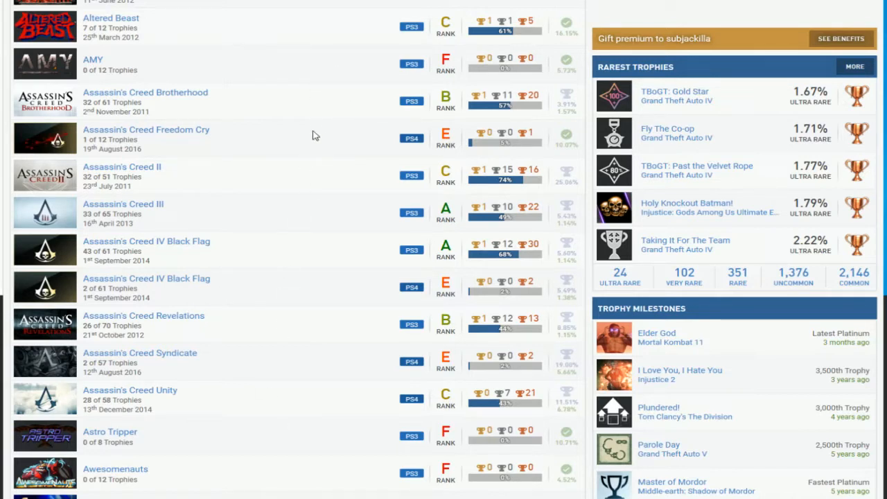
pyautogui.moveTo(318, 138)
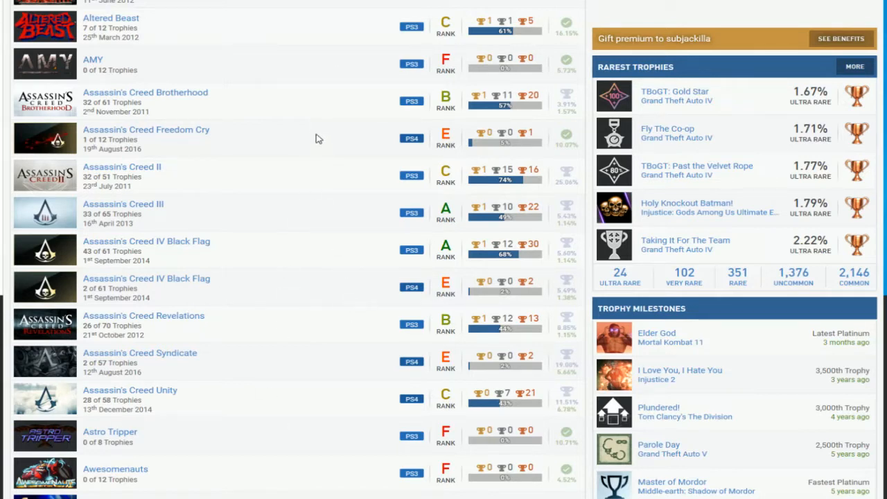
pyautogui.moveTo(308, 209)
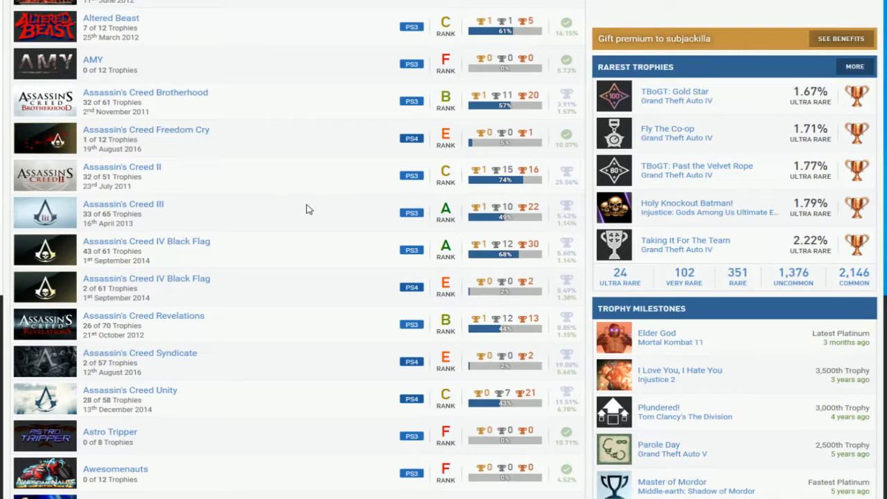
pyautogui.moveTo(346, 259)
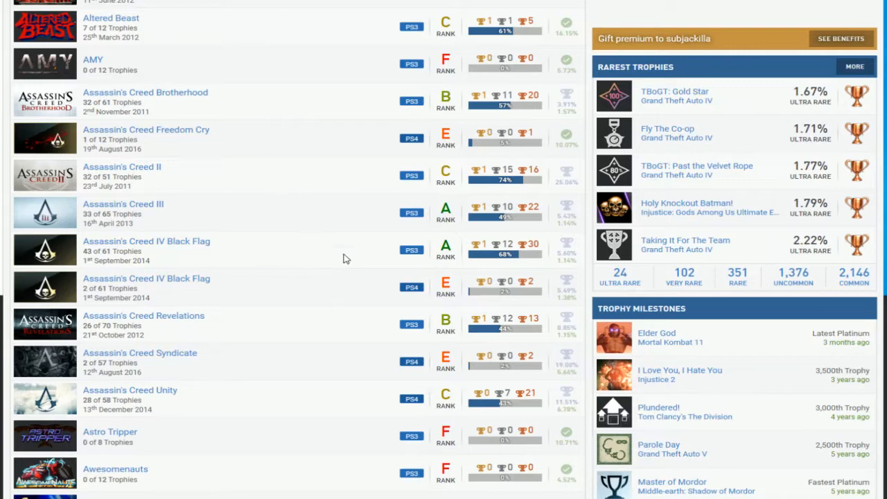
pyautogui.scroll(3)
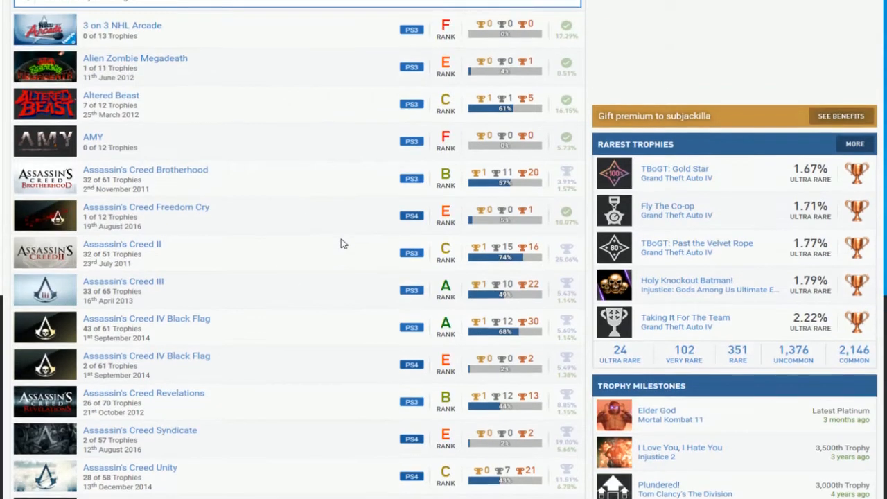
pyautogui.scroll(-3)
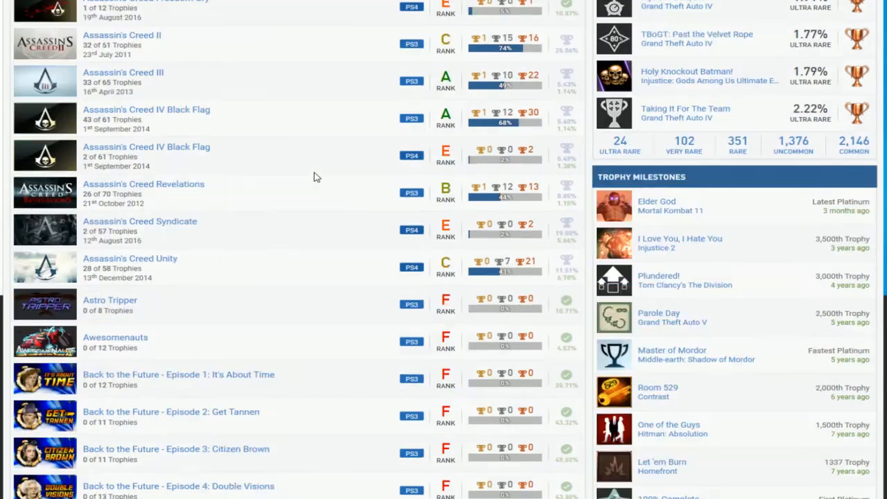
pyautogui.scroll(-3)
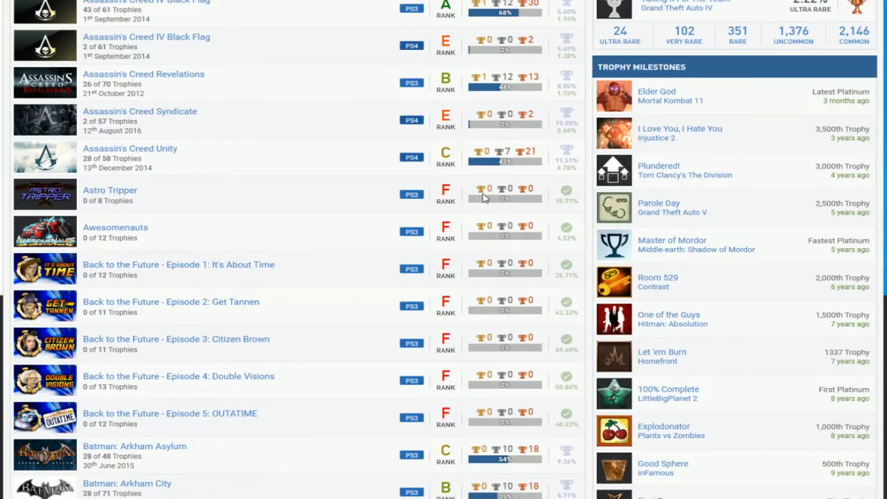
pyautogui.moveTo(446, 217)
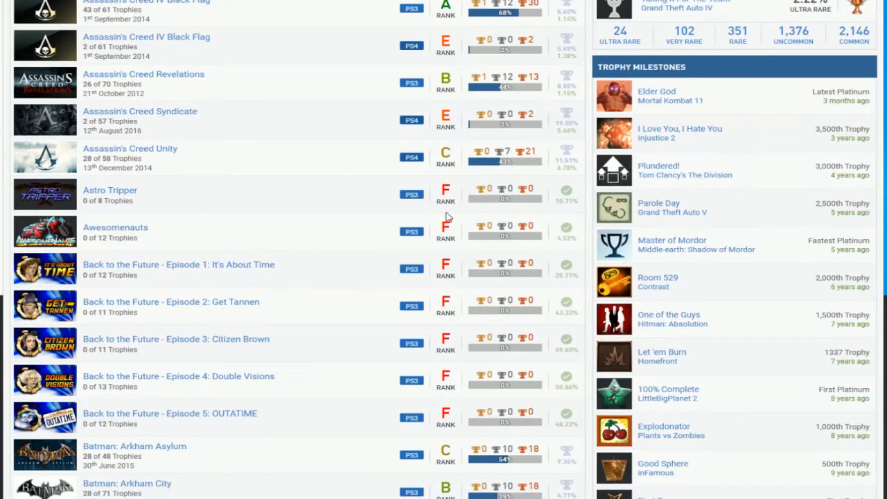
pyautogui.scroll(-3)
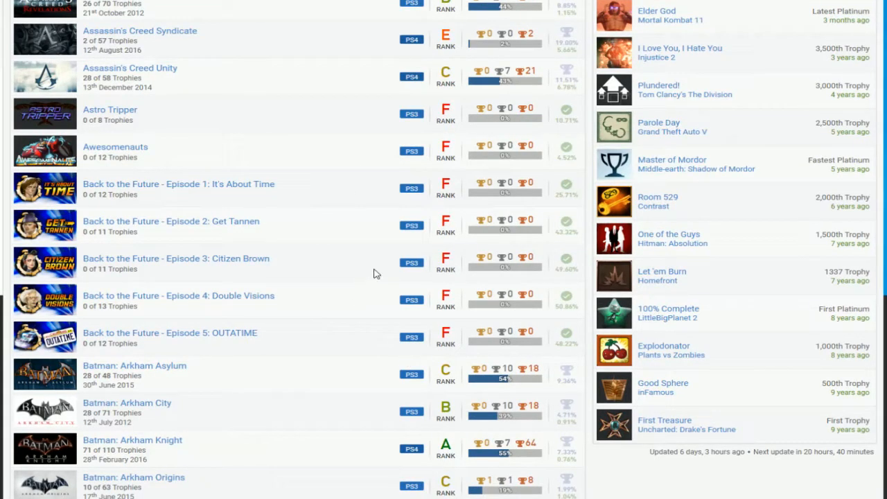
pyautogui.moveTo(380, 193)
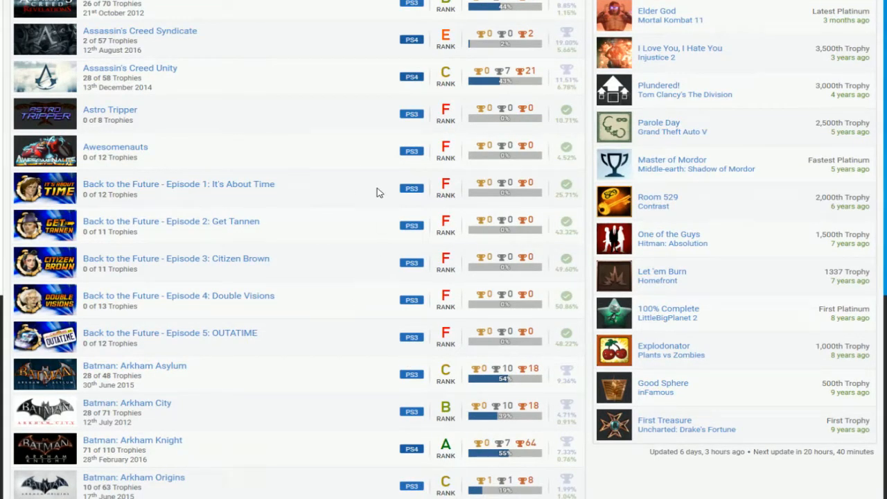
pyautogui.scroll(-3)
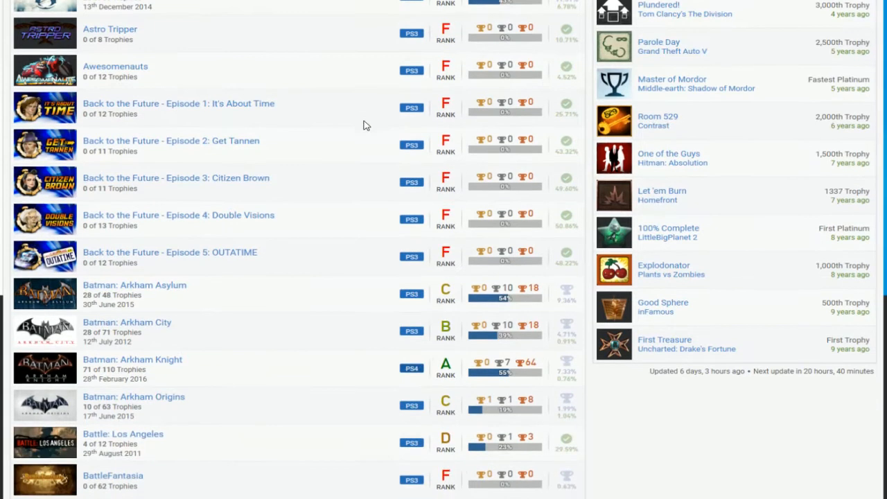
pyautogui.scroll(-3)
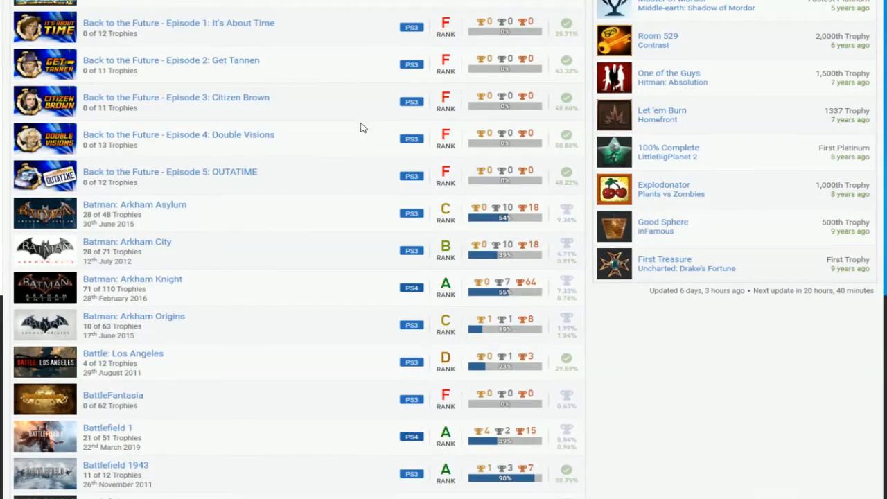
pyautogui.moveTo(358, 109)
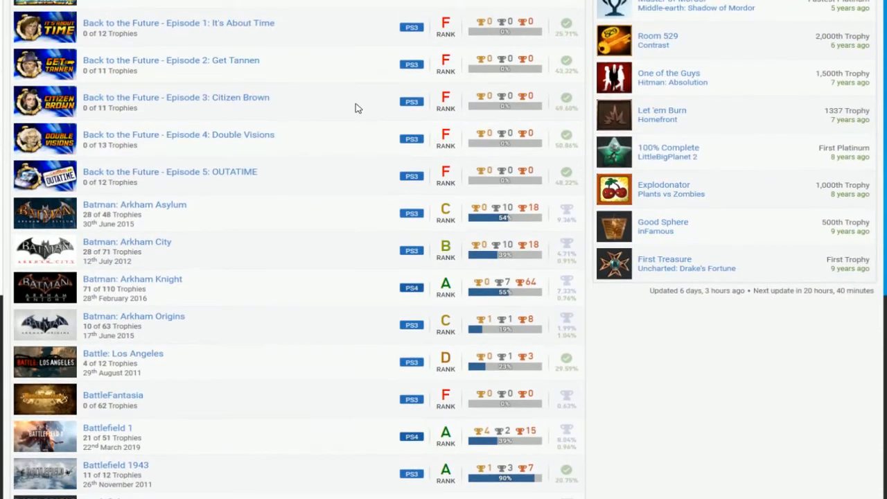
pyautogui.scroll(-3)
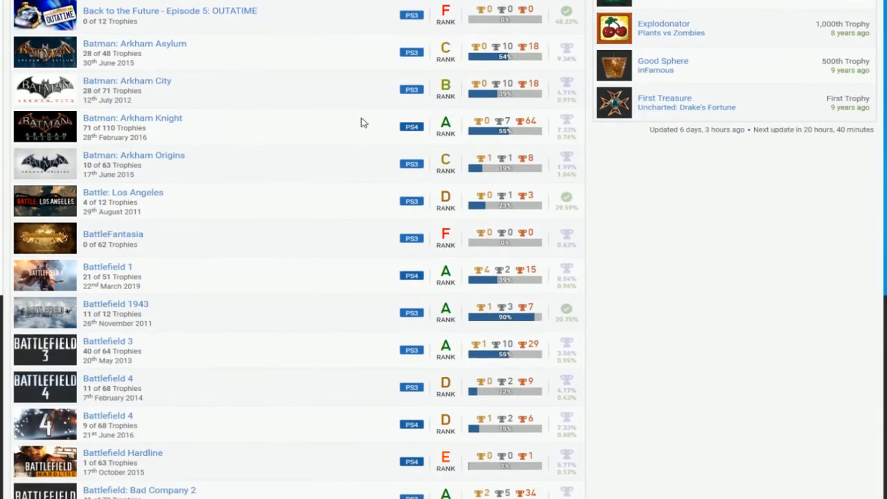
pyautogui.moveTo(349, 55)
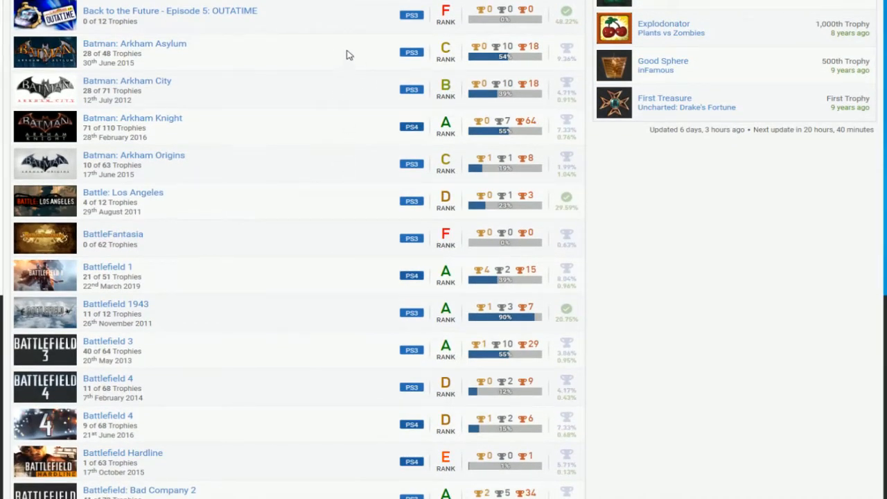
pyautogui.moveTo(294, 204)
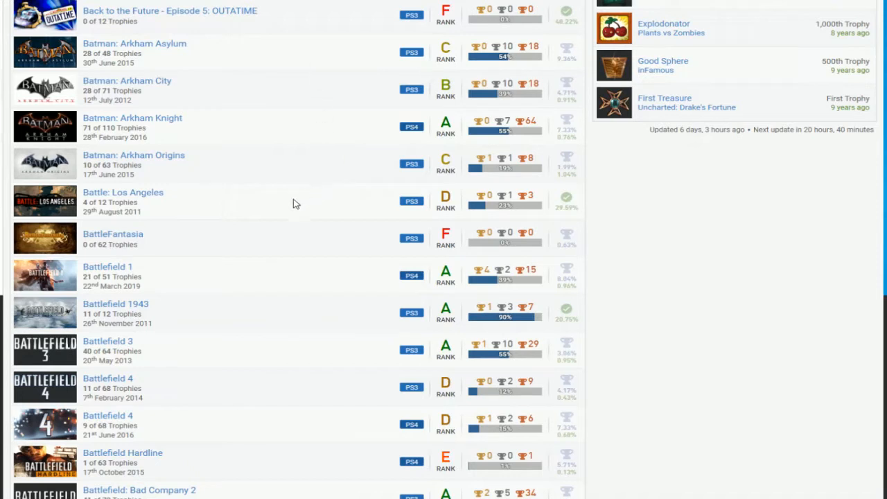
pyautogui.moveTo(307, 194)
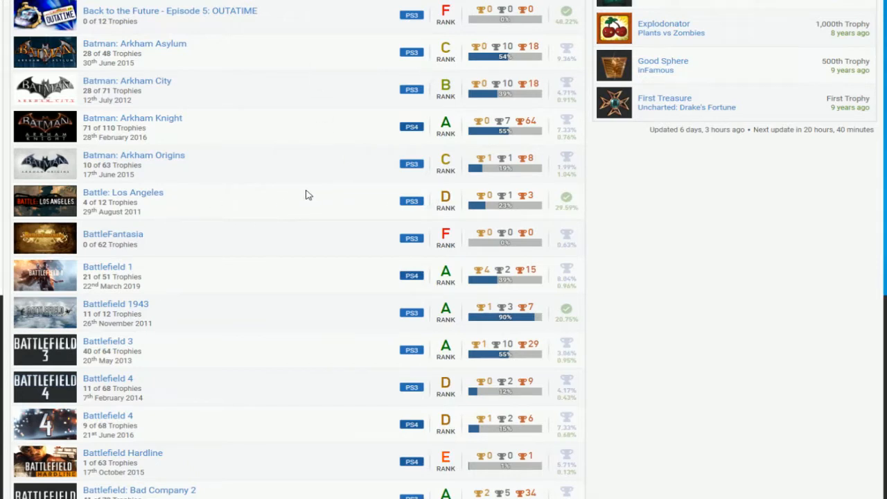
pyautogui.scroll(-3)
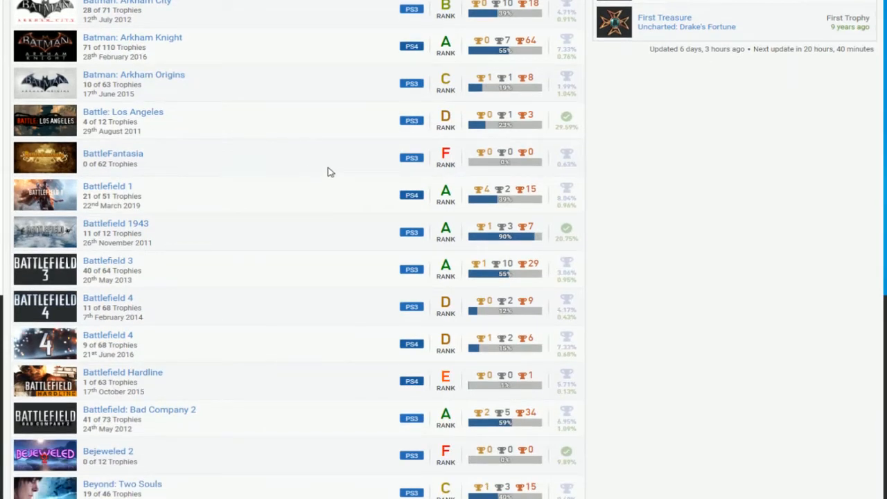
pyautogui.moveTo(502, 161)
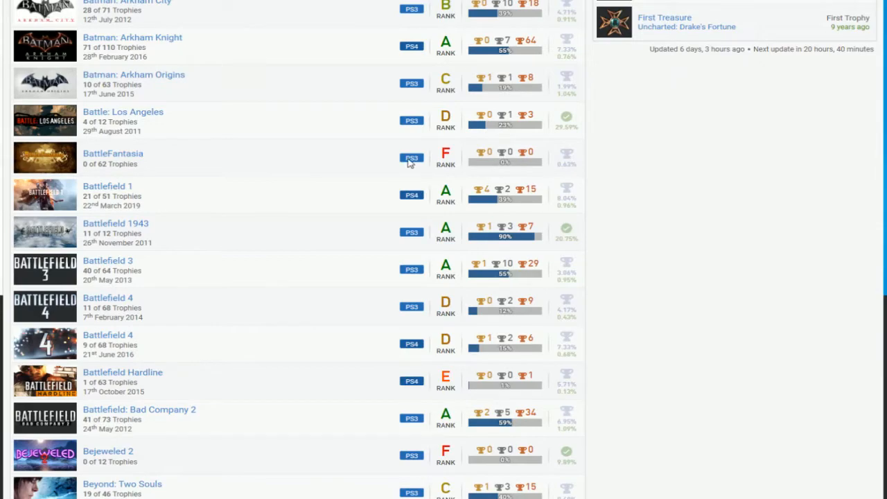
pyautogui.scroll(3)
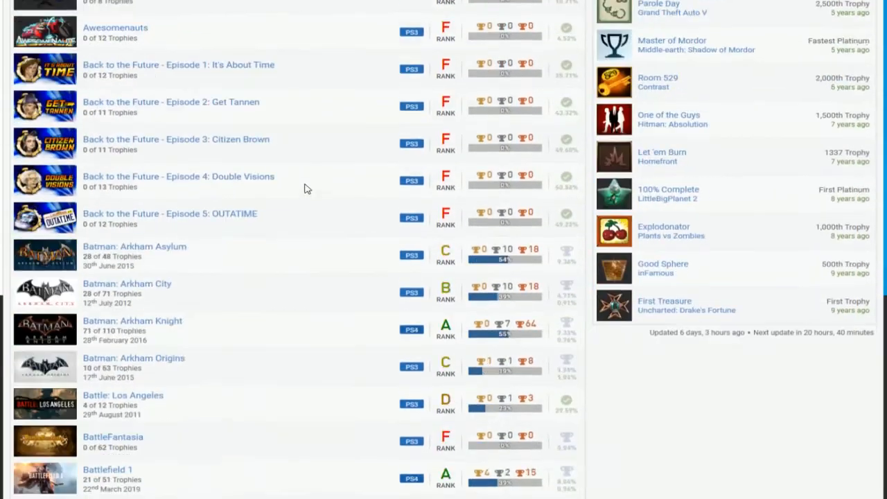
pyautogui.scroll(-3)
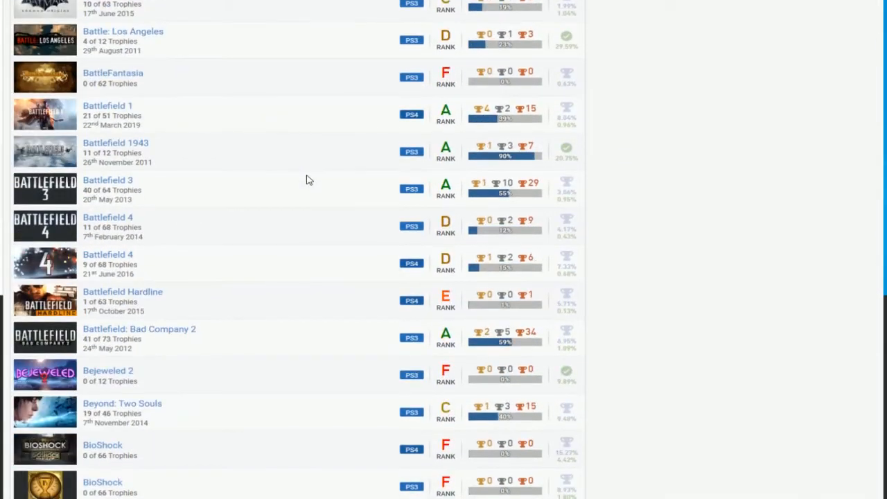
pyautogui.scroll(3)
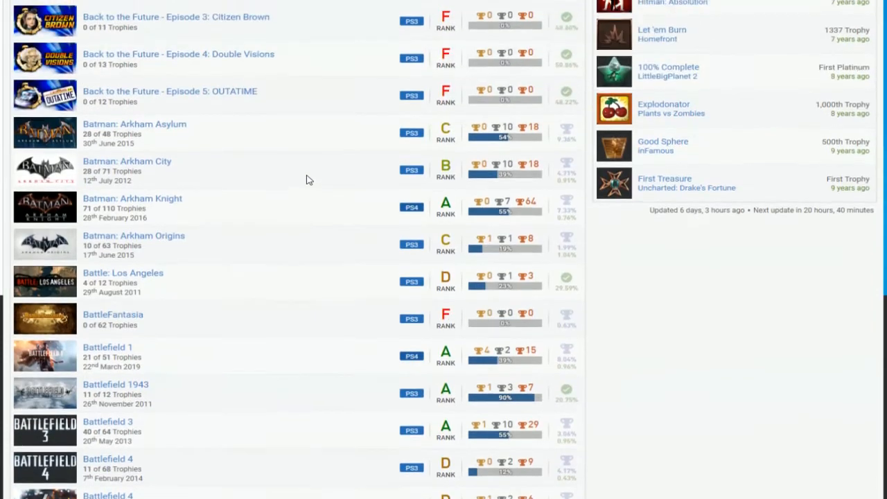
pyautogui.scroll(-3)
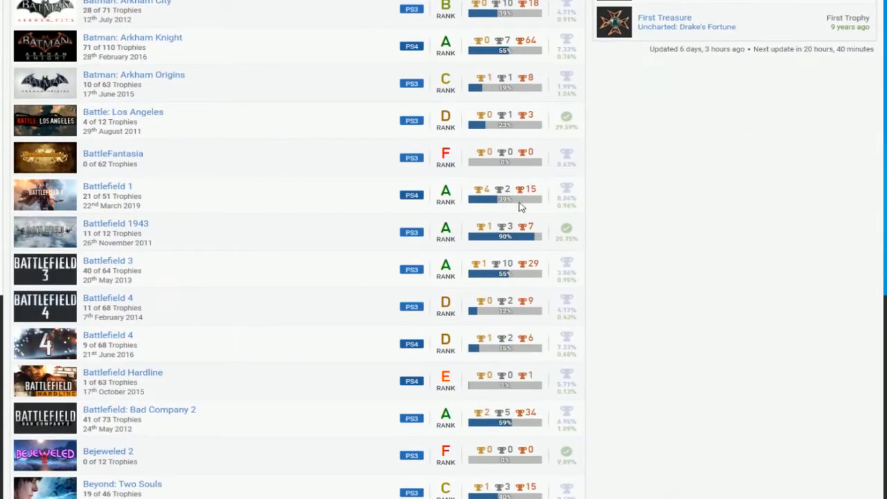
pyautogui.moveTo(499, 230)
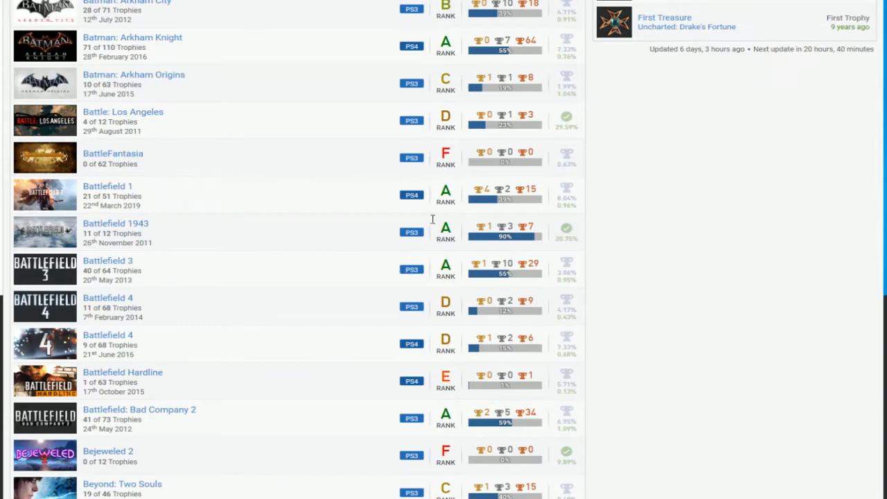
pyautogui.scroll(-3)
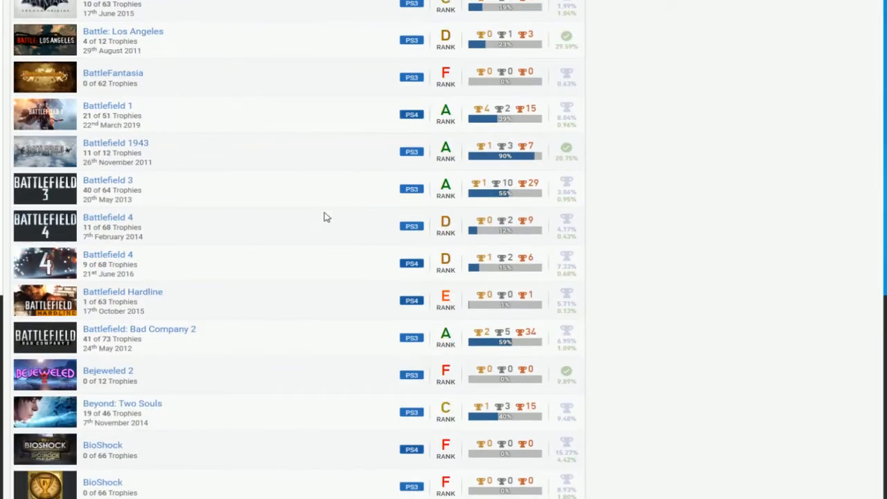
pyautogui.scroll(3)
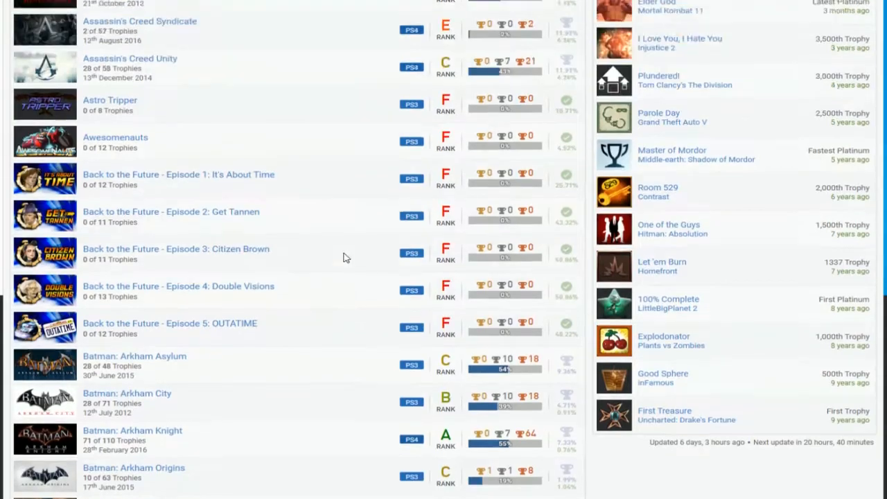
pyautogui.scroll(3)
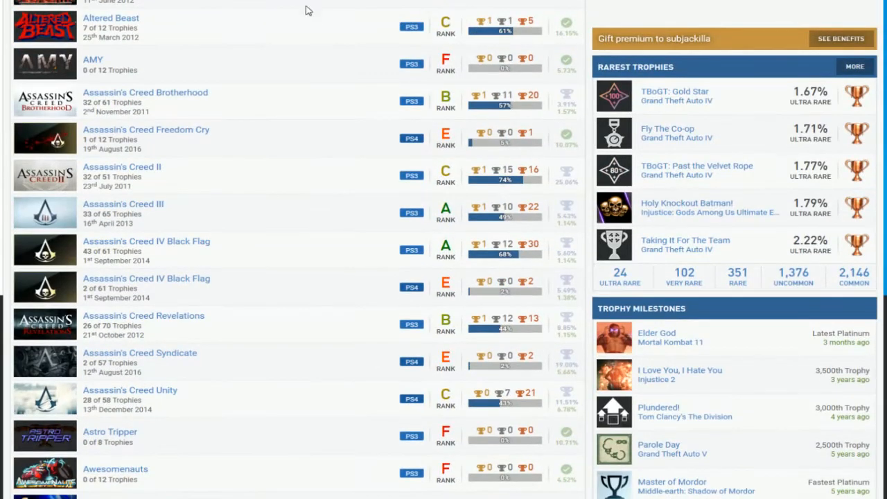
pyautogui.scroll(-3)
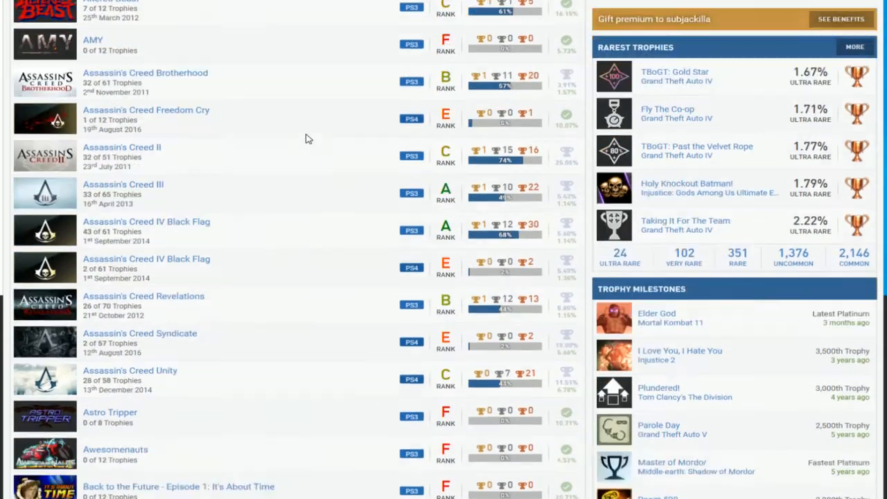
pyautogui.scroll(-3)
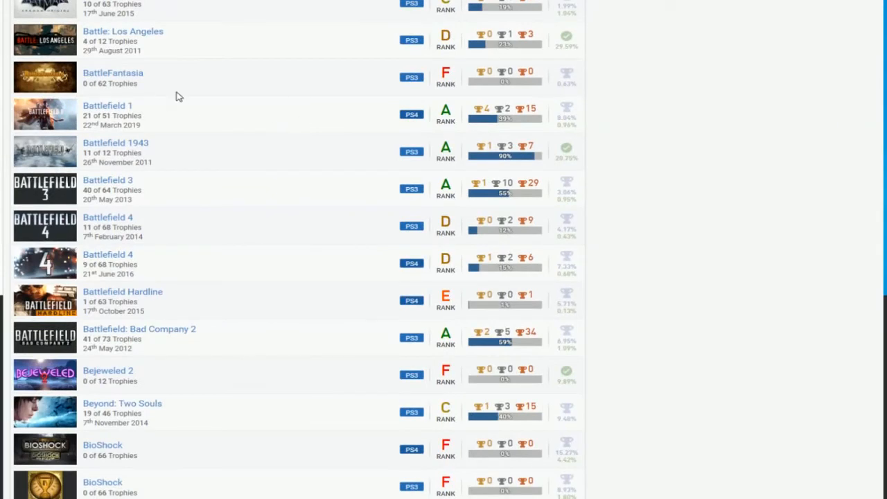
pyautogui.moveTo(128, 182)
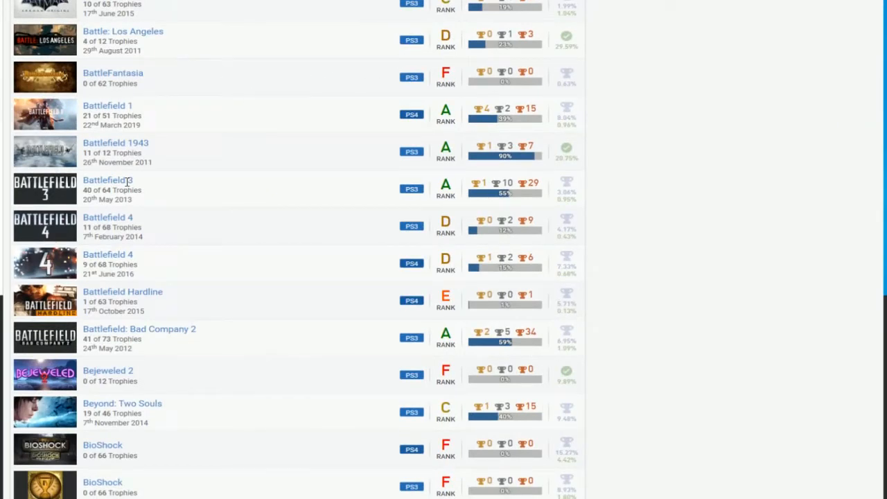
pyautogui.moveTo(262, 146)
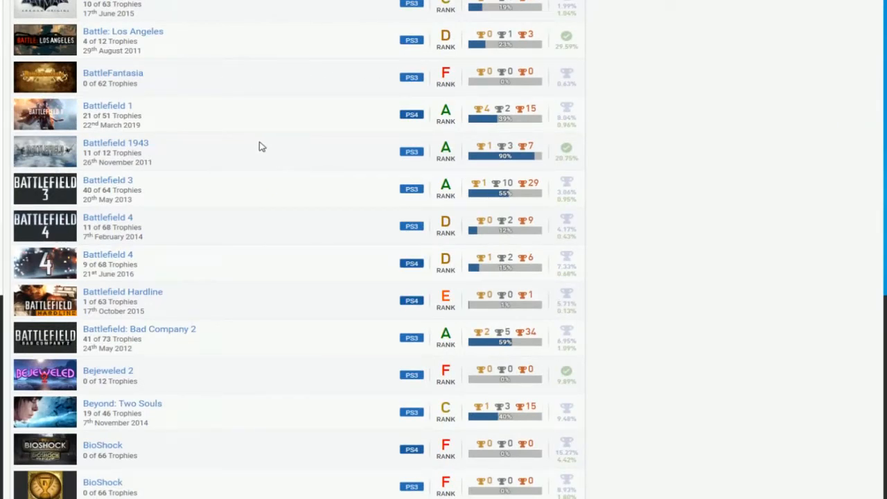
pyautogui.moveTo(305, 137)
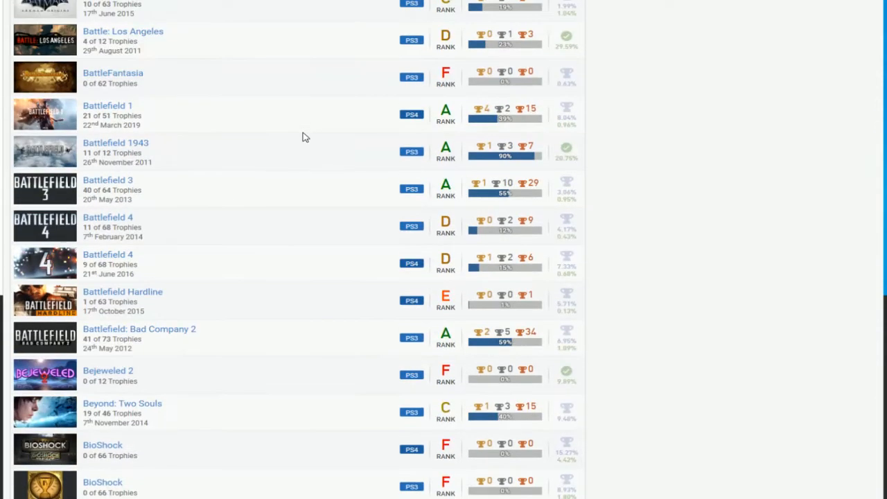
pyautogui.moveTo(335, 155)
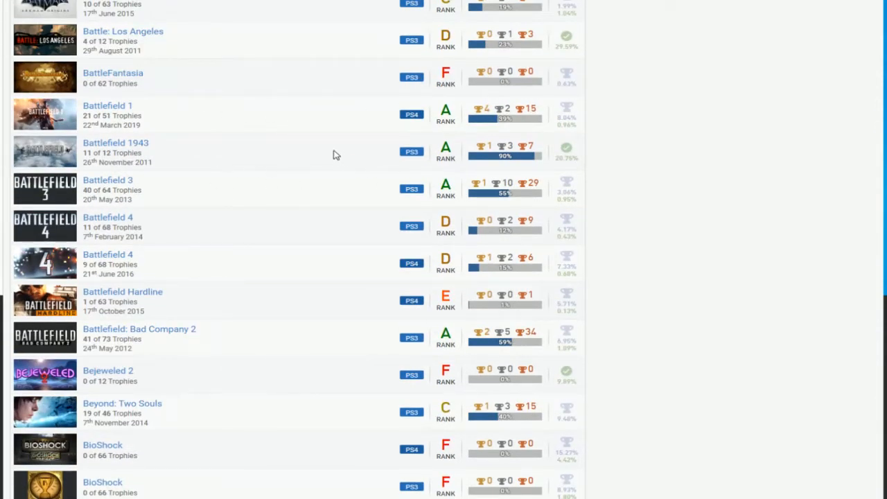
pyautogui.scroll(-3)
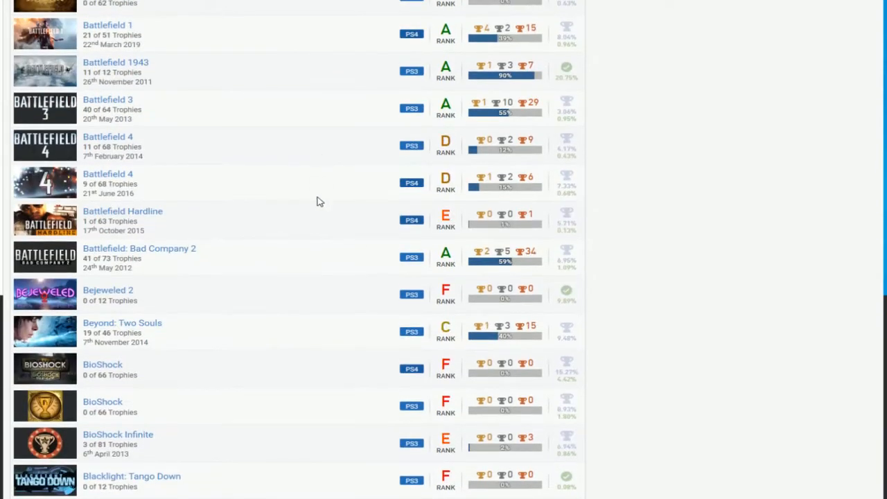
pyautogui.scroll(-3)
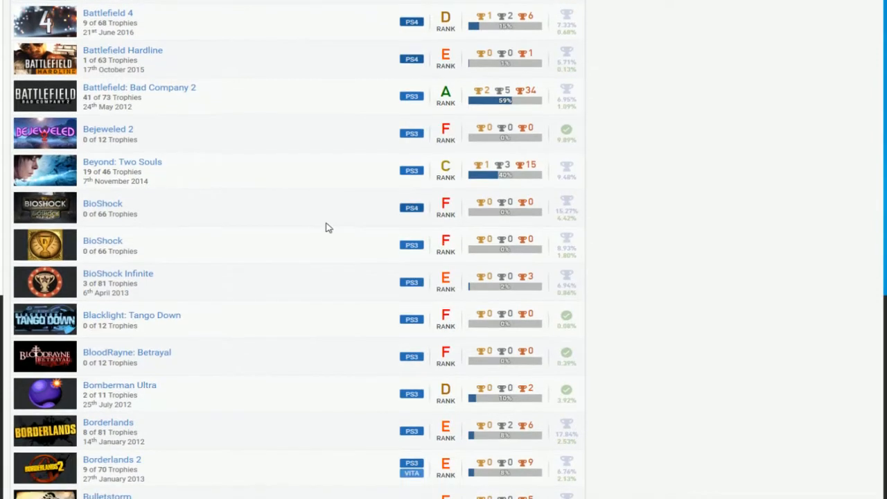
pyautogui.scroll(-3)
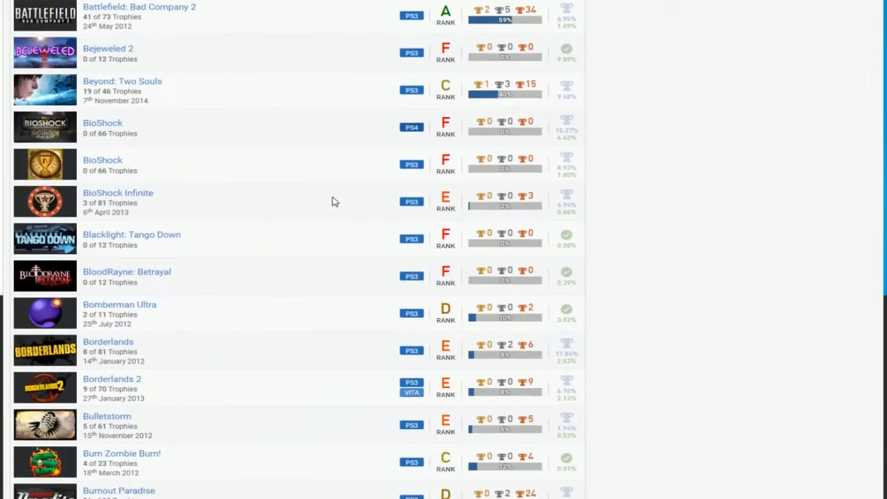
pyautogui.moveTo(296, 250)
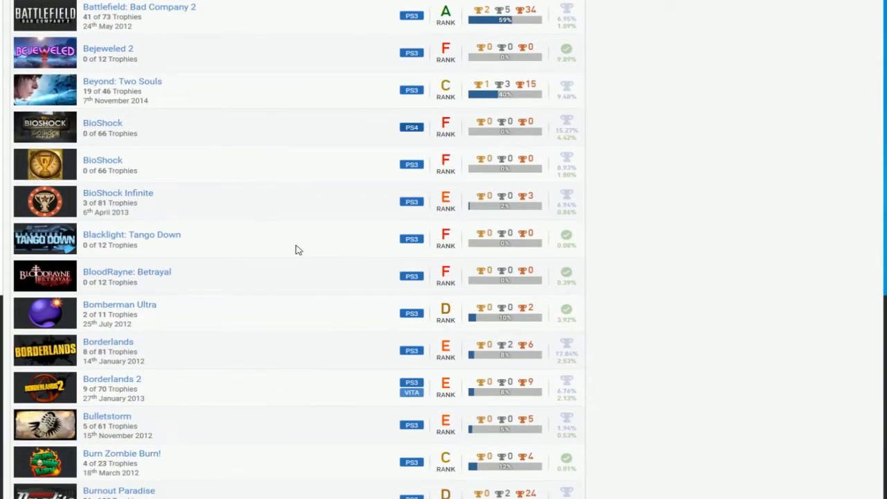
pyautogui.moveTo(413, 258)
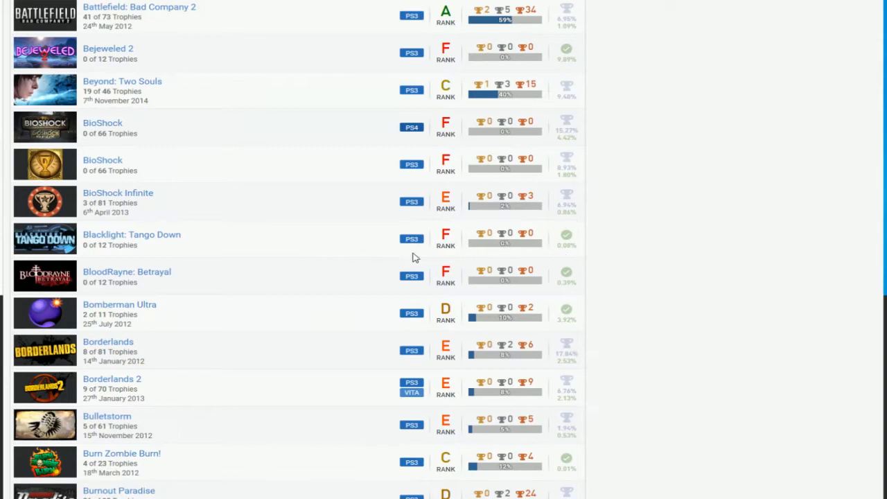
pyautogui.scroll(-3)
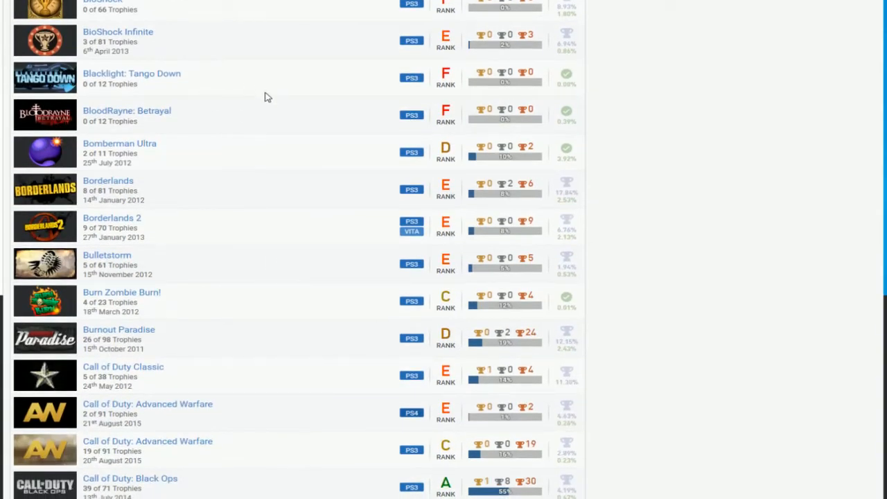
pyautogui.moveTo(374, 146)
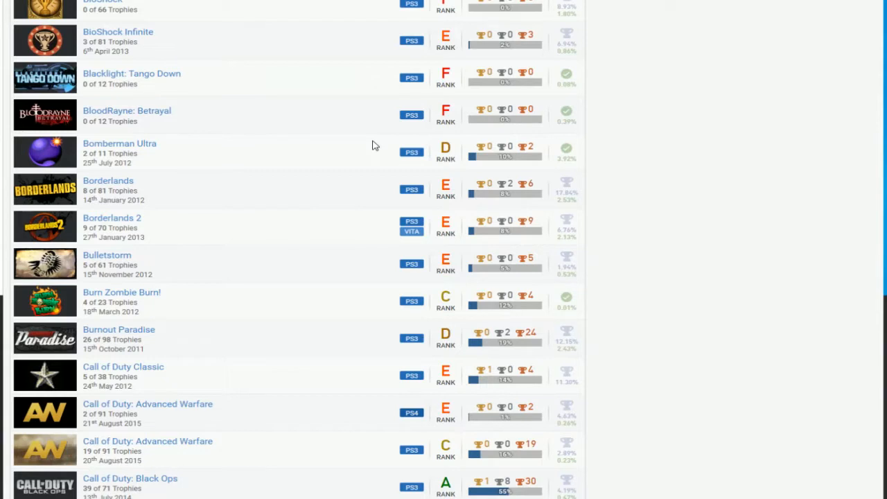
pyautogui.moveTo(185, 133)
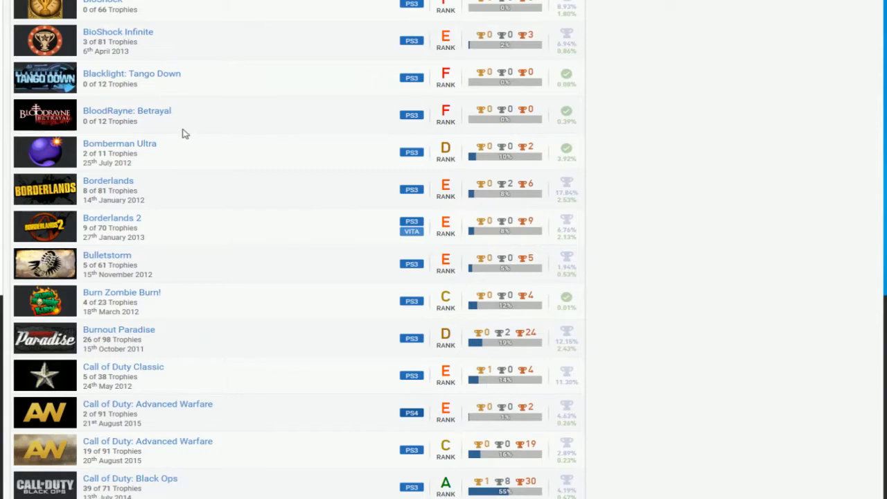
pyautogui.moveTo(358, 114)
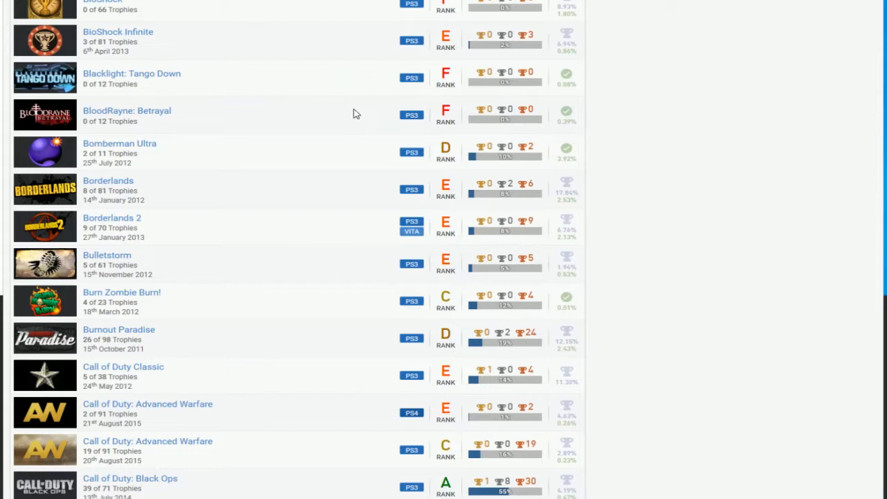
pyautogui.moveTo(349, 119)
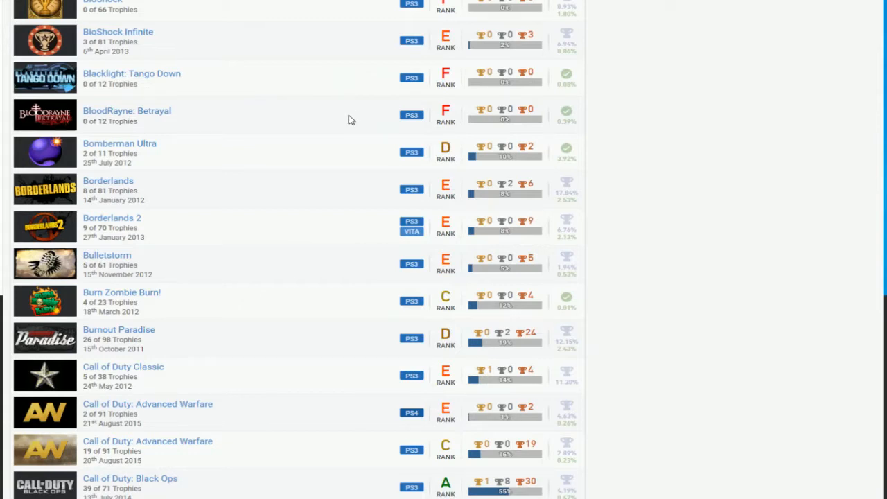
pyautogui.moveTo(314, 147)
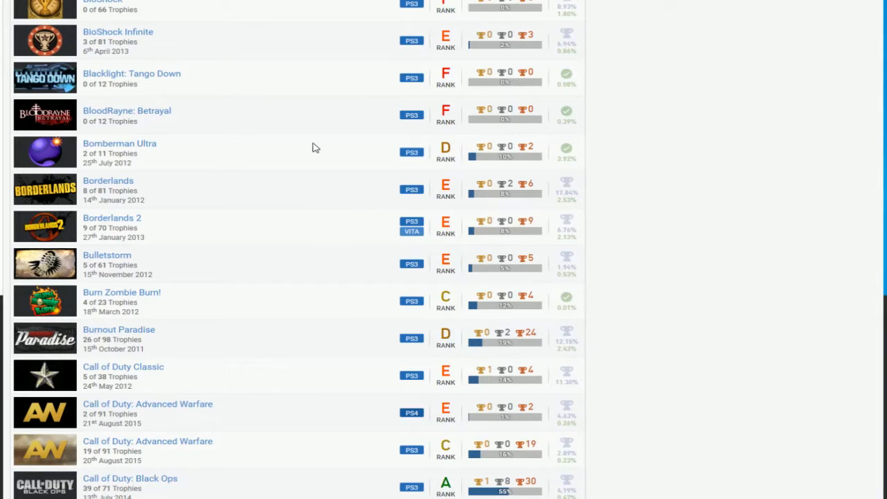
pyautogui.moveTo(371, 165)
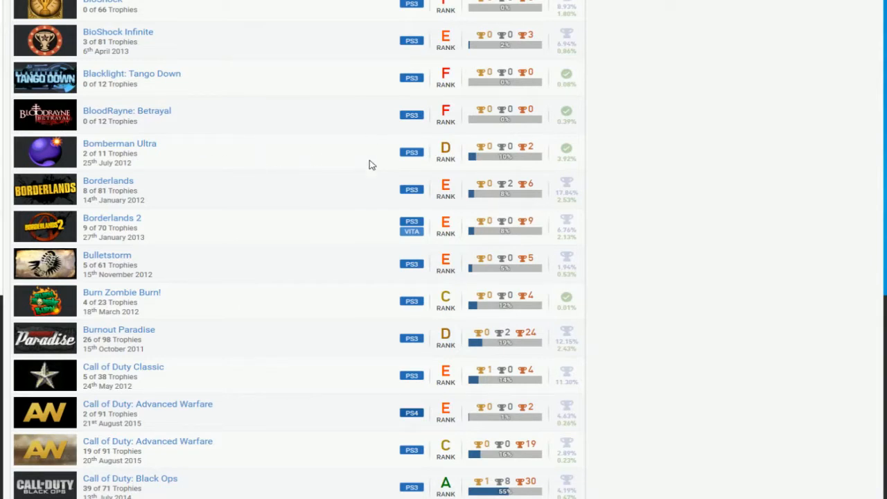
pyautogui.scroll(-3)
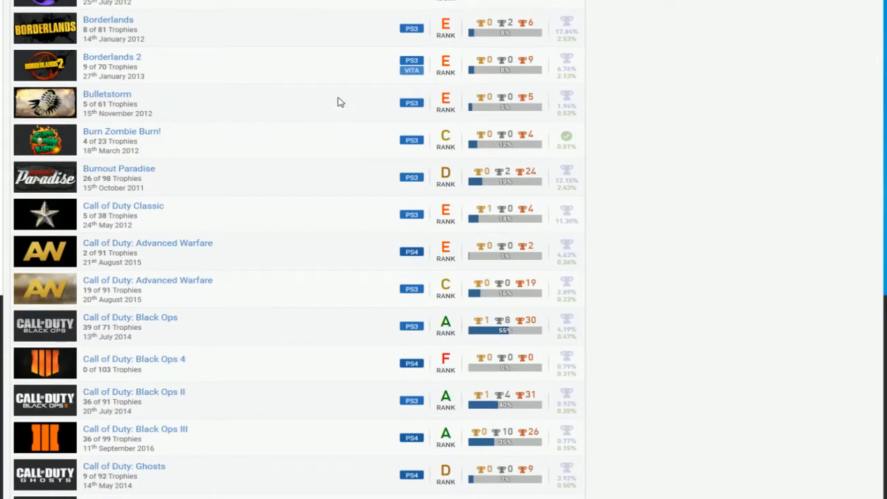
pyautogui.moveTo(377, 102)
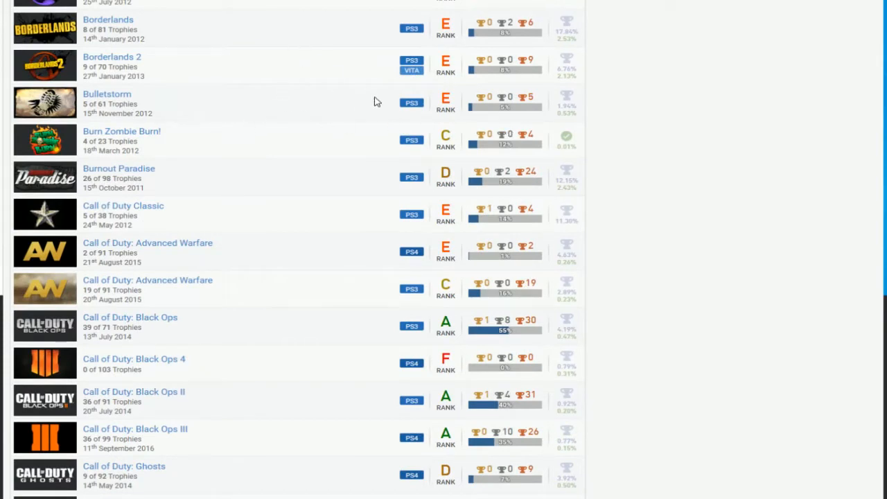
pyautogui.moveTo(290, 156)
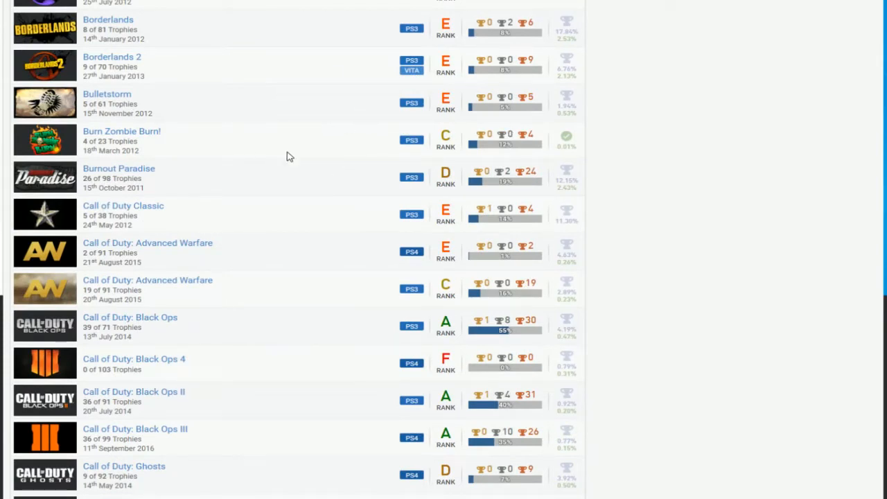
pyautogui.scroll(-3)
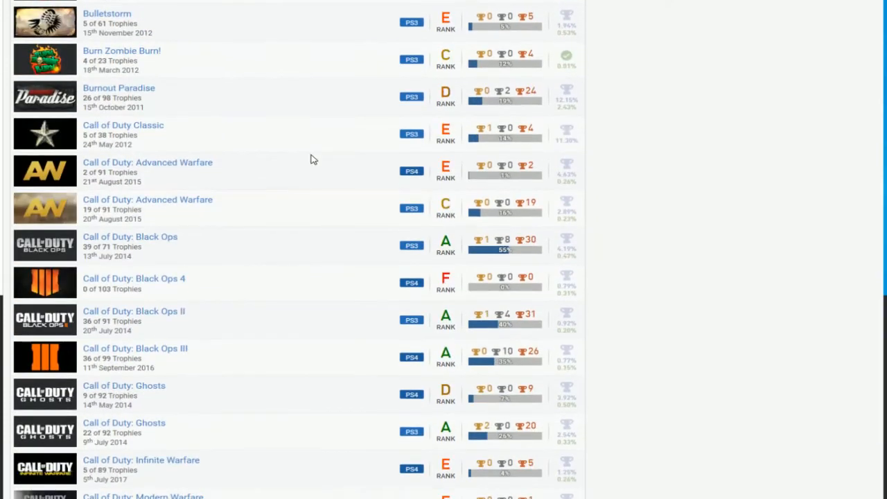
pyautogui.moveTo(276, 94)
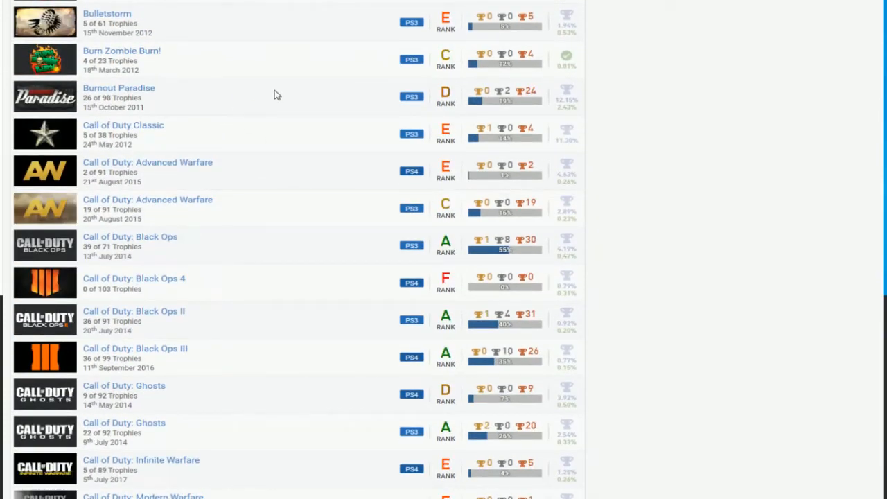
pyautogui.moveTo(285, 193)
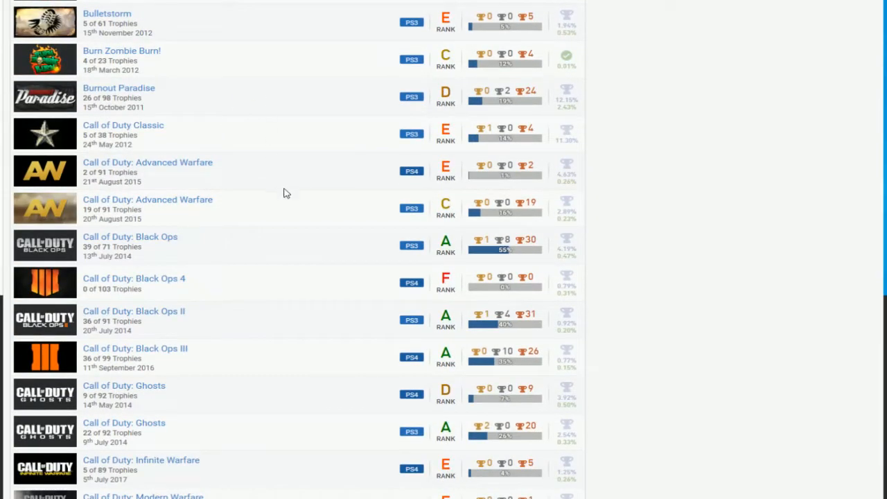
pyautogui.scroll(-3)
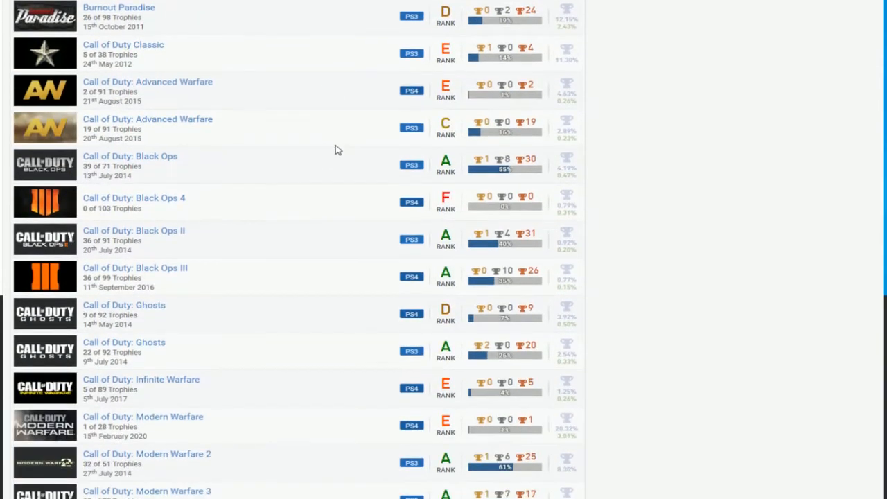
pyautogui.moveTo(322, 64)
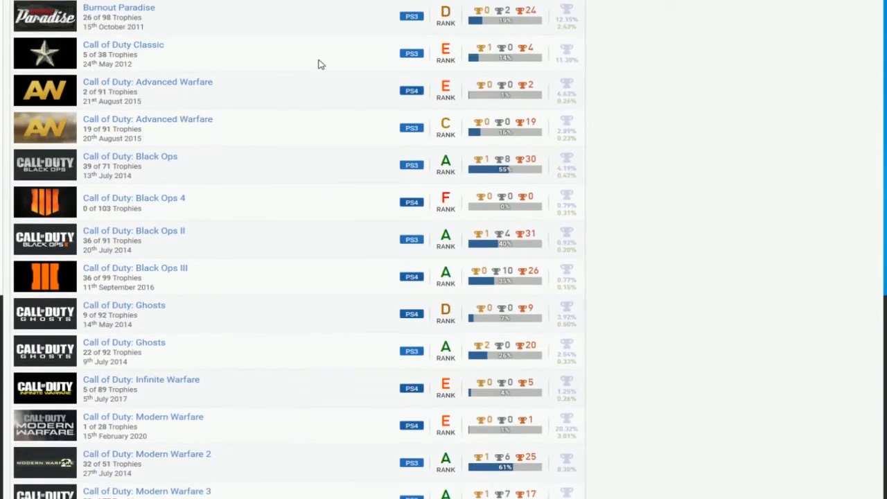
pyautogui.moveTo(390, 65)
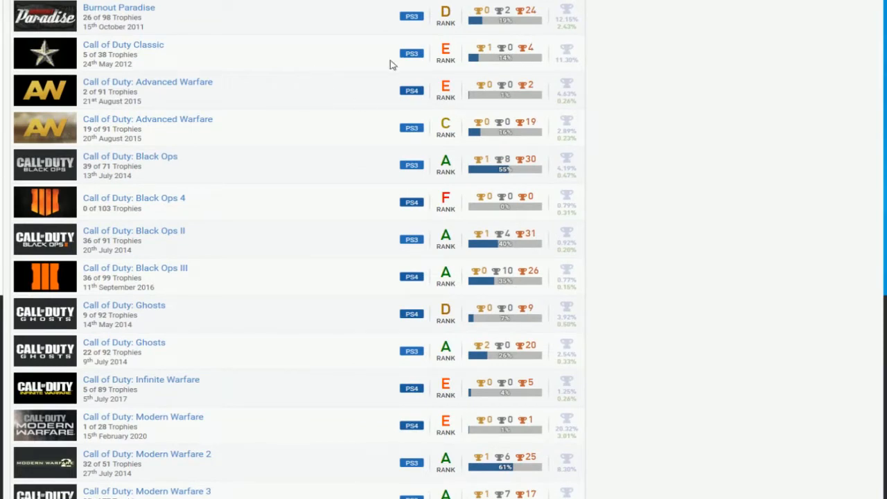
pyautogui.scroll(-3)
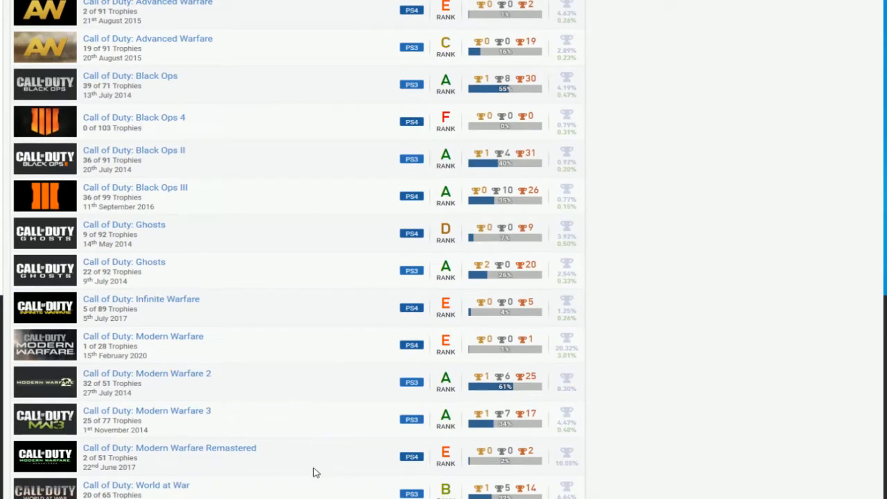
pyautogui.moveTo(196, 122)
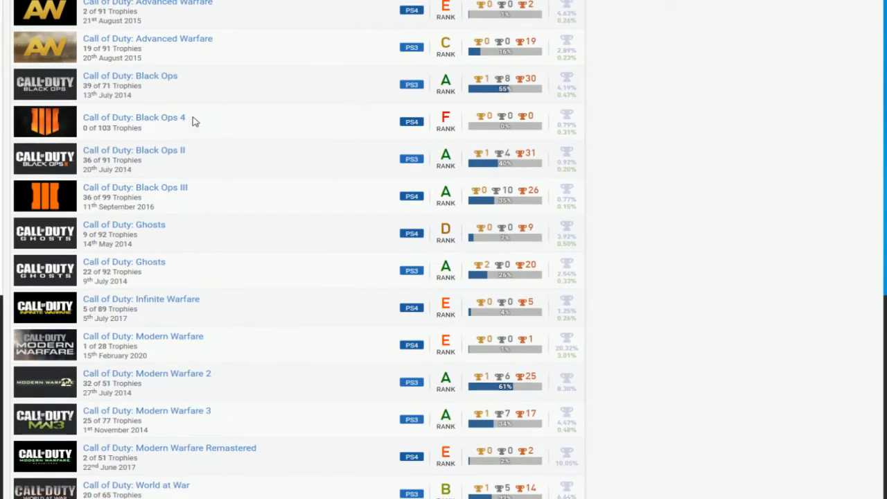
pyautogui.moveTo(164, 5)
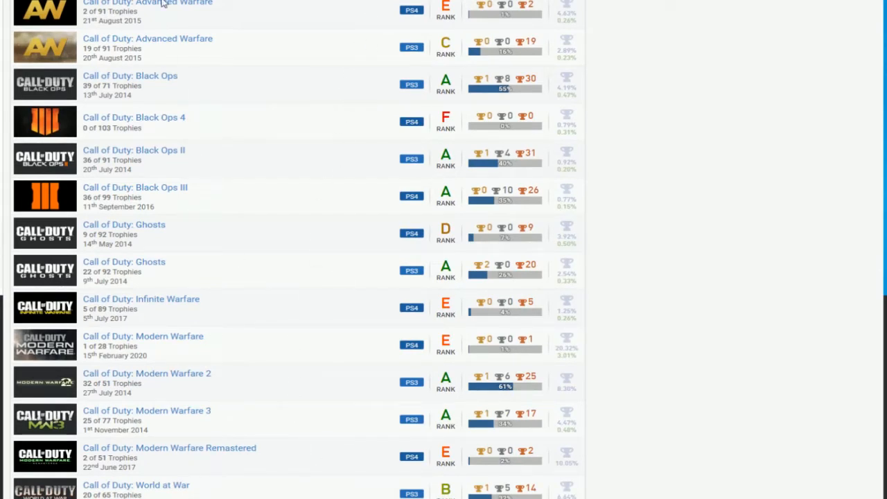
pyautogui.moveTo(183, 287)
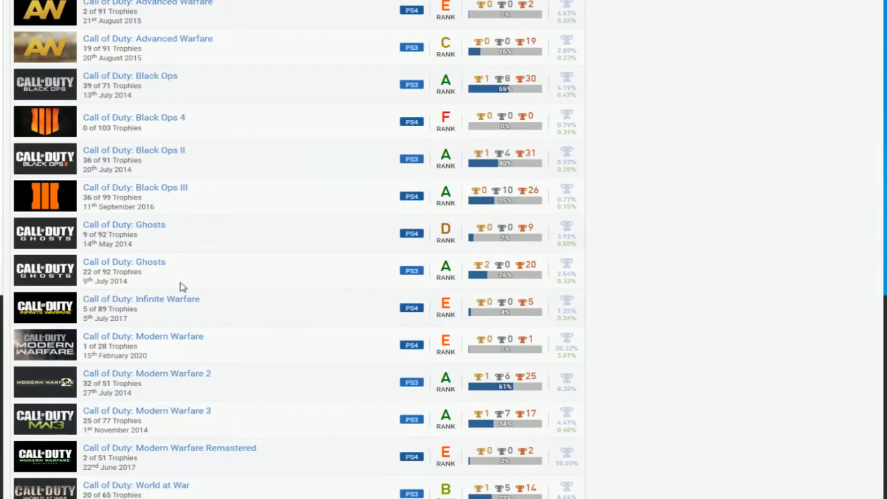
pyautogui.moveTo(435, 488)
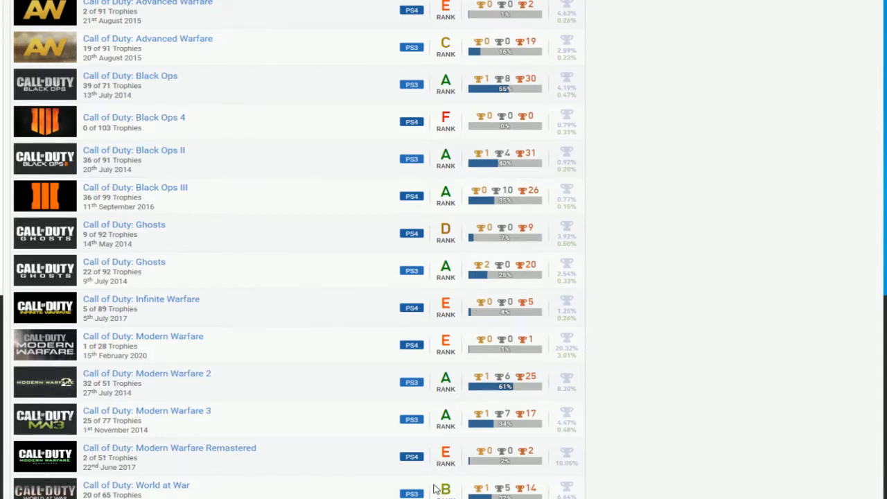
pyautogui.moveTo(136, 349)
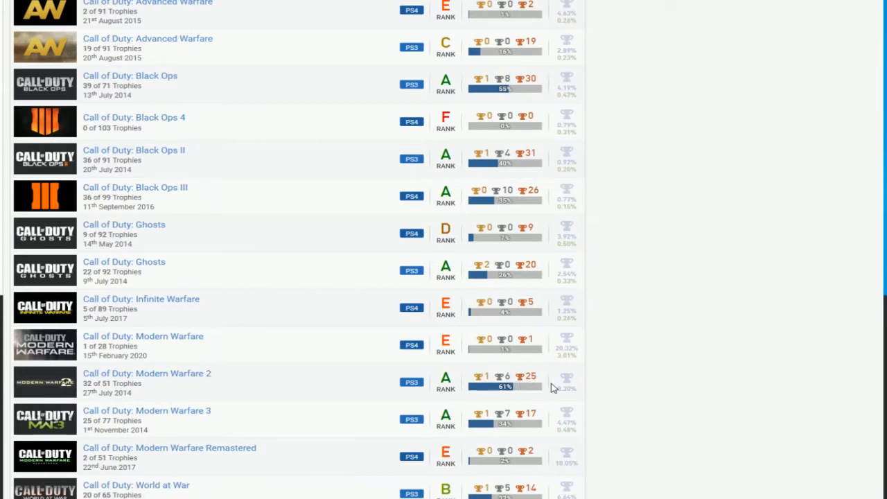
pyautogui.moveTo(241, 393)
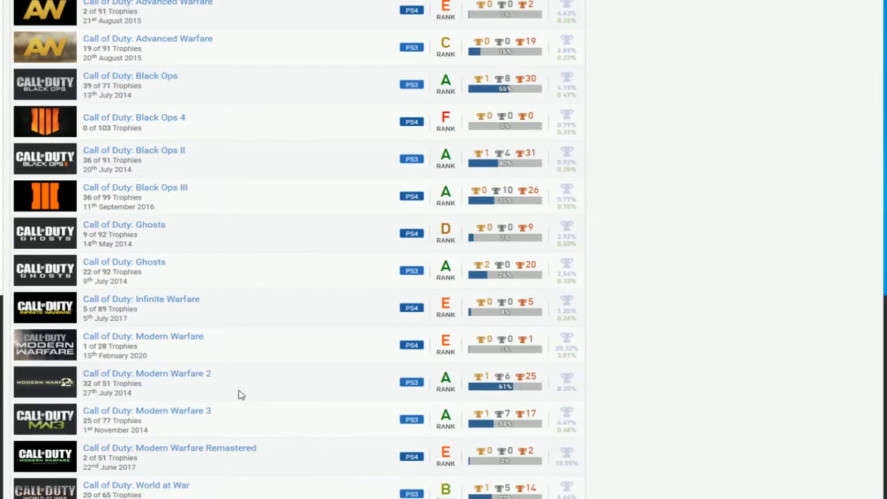
pyautogui.moveTo(415, 363)
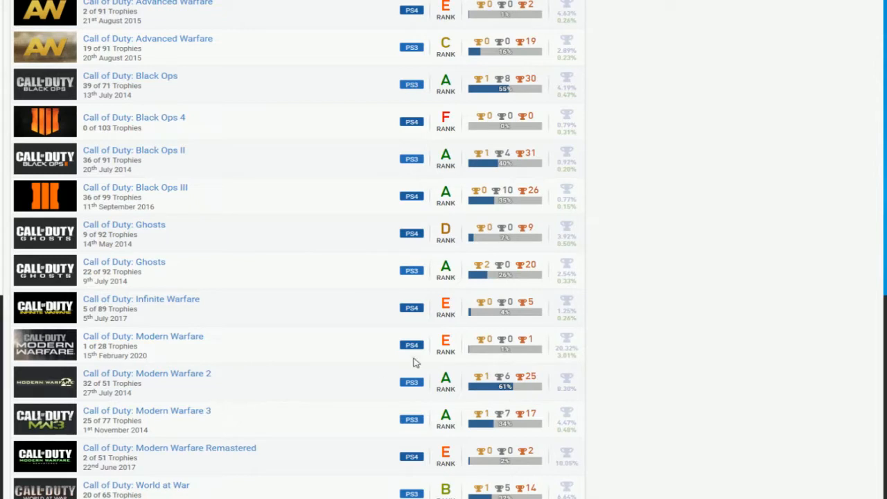
pyautogui.moveTo(288, 378)
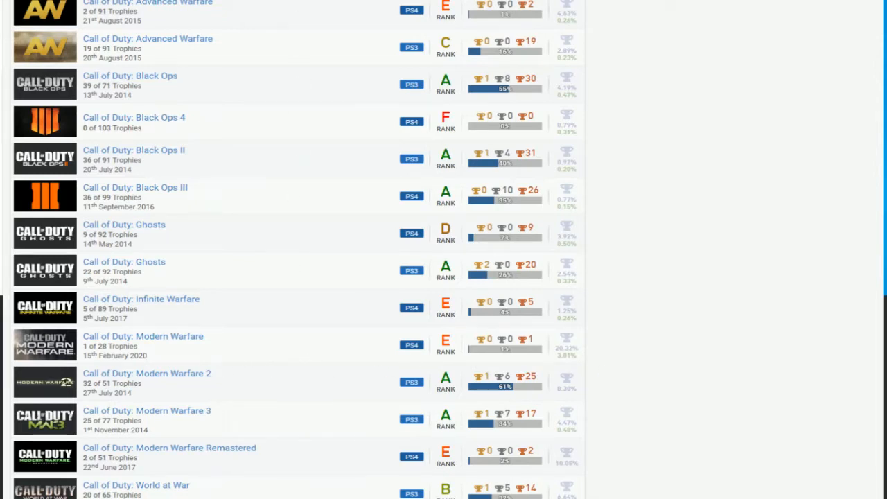
pyautogui.scroll(-3)
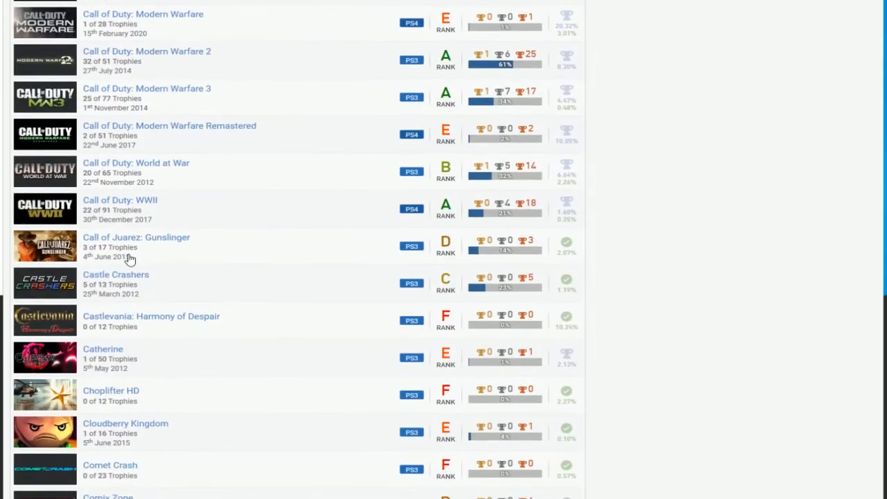
pyautogui.scroll(-3)
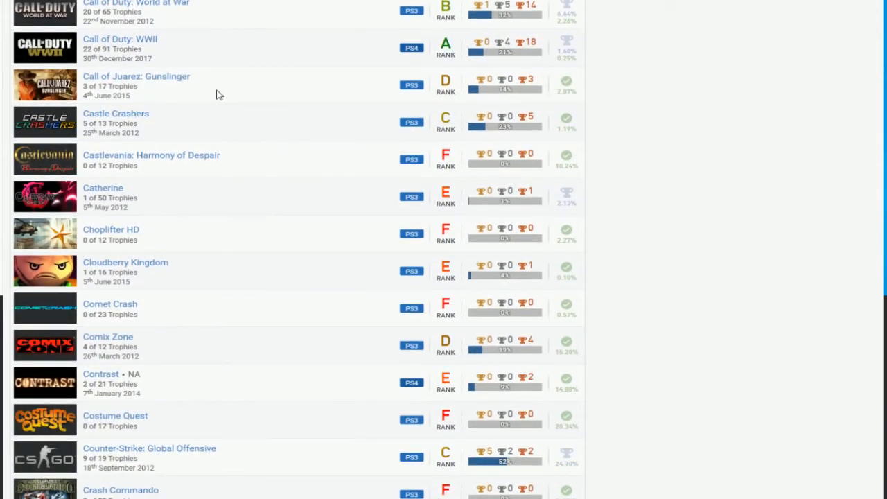
pyautogui.moveTo(249, 119)
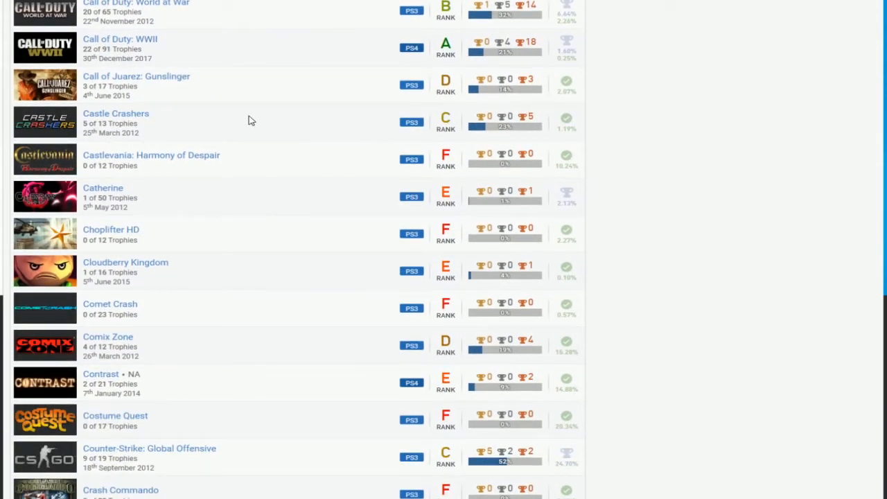
pyautogui.moveTo(270, 189)
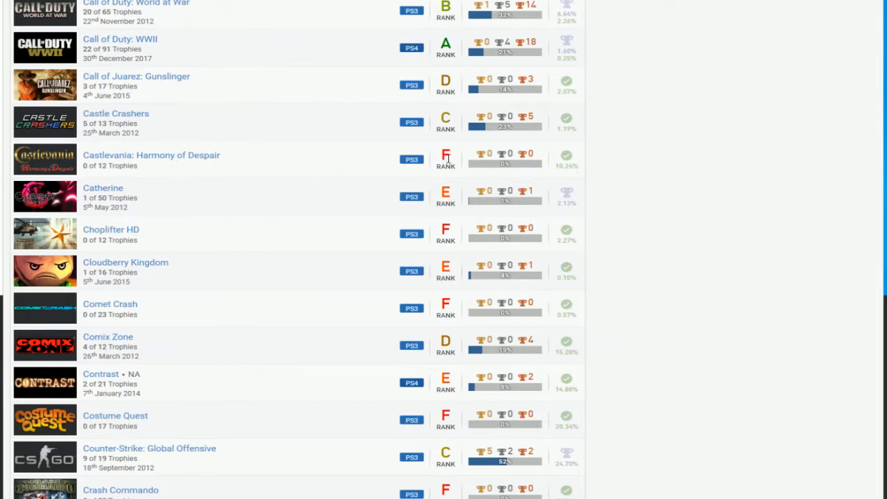
pyautogui.moveTo(330, 164)
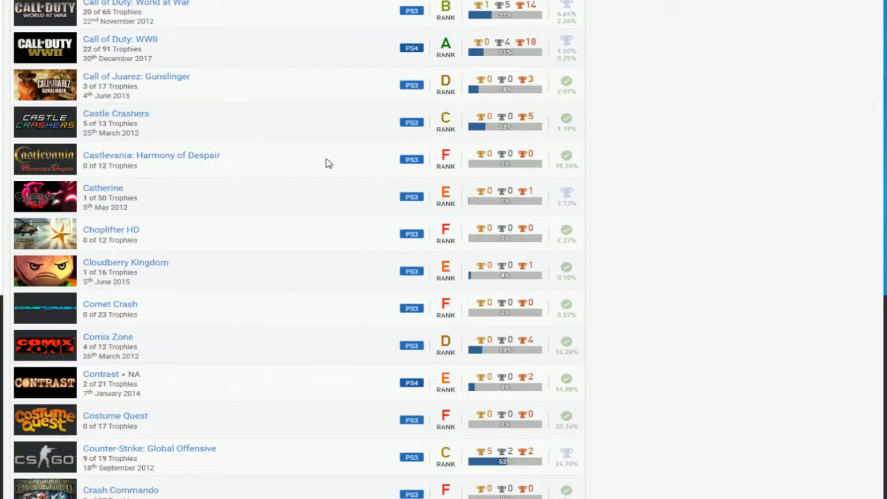
pyautogui.moveTo(308, 158)
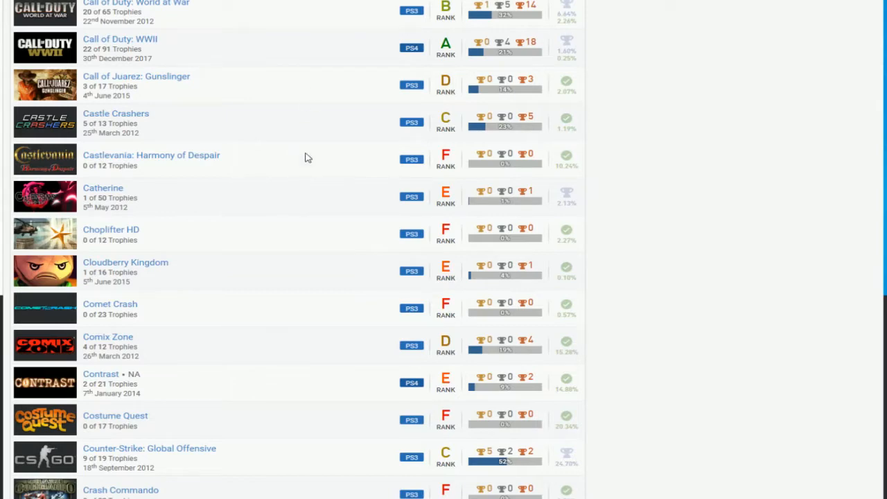
pyautogui.moveTo(347, 208)
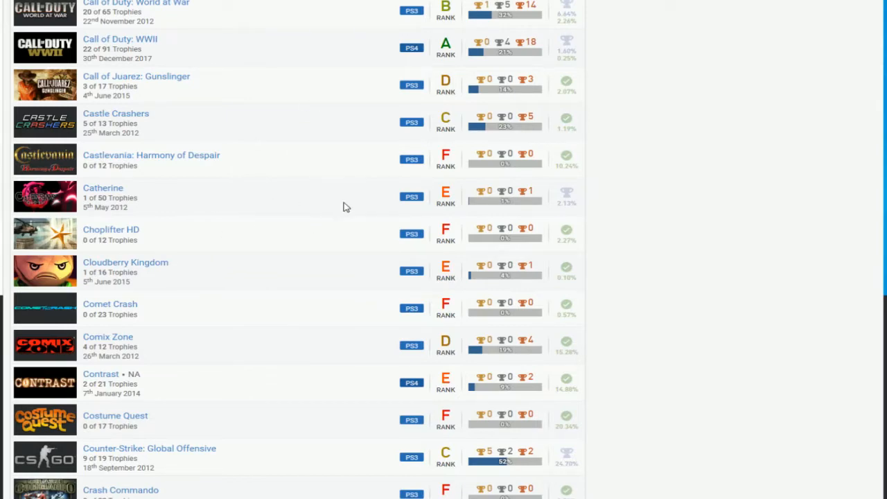
pyautogui.scroll(-3)
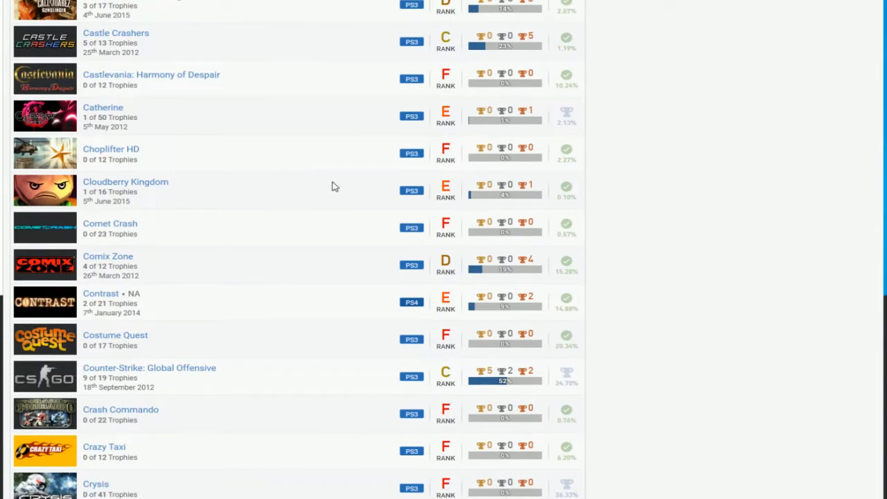
pyautogui.moveTo(215, 155)
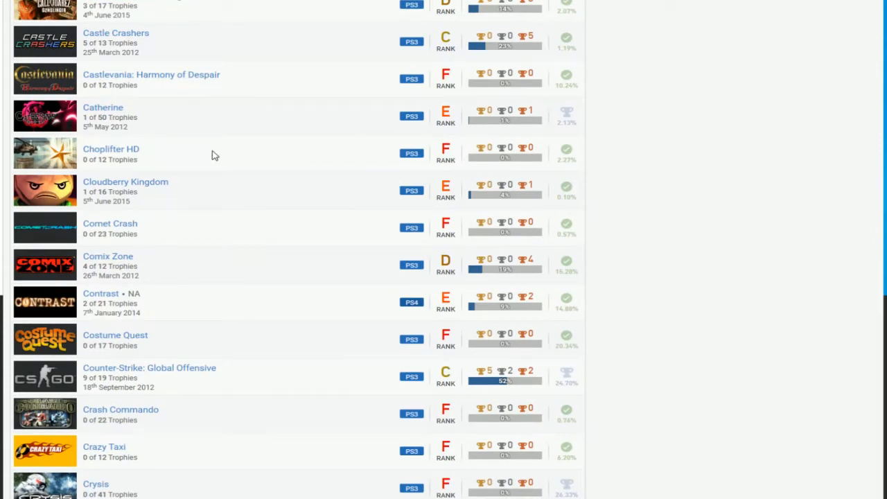
pyautogui.moveTo(505, 158)
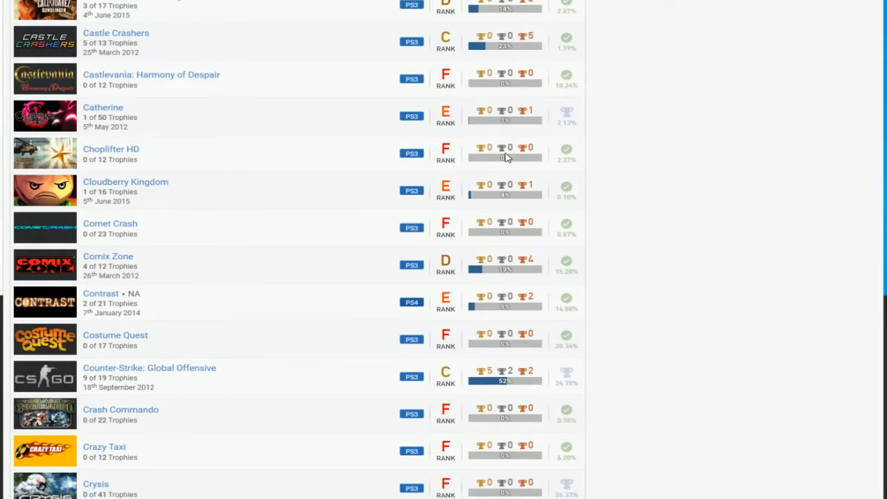
pyautogui.moveTo(238, 158)
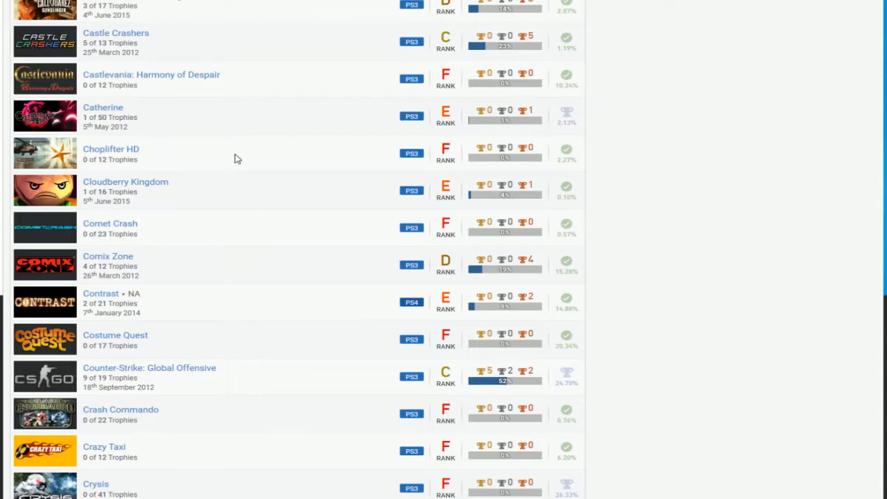
pyautogui.moveTo(276, 174)
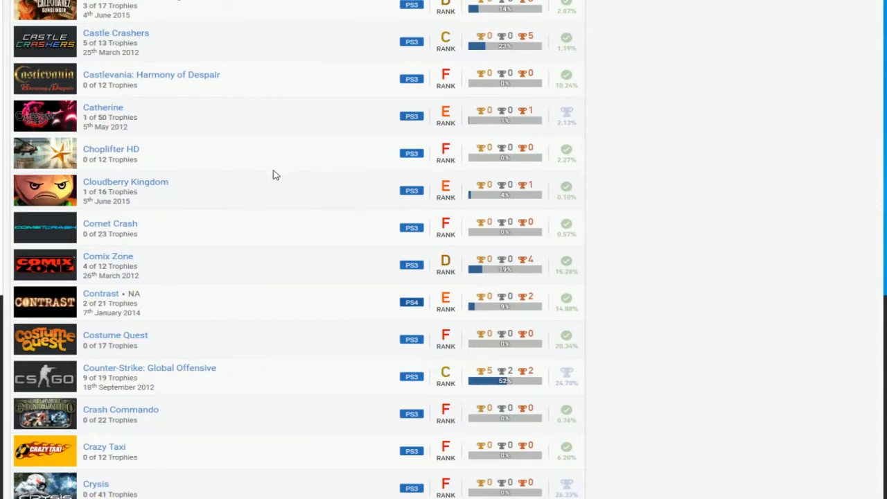
pyautogui.scroll(-3)
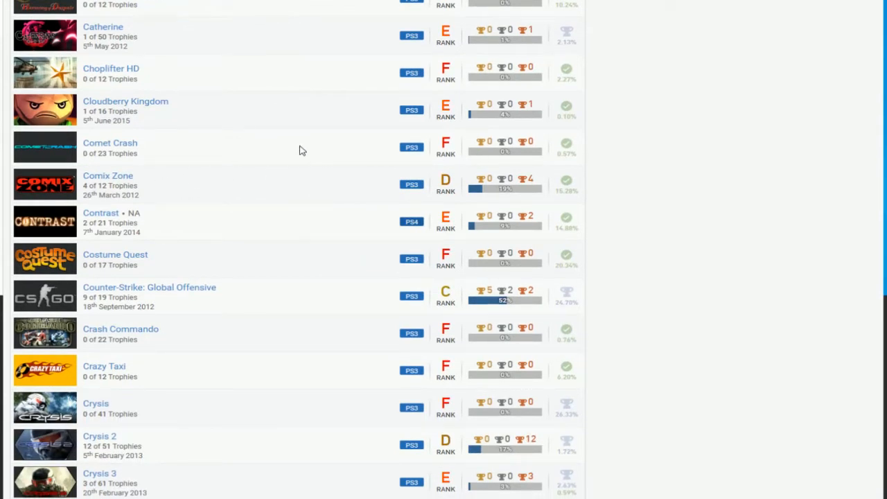
pyautogui.moveTo(397, 133)
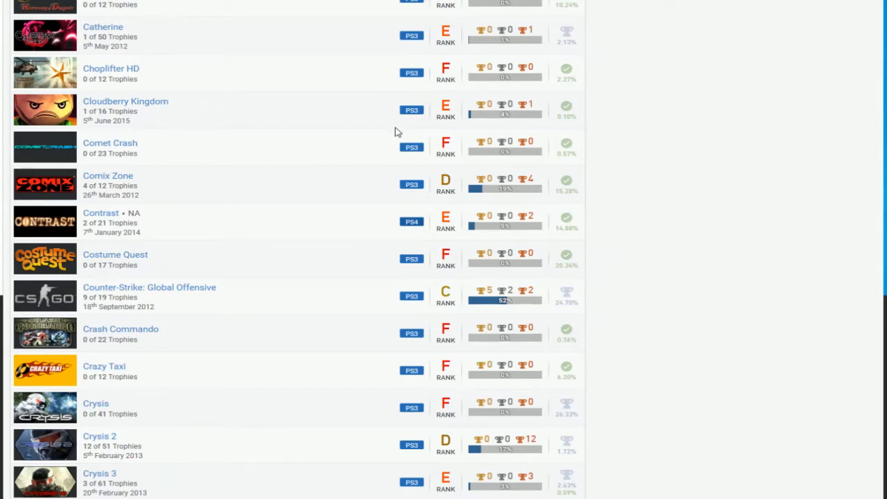
pyautogui.moveTo(354, 210)
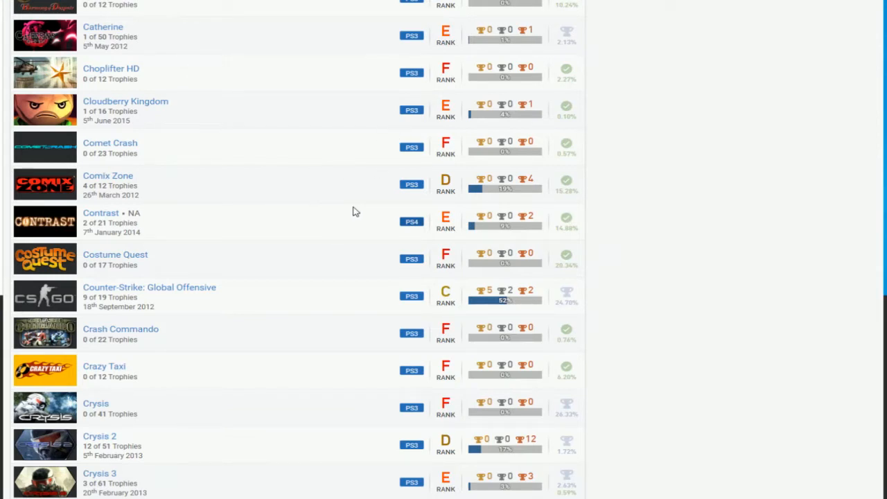
pyautogui.moveTo(354, 195)
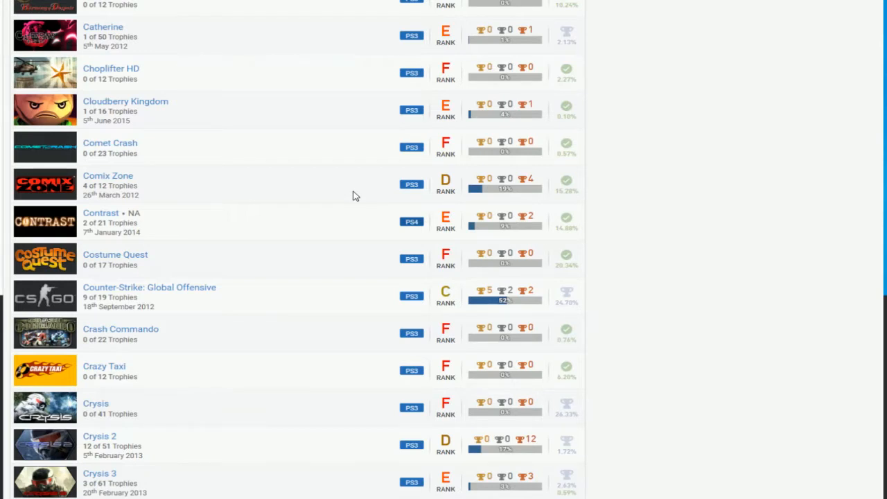
pyautogui.moveTo(333, 195)
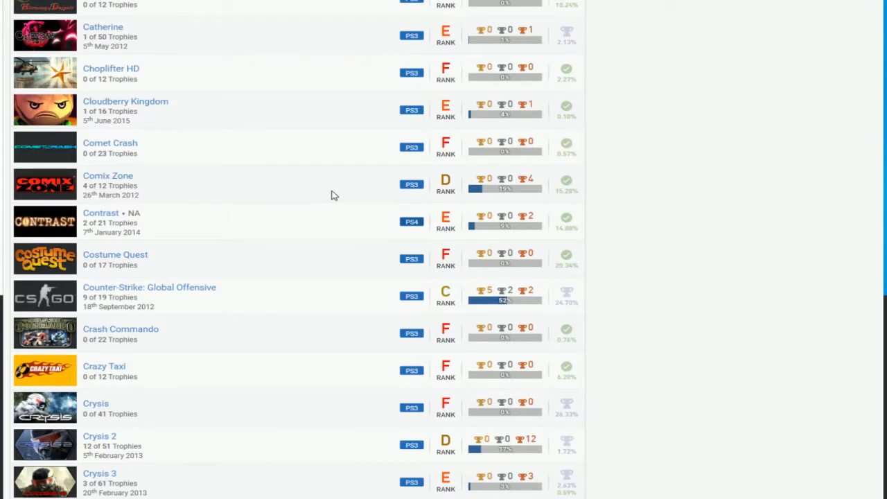
pyautogui.scroll(-3)
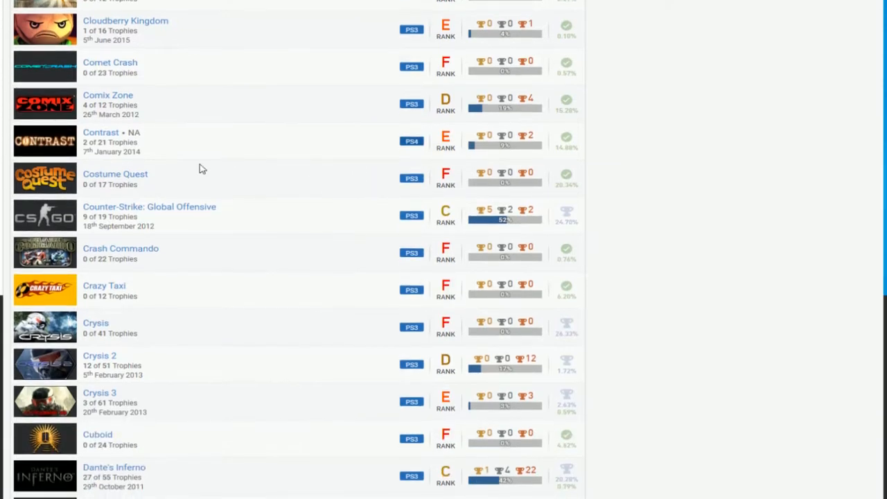
pyautogui.moveTo(338, 189)
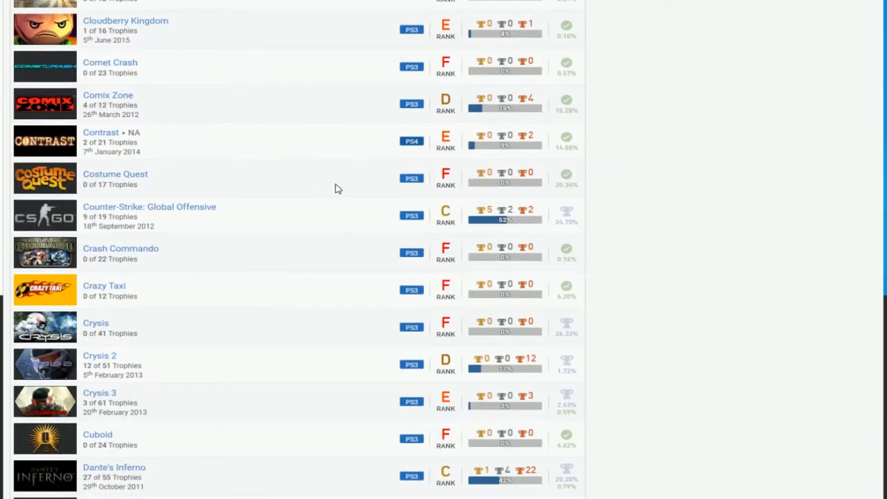
pyautogui.scroll(-3)
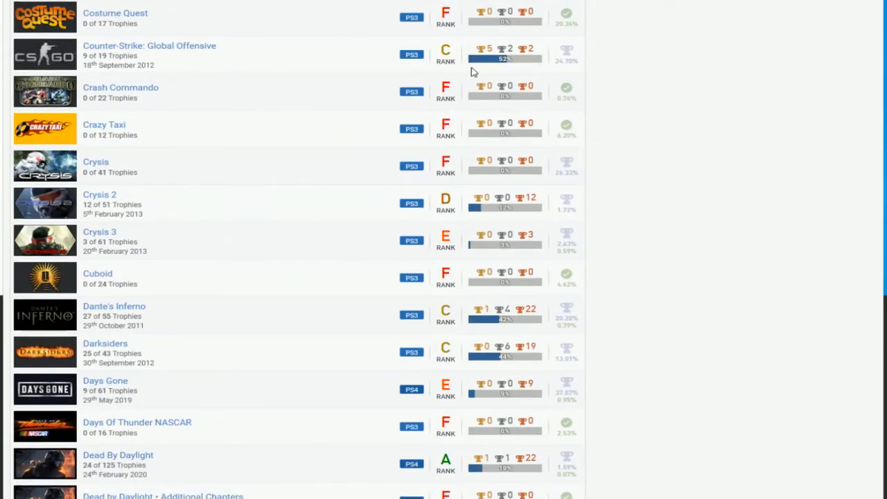
pyautogui.moveTo(380, 61)
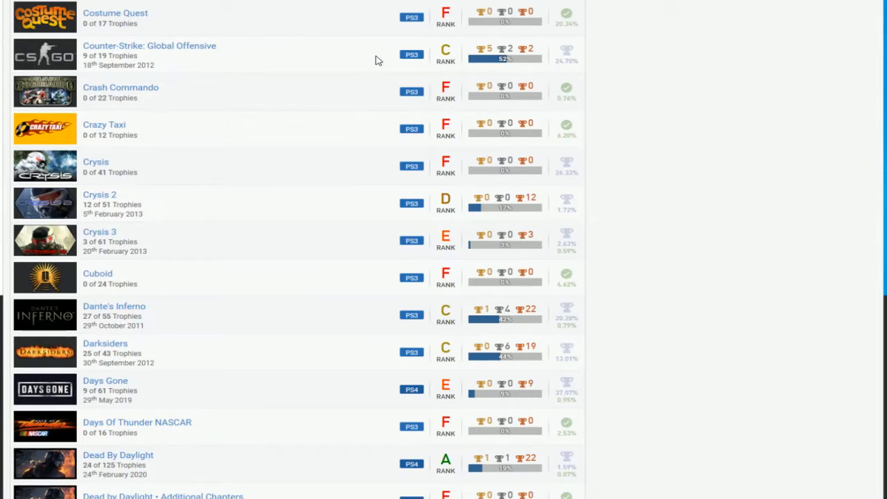
pyautogui.scroll(3)
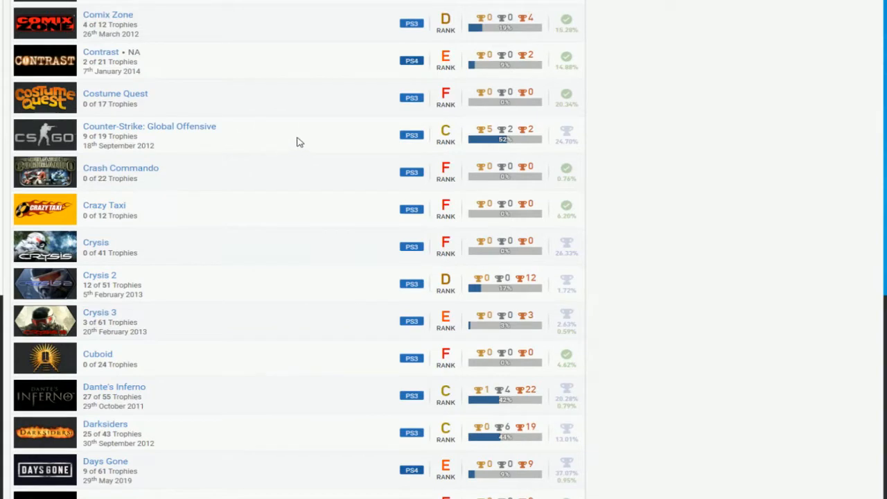
pyautogui.scroll(-3)
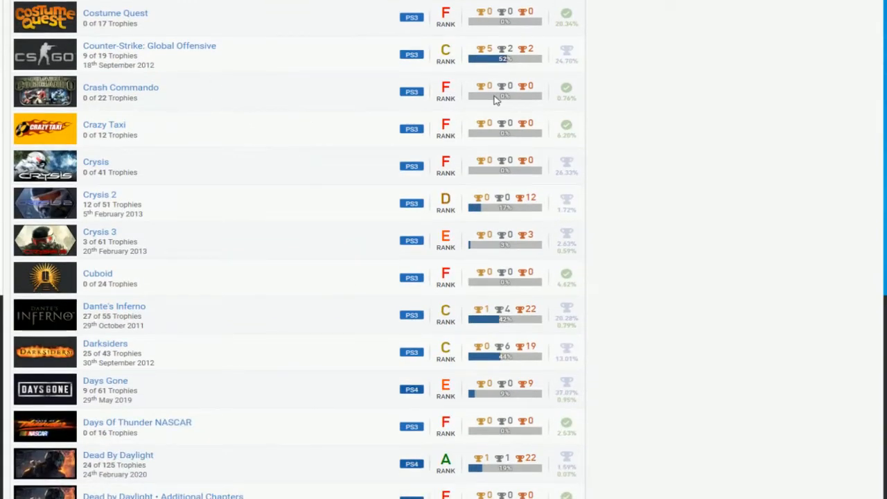
pyautogui.moveTo(258, 93)
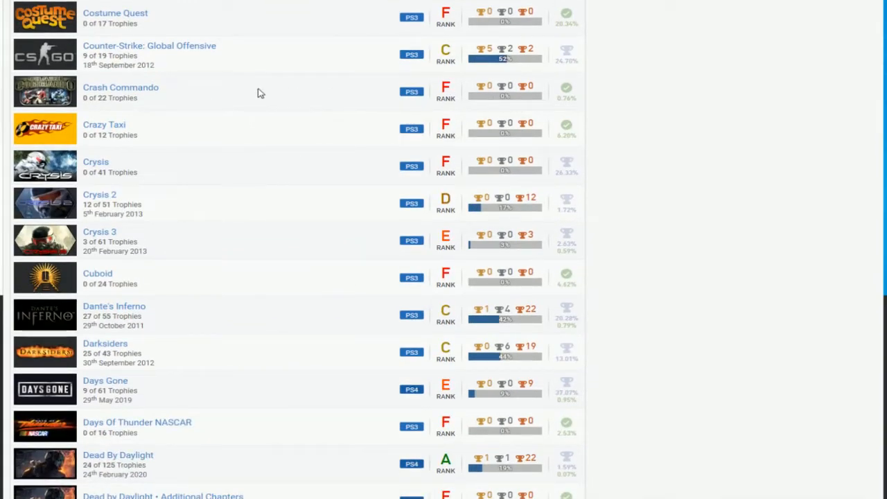
pyautogui.moveTo(244, 147)
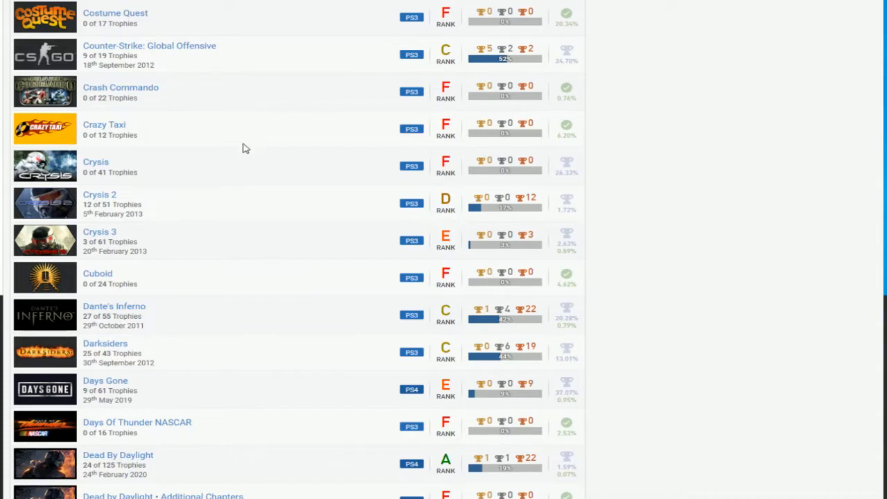
pyautogui.moveTo(444, 160)
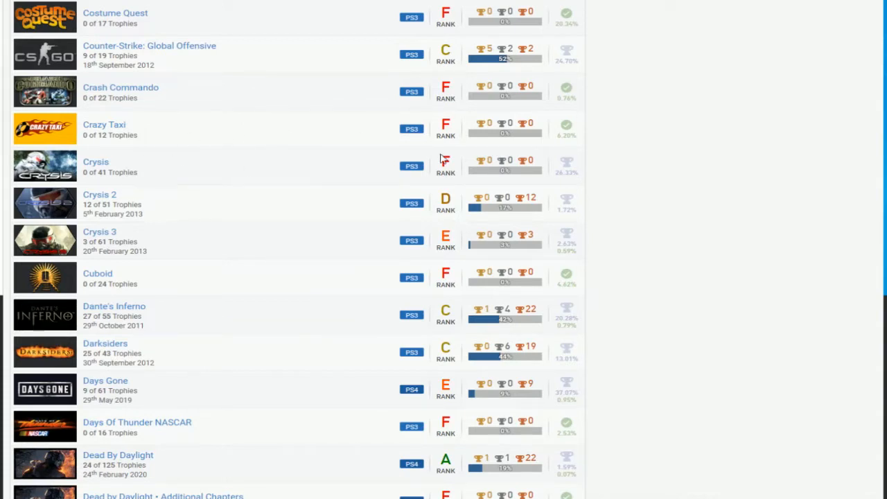
pyautogui.scroll(-3)
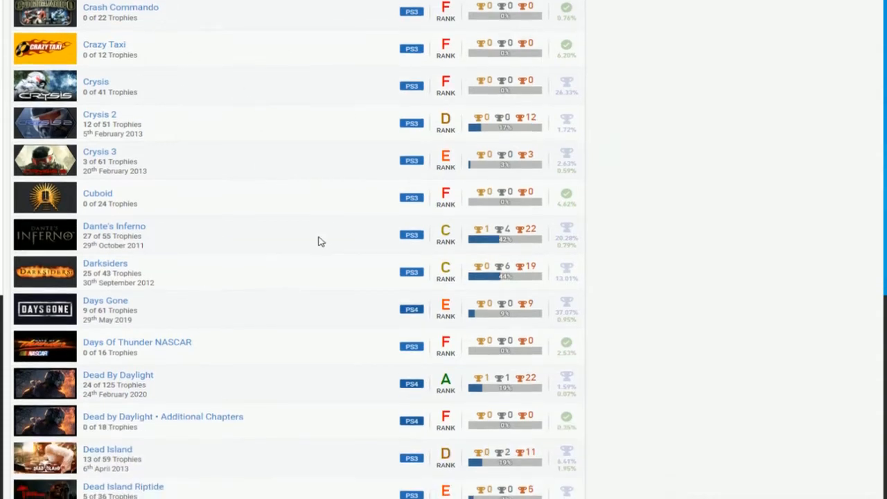
pyautogui.scroll(-3)
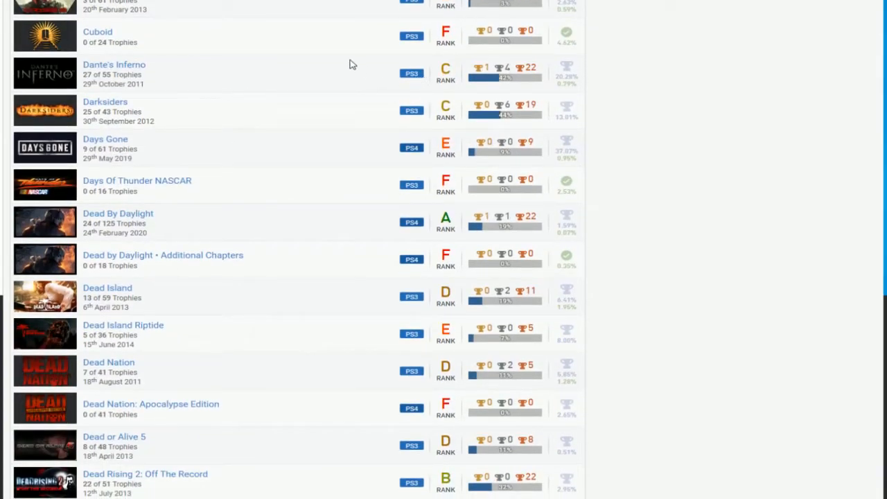
pyautogui.moveTo(339, 67)
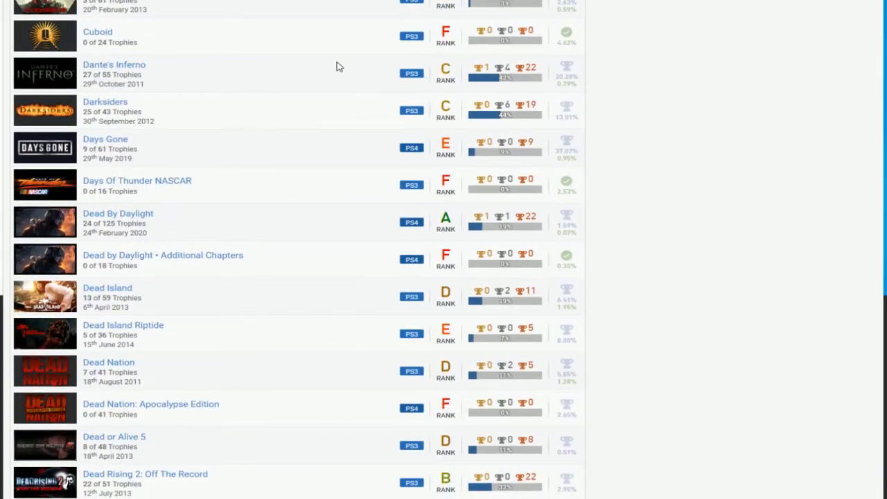
pyautogui.moveTo(330, 86)
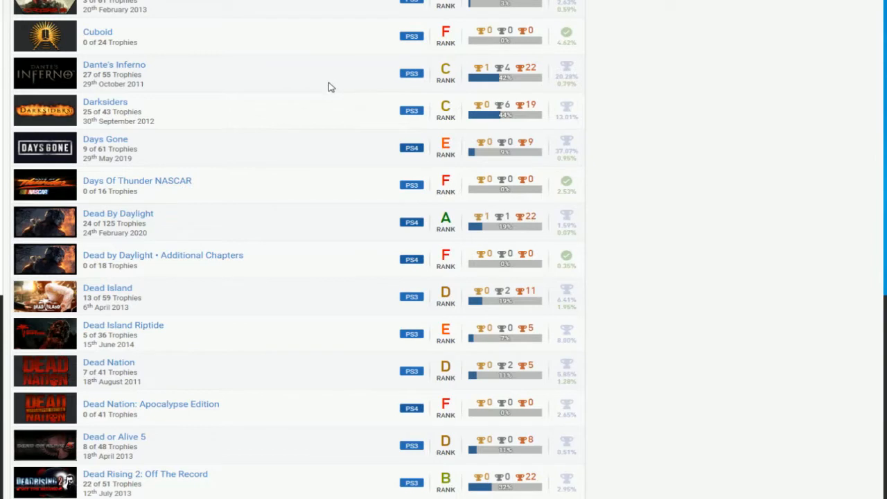
pyautogui.moveTo(396, 139)
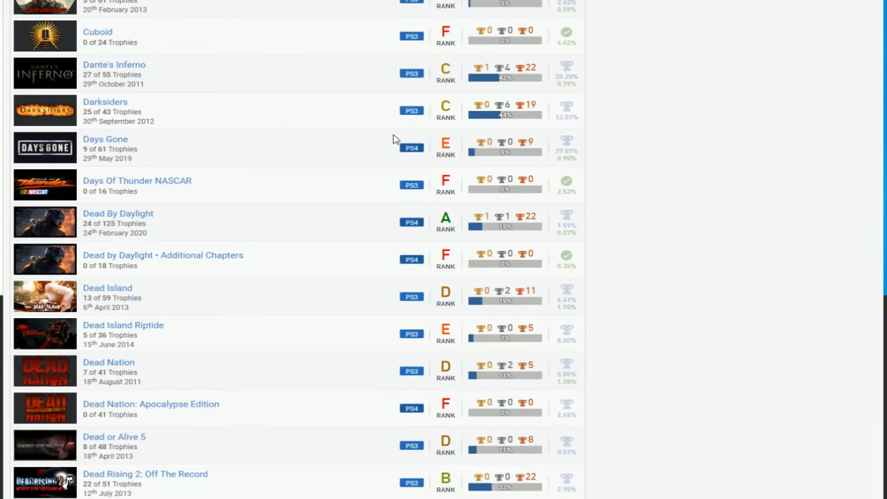
pyautogui.moveTo(541, 158)
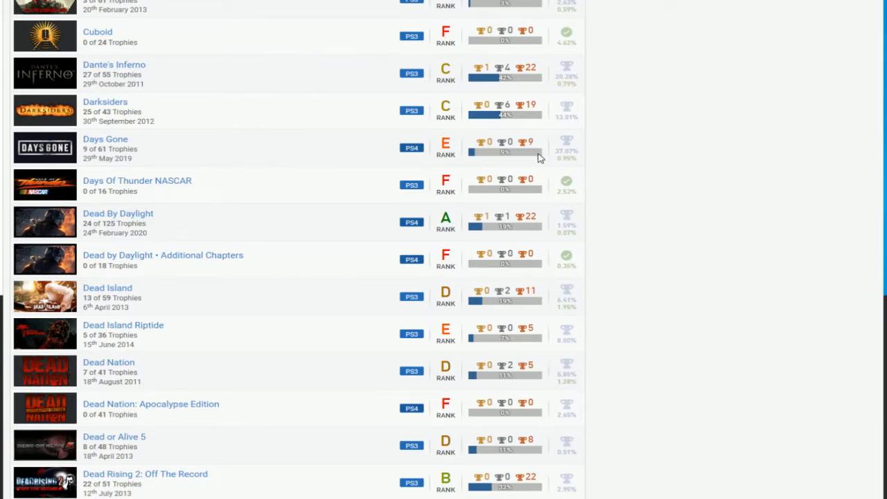
pyautogui.moveTo(539, 178)
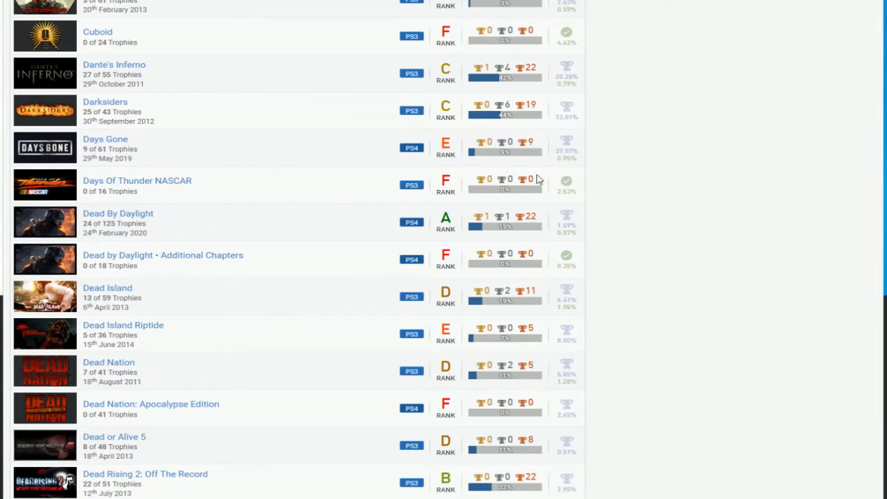
pyautogui.moveTo(313, 197)
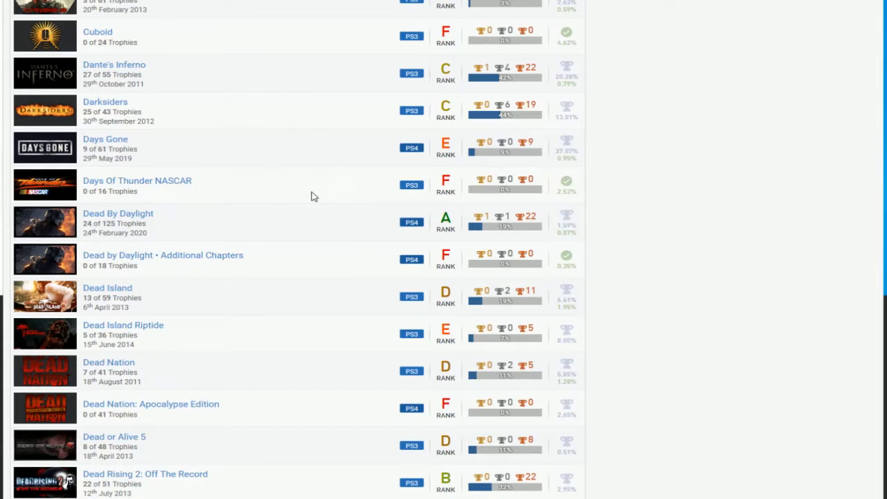
pyautogui.moveTo(320, 193)
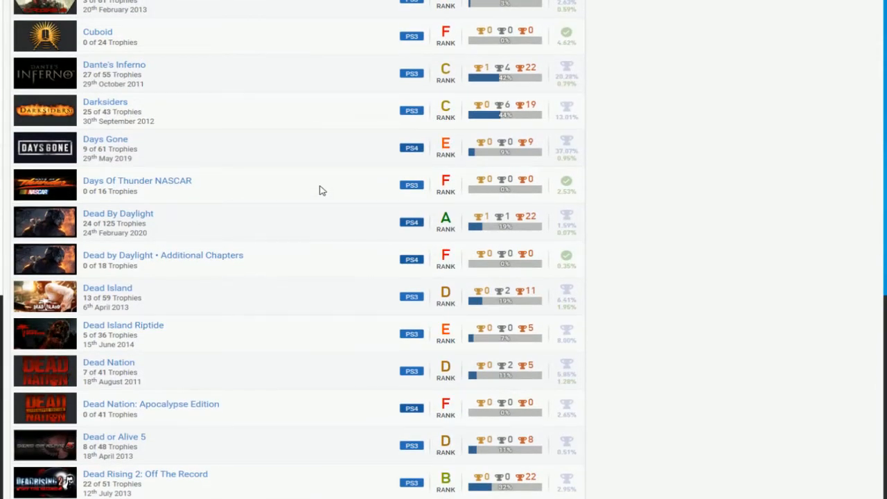
pyautogui.moveTo(446, 197)
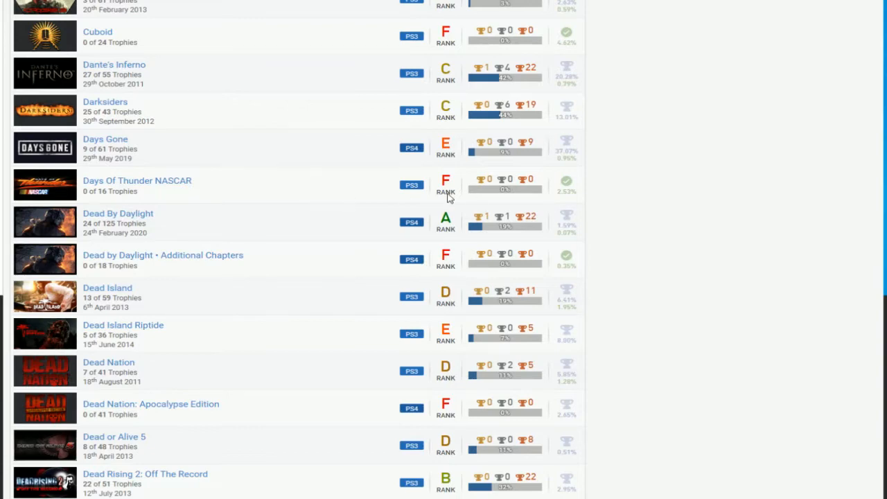
pyautogui.scroll(-3)
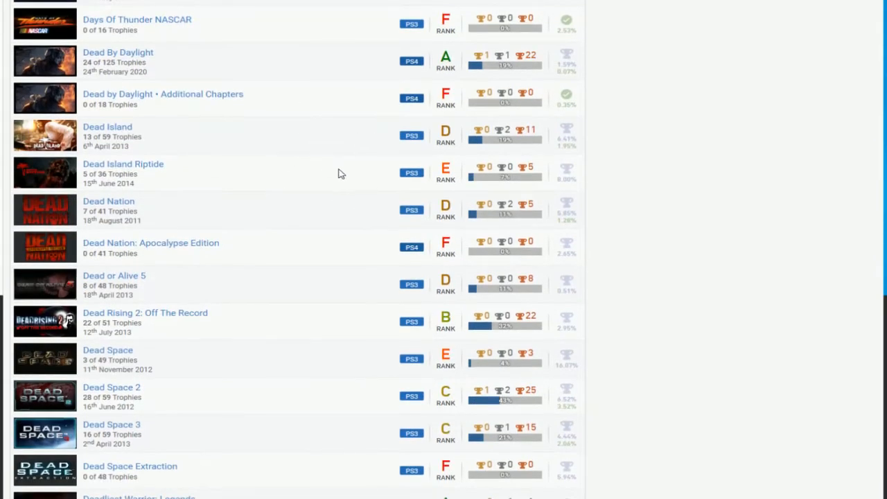
pyautogui.moveTo(327, 173)
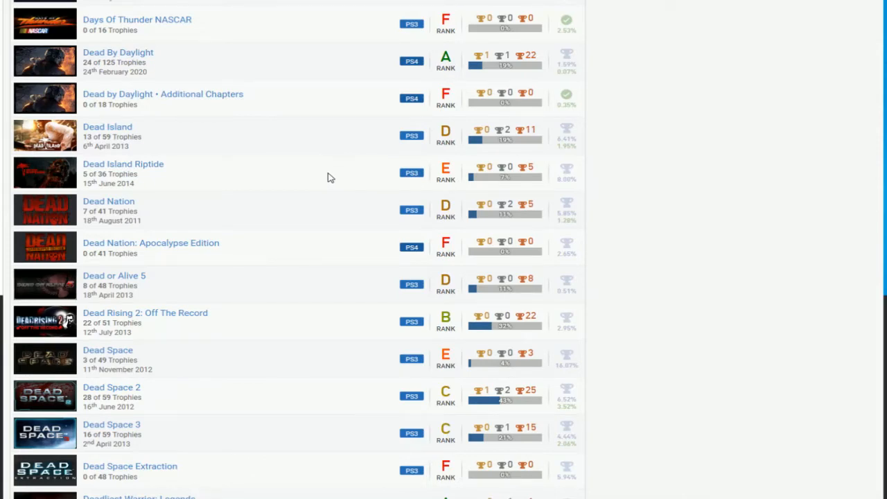
pyautogui.scroll(-3)
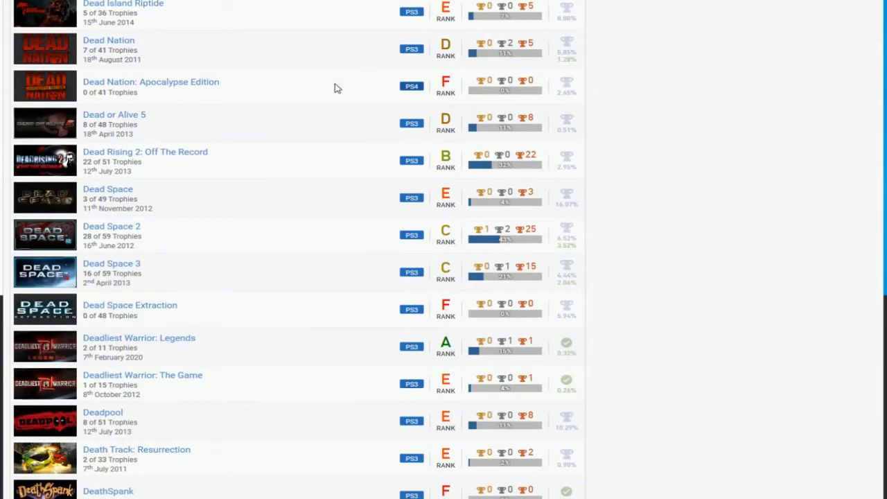
pyautogui.moveTo(213, 139)
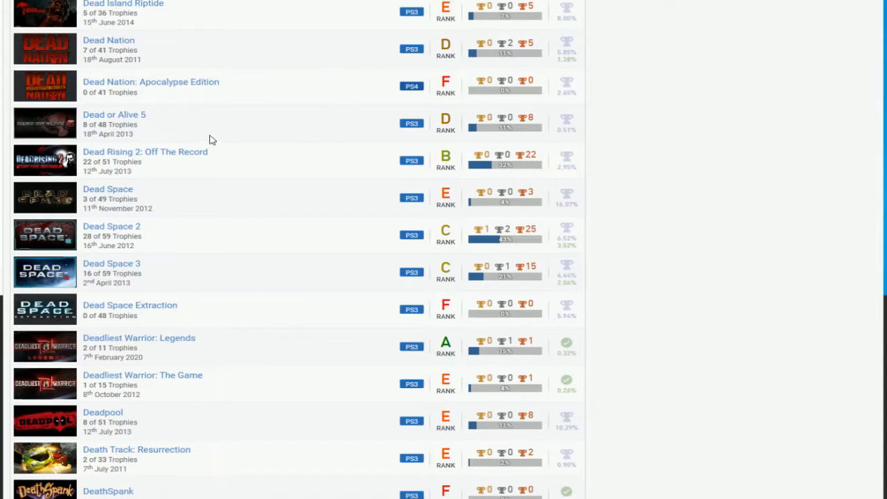
pyautogui.moveTo(341, 130)
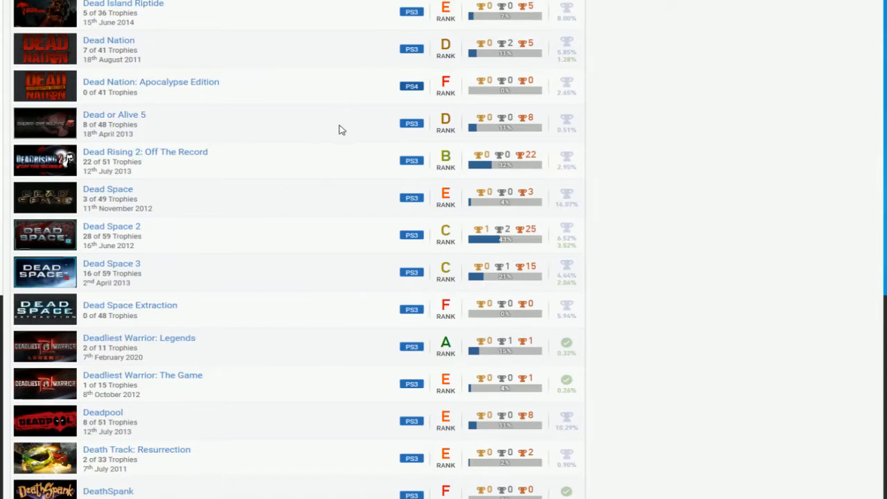
pyautogui.moveTo(340, 162)
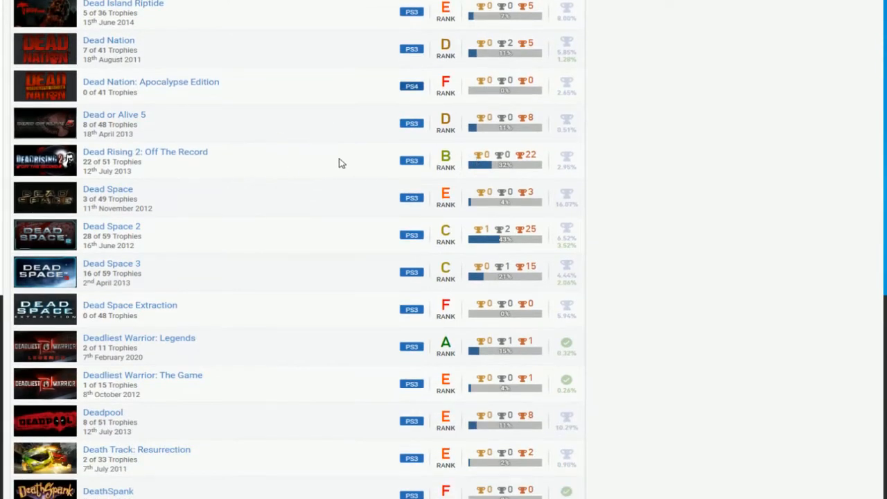
pyautogui.moveTo(476, 172)
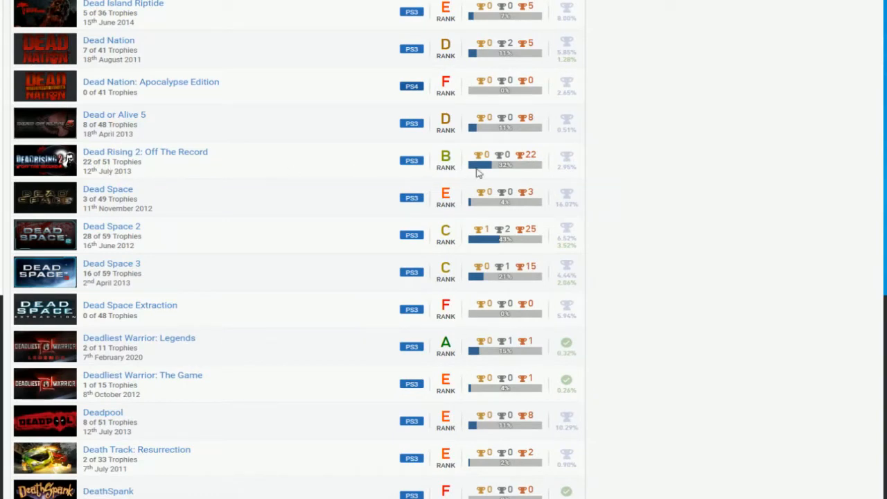
pyautogui.scroll(-3)
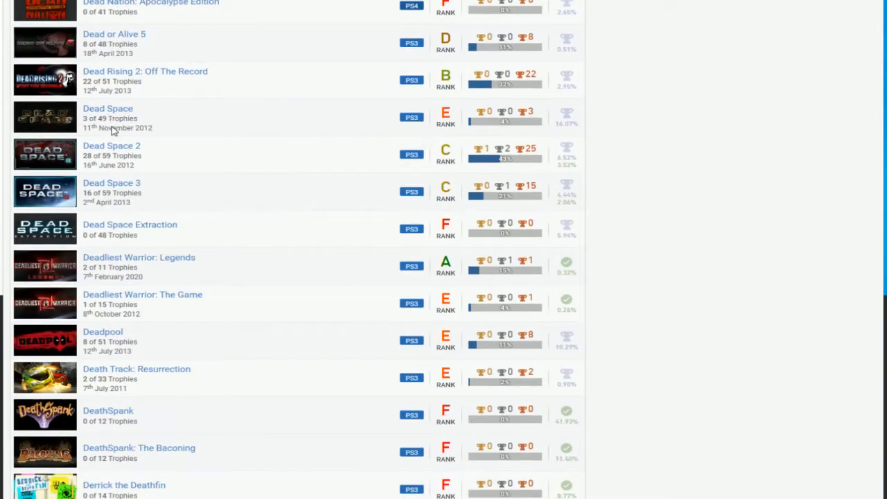
pyautogui.moveTo(388, 130)
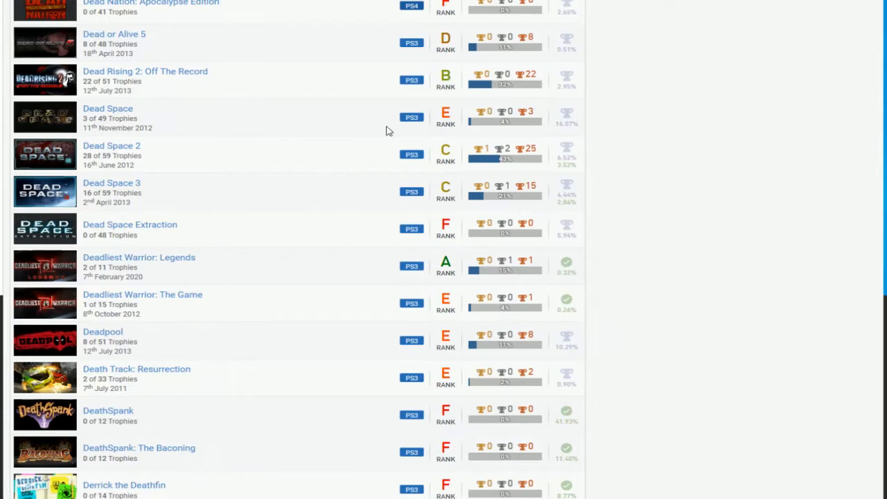
pyautogui.moveTo(352, 119)
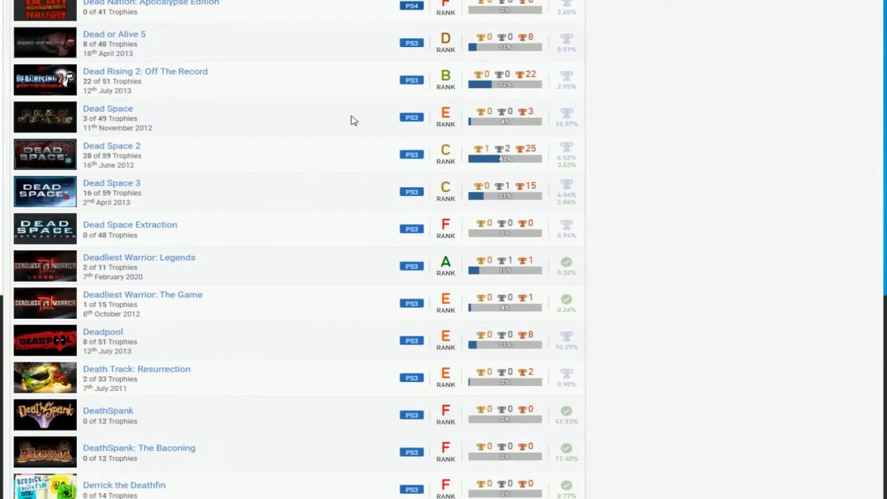
pyautogui.moveTo(513, 149)
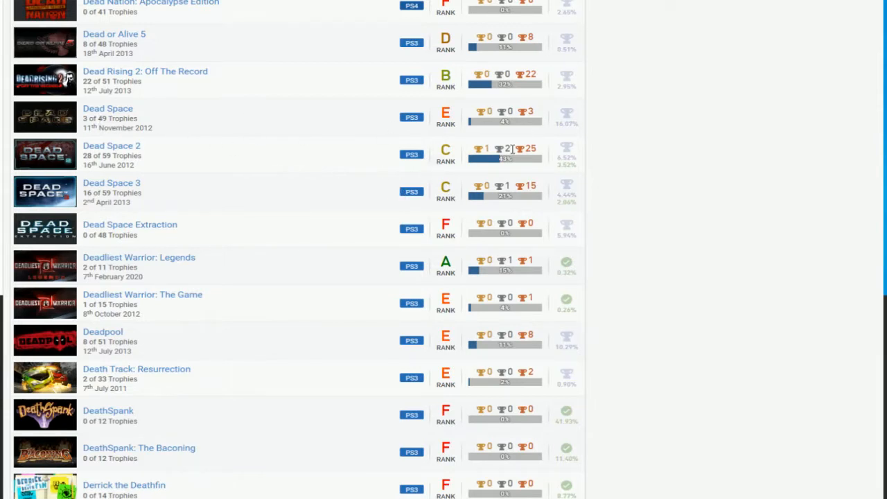
pyautogui.moveTo(511, 154)
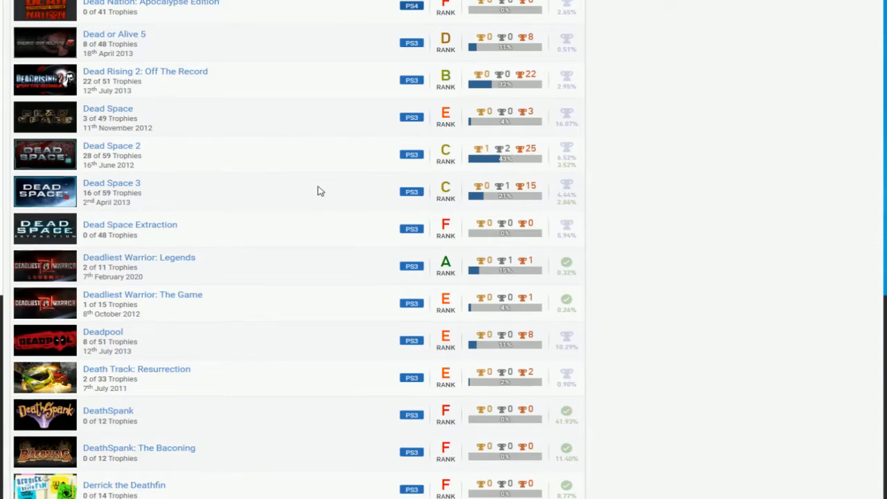
pyautogui.moveTo(510, 201)
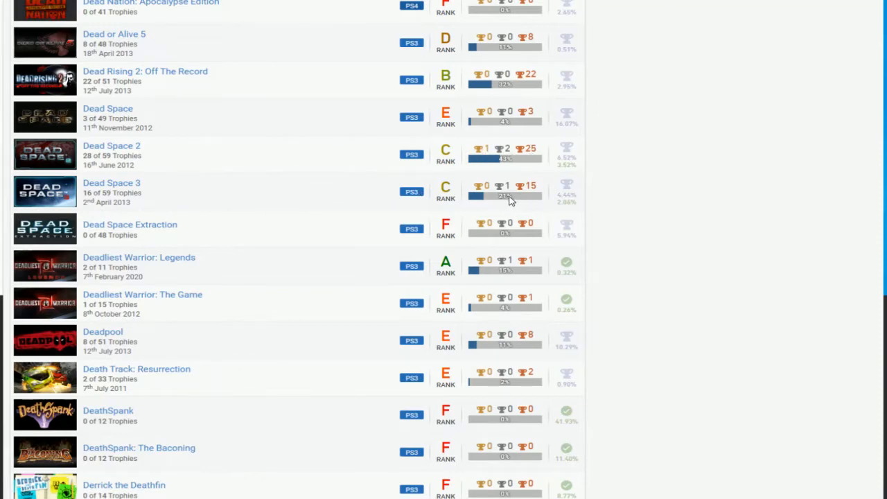
pyautogui.moveTo(172, 117)
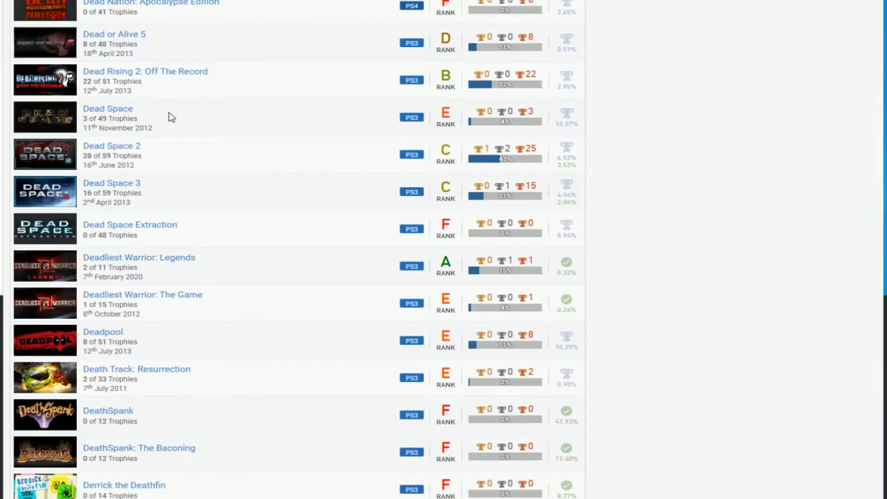
pyautogui.scroll(-3)
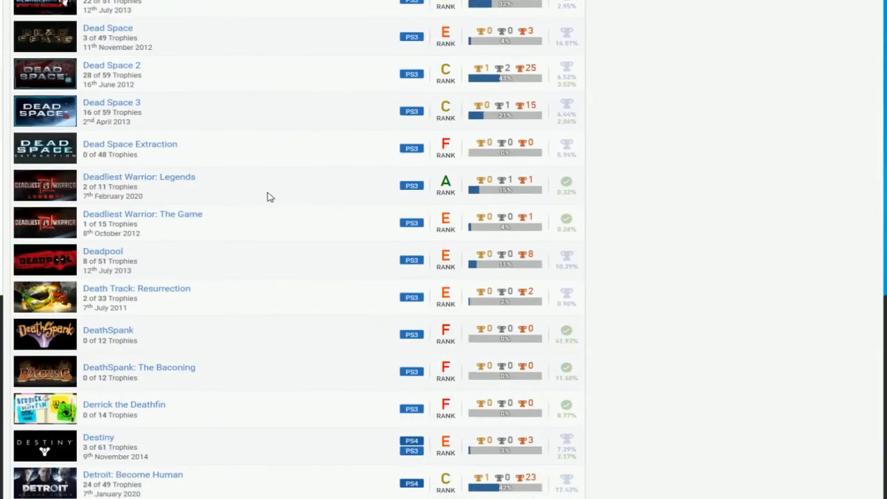
pyautogui.scroll(-3)
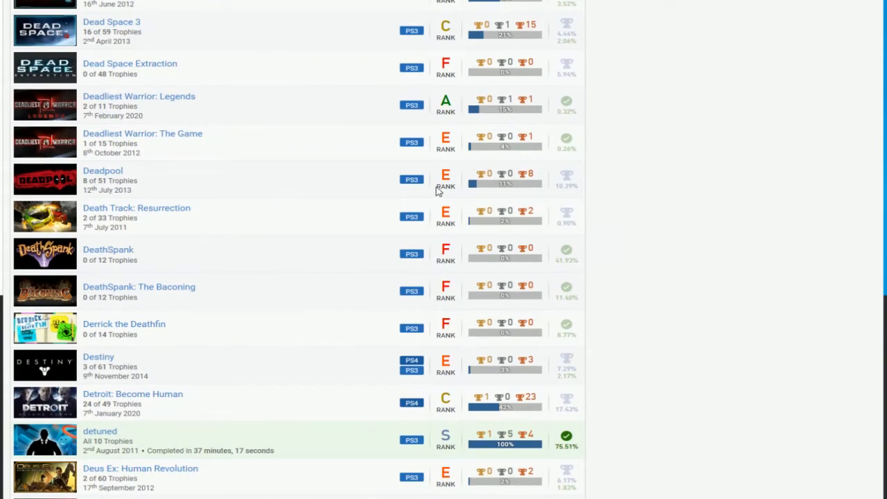
pyautogui.scroll(-3)
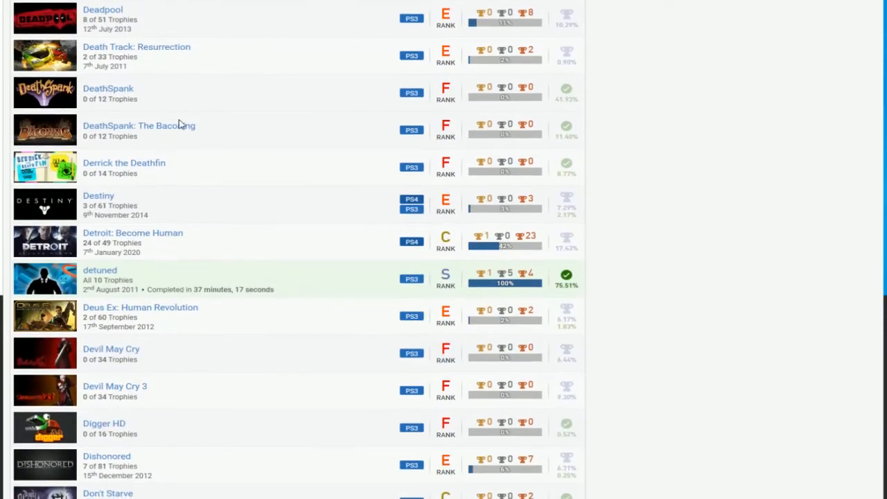
pyautogui.moveTo(302, 213)
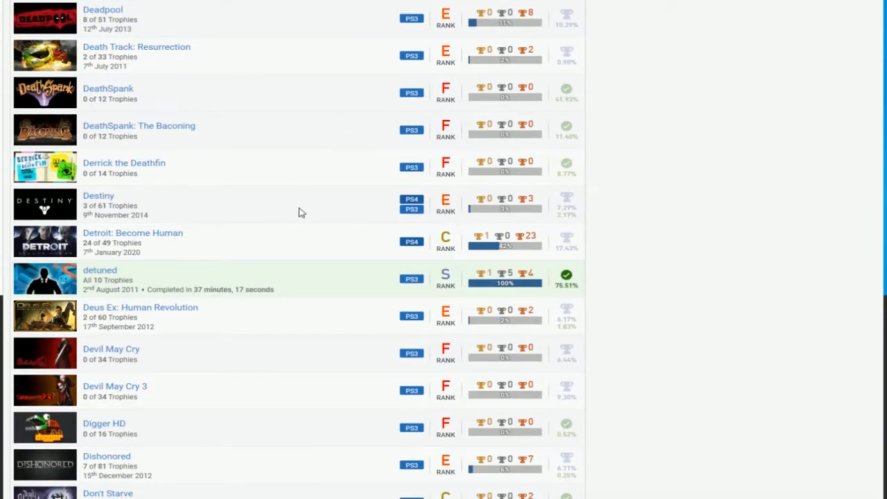
pyautogui.moveTo(110, 169)
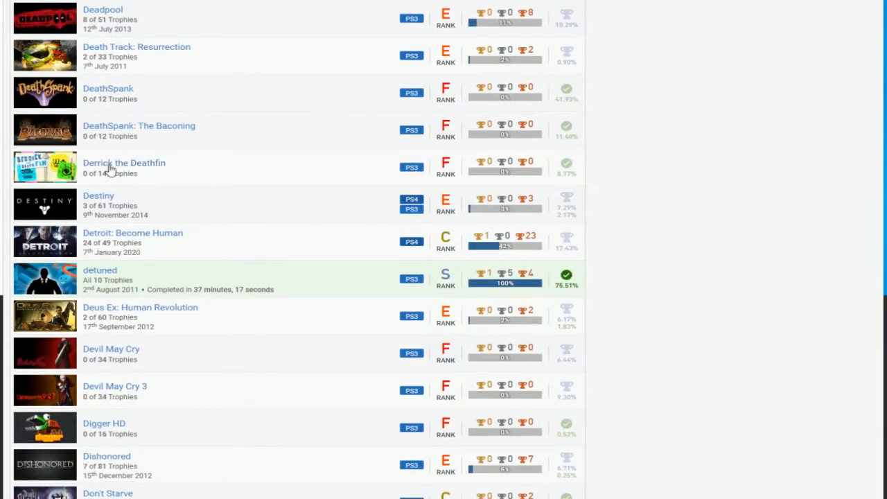
pyautogui.scroll(-3)
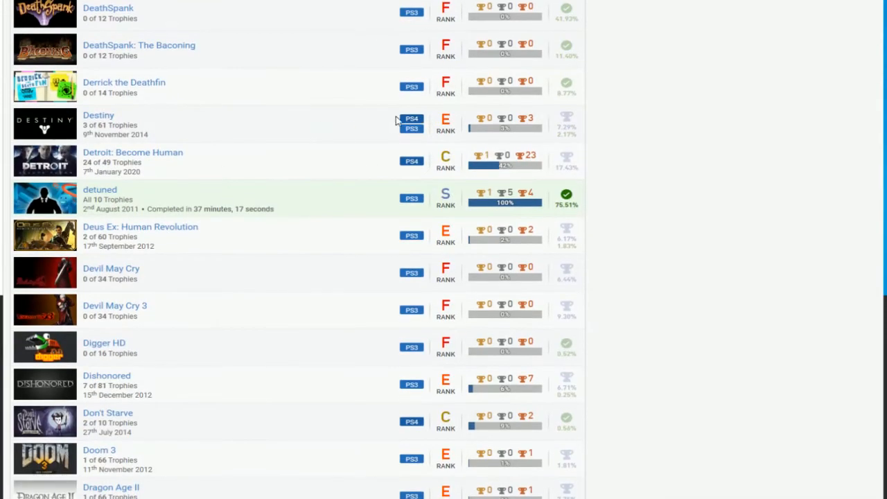
pyautogui.moveTo(303, 175)
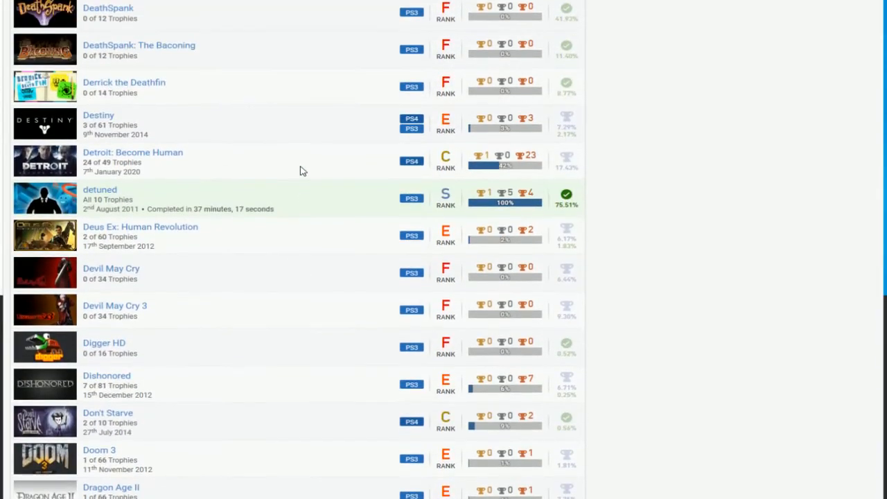
pyautogui.scroll(3)
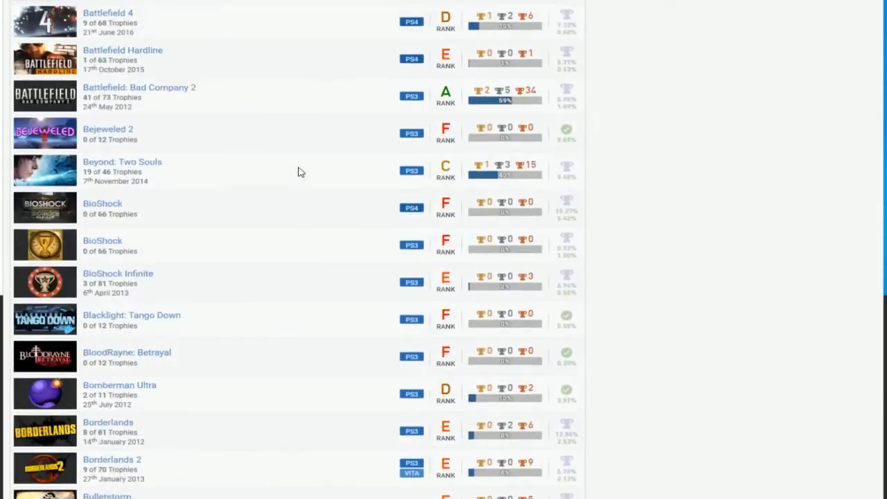
pyautogui.scroll(-3)
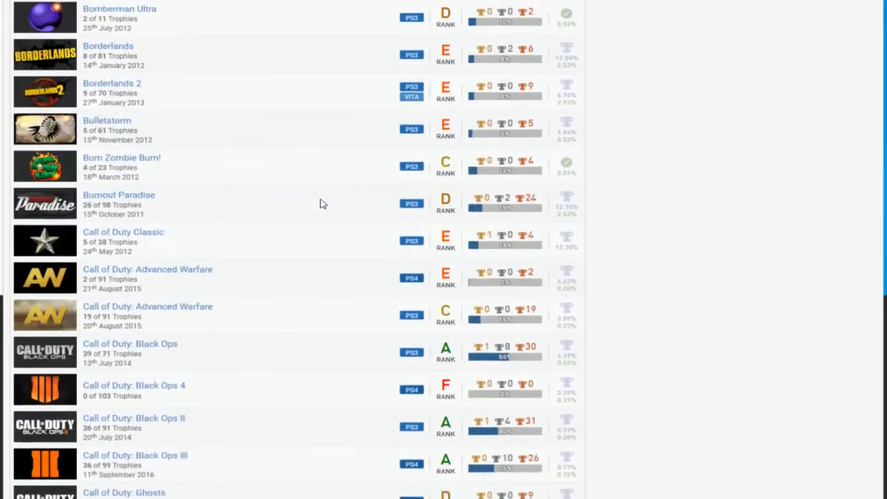
pyautogui.scroll(-3)
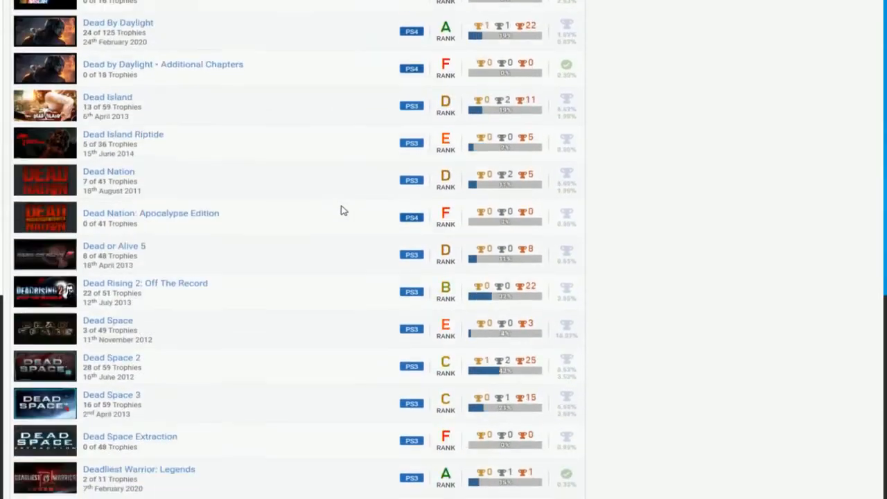
pyautogui.scroll(-3)
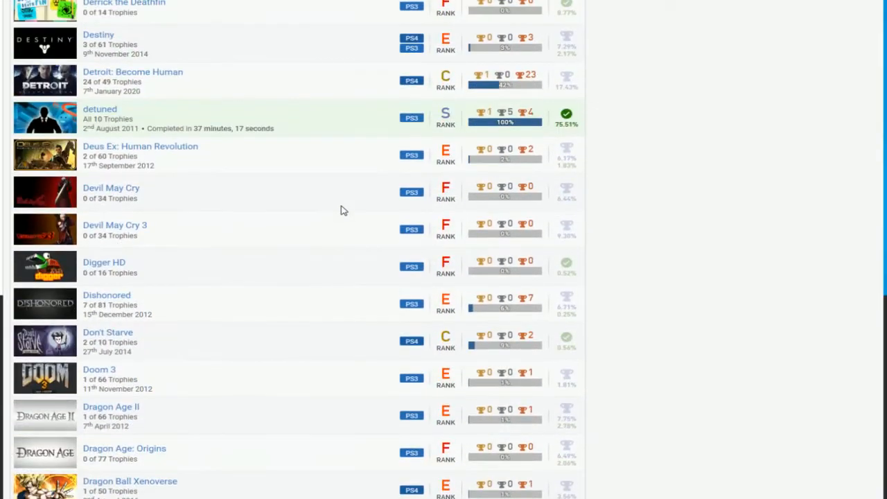
pyautogui.scroll(-3)
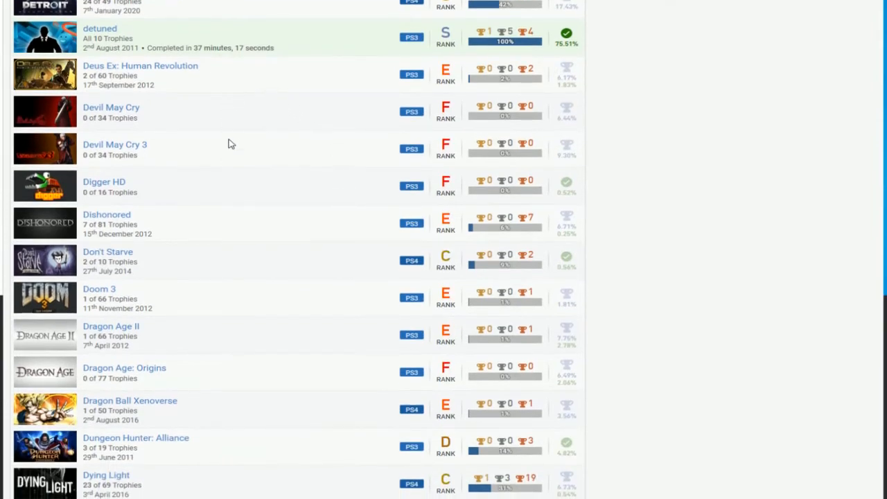
pyautogui.moveTo(158, 79)
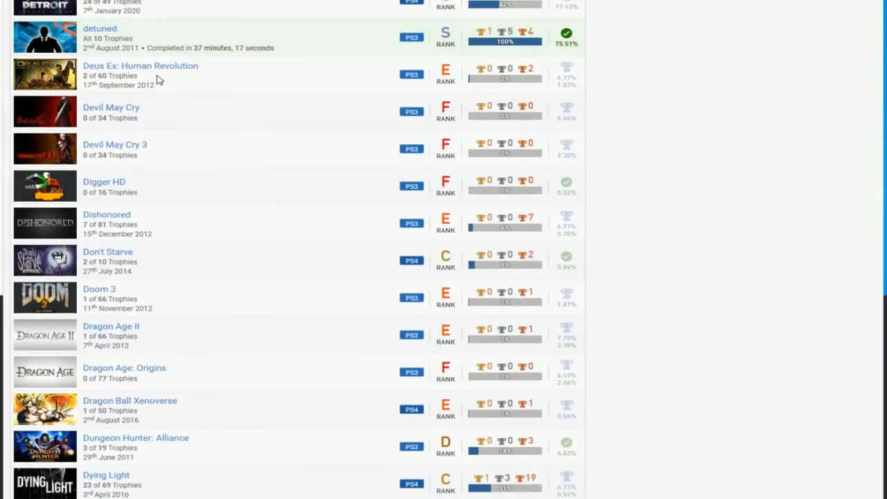
pyautogui.scroll(3)
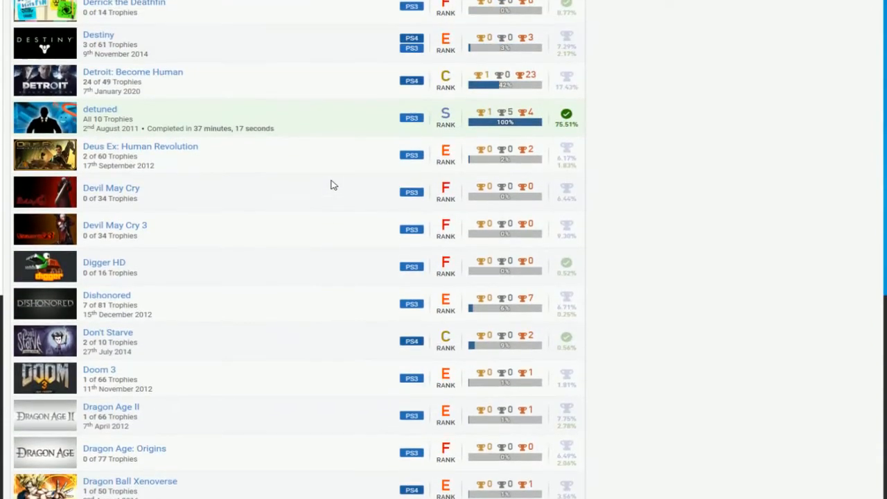
pyautogui.scroll(-3)
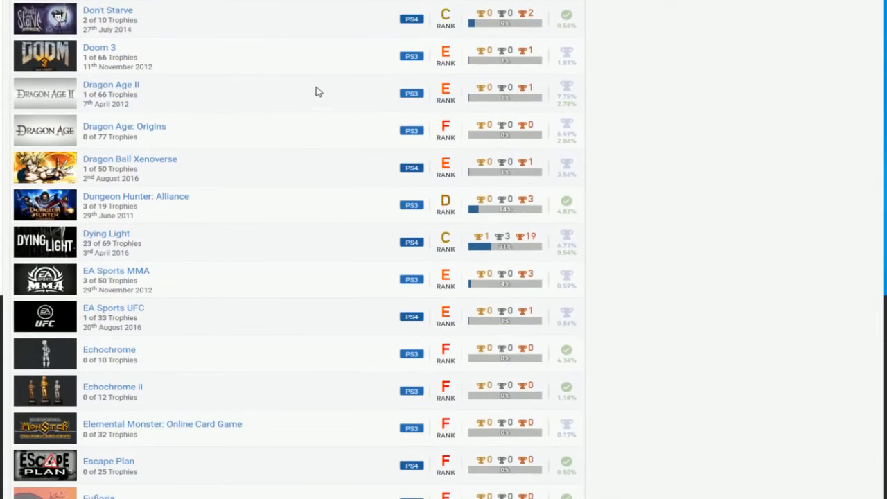
pyautogui.moveTo(309, 68)
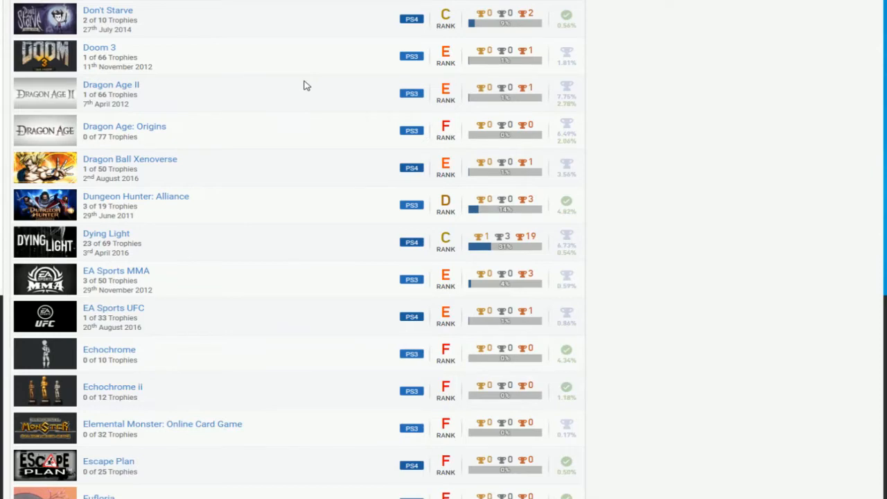
pyautogui.scroll(-3)
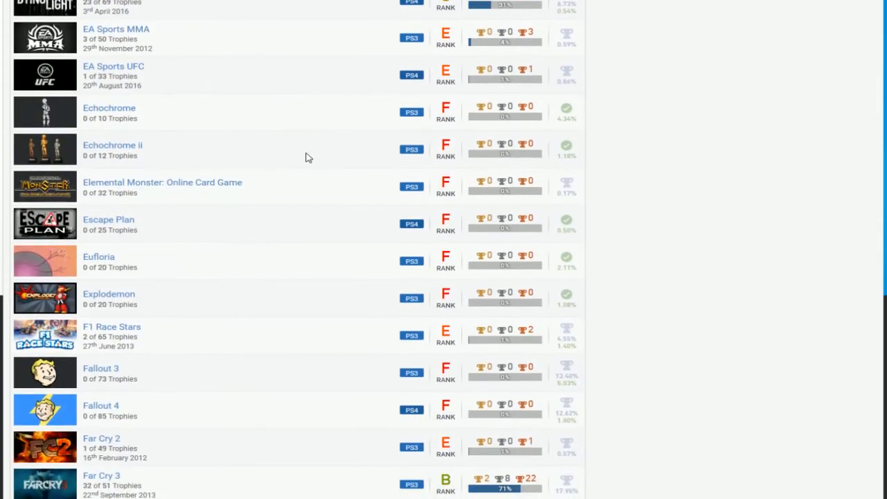
pyautogui.moveTo(333, 61)
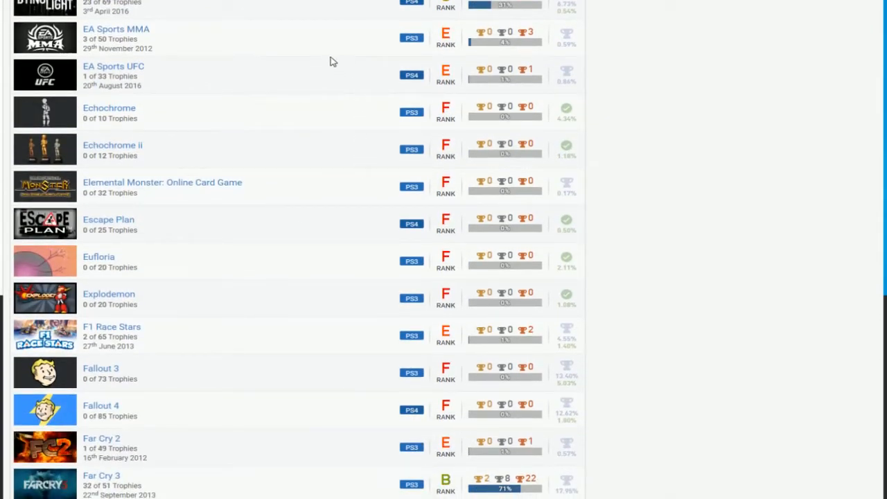
pyautogui.scroll(3)
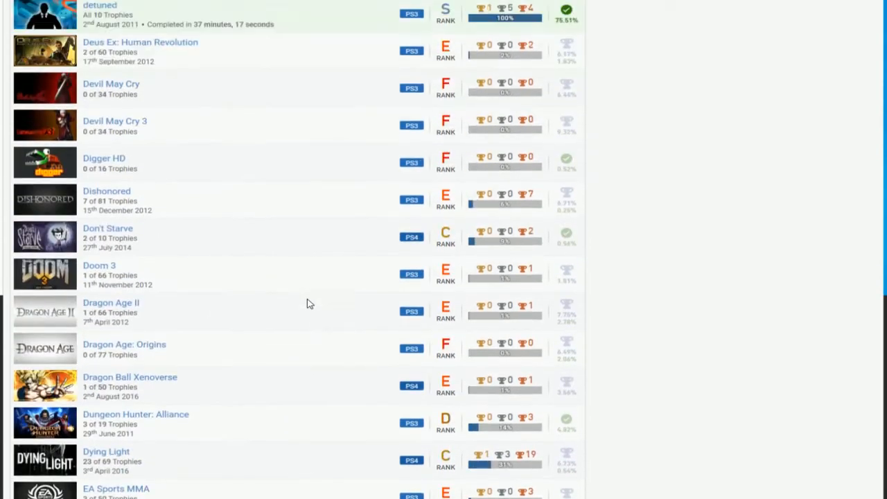
pyautogui.scroll(-3)
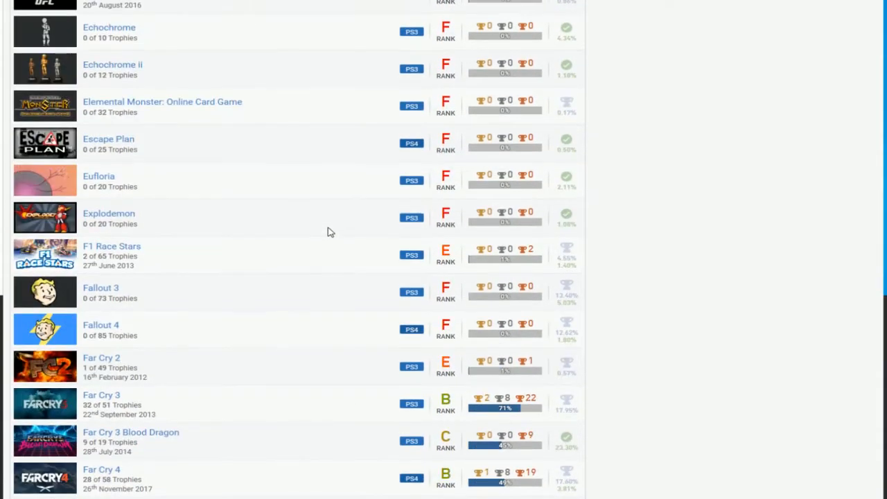
pyautogui.scroll(-3)
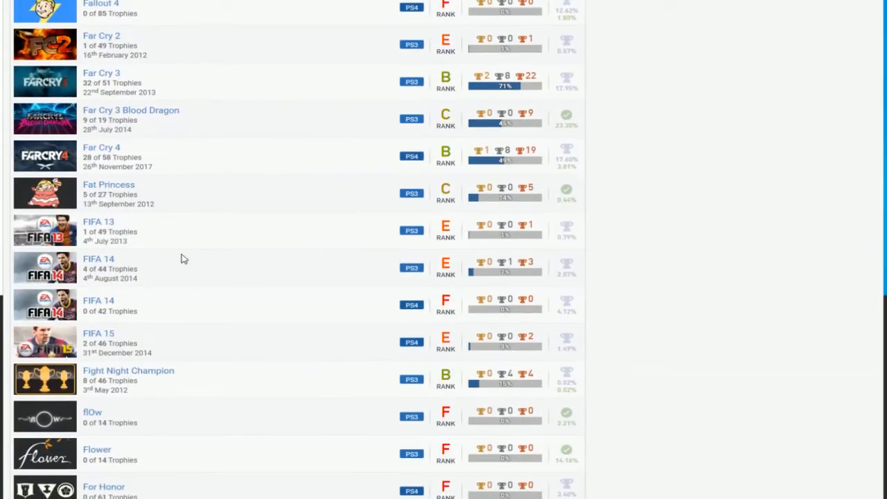
pyautogui.scroll(3)
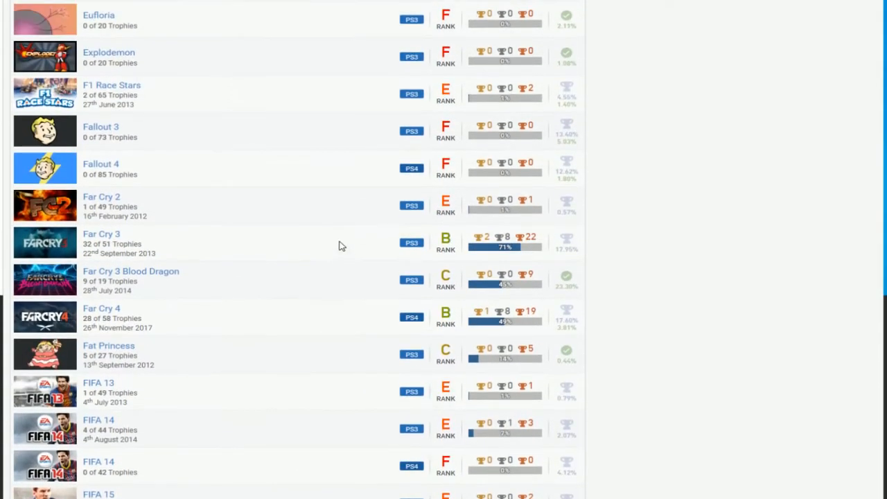
pyautogui.scroll(-3)
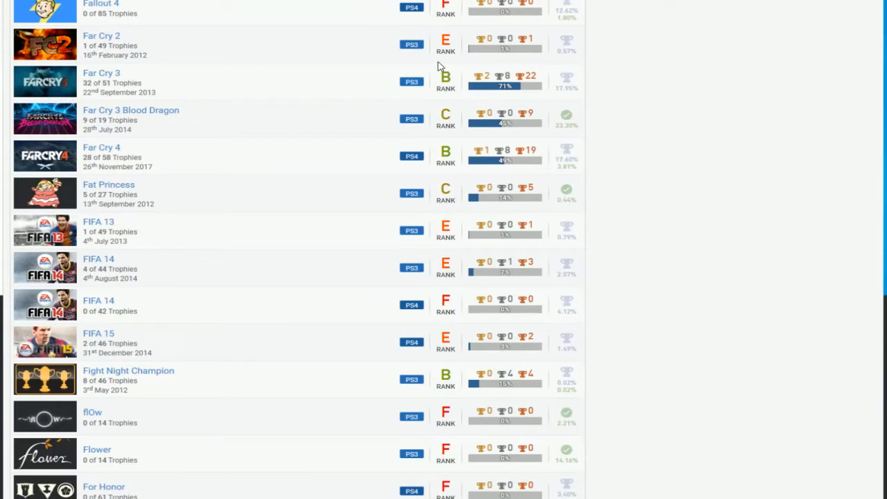
pyautogui.moveTo(473, 89)
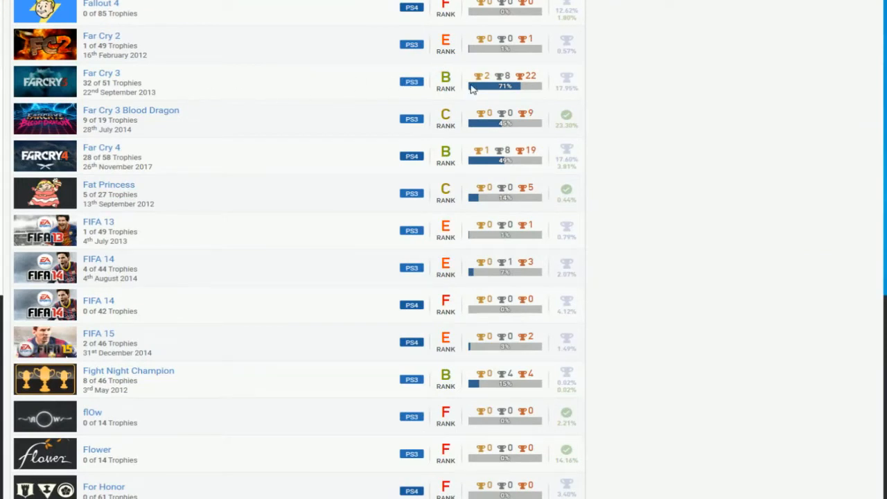
pyautogui.moveTo(289, 211)
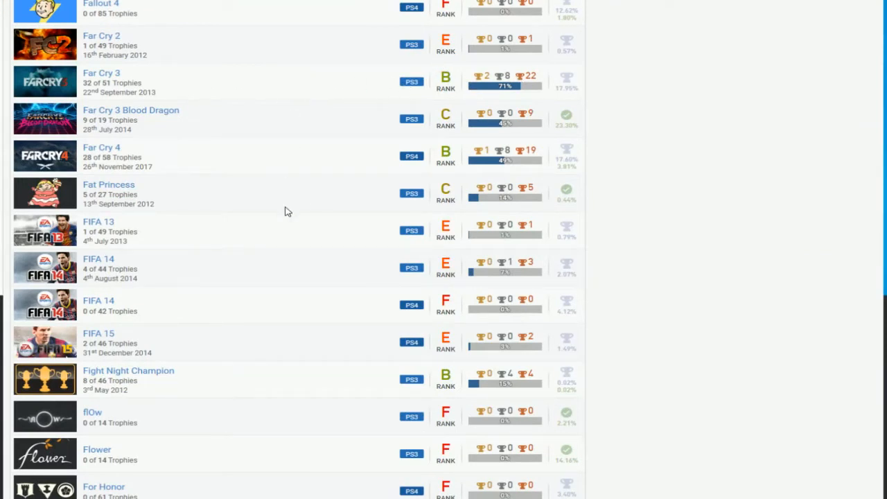
pyautogui.scroll(3)
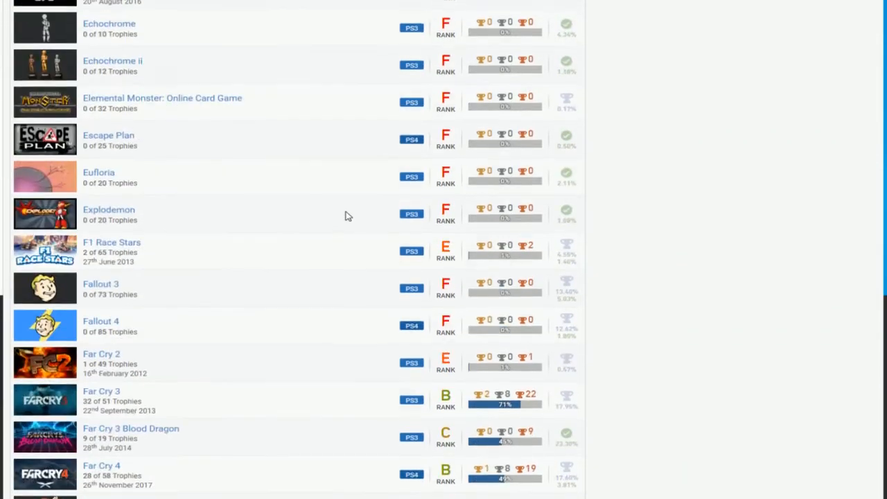
pyautogui.scroll(-3)
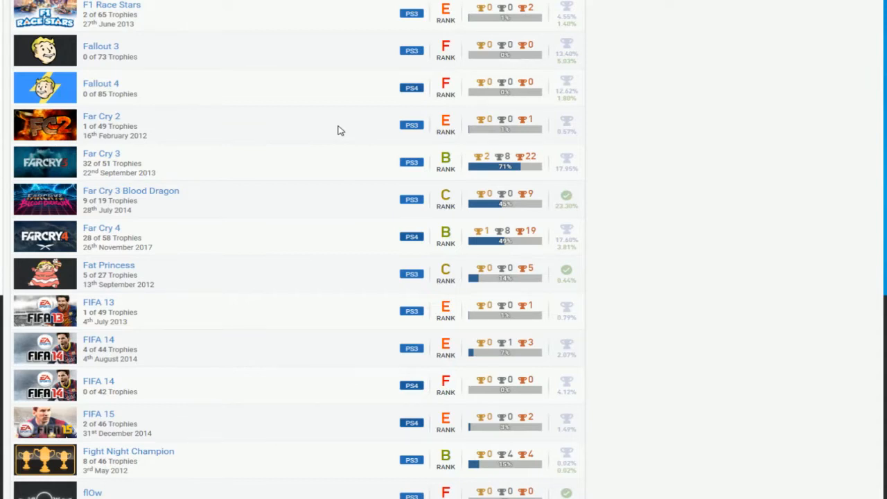
pyautogui.scroll(-3)
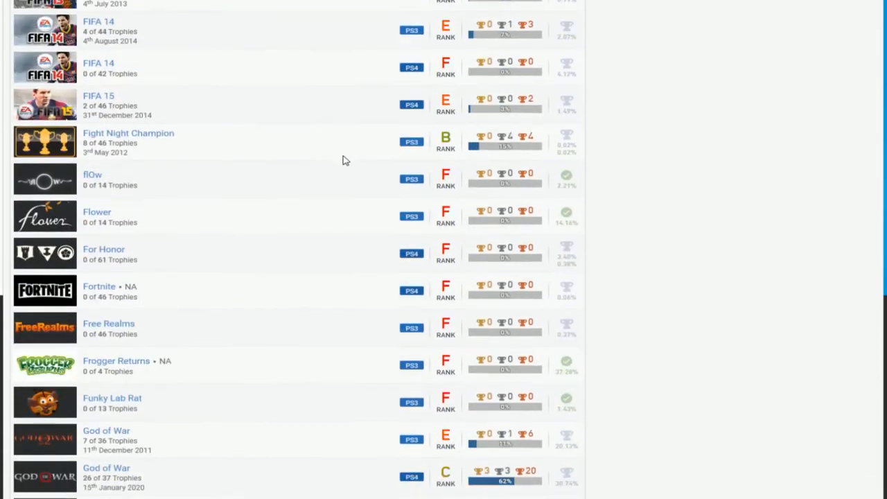
pyautogui.scroll(-3)
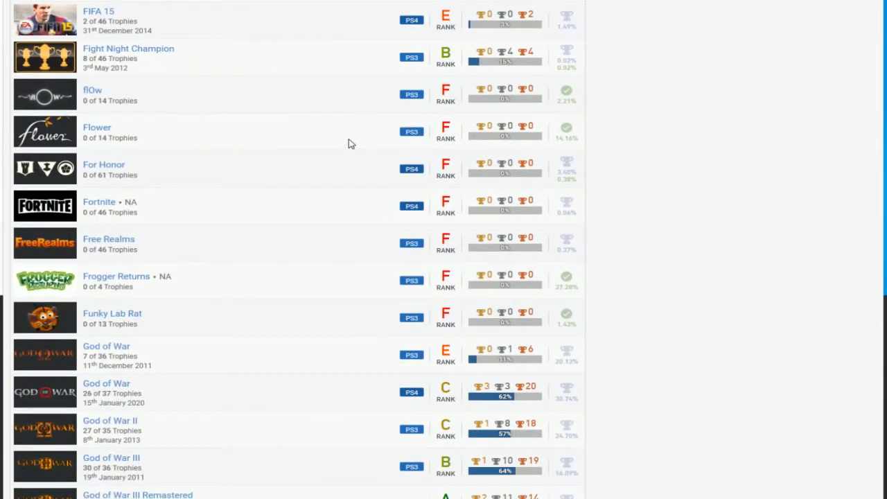
pyautogui.scroll(-3)
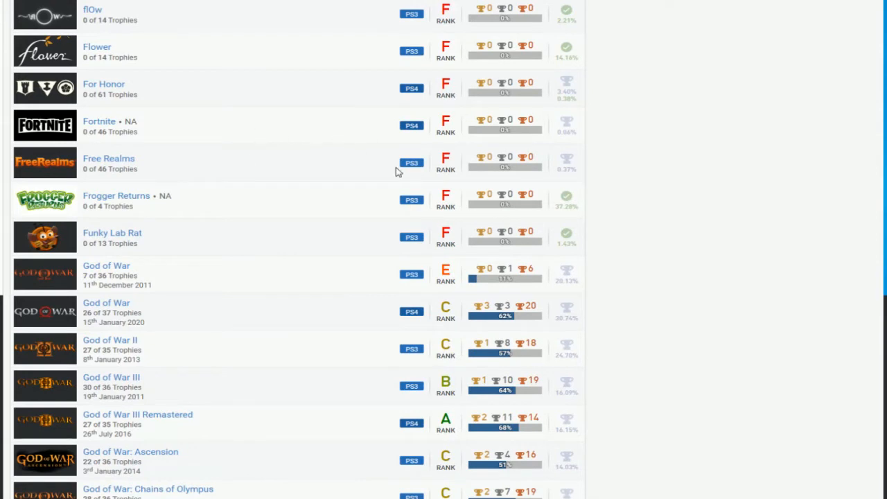
pyautogui.moveTo(89, 196)
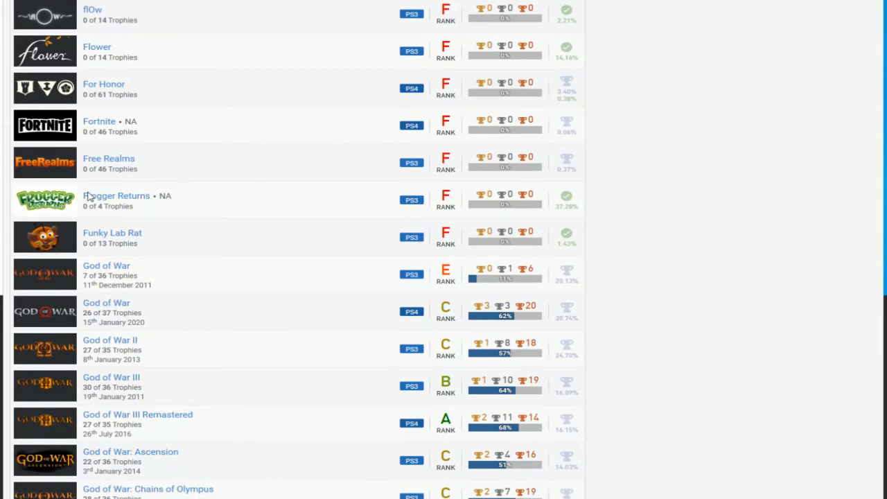
pyautogui.moveTo(531, 187)
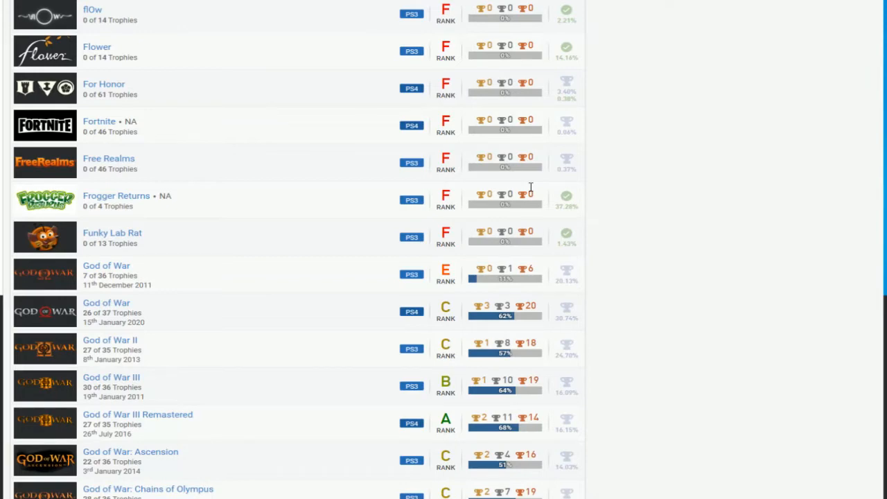
pyautogui.moveTo(427, 215)
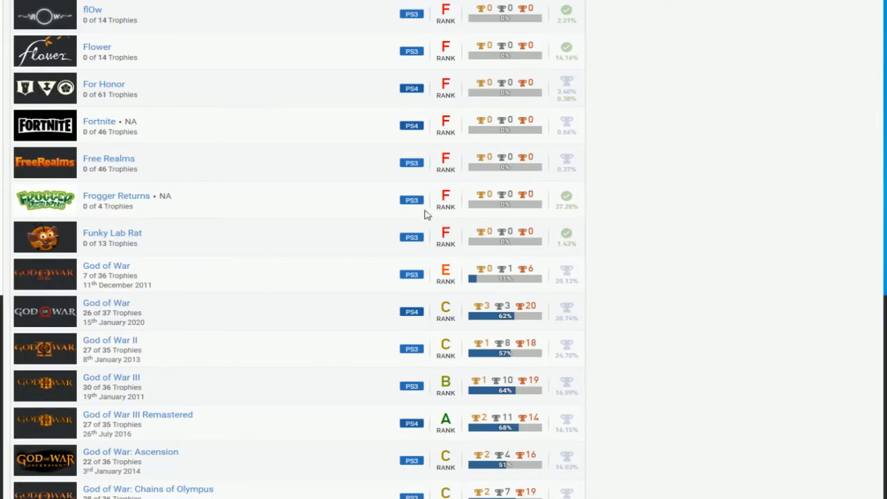
pyautogui.scroll(-3)
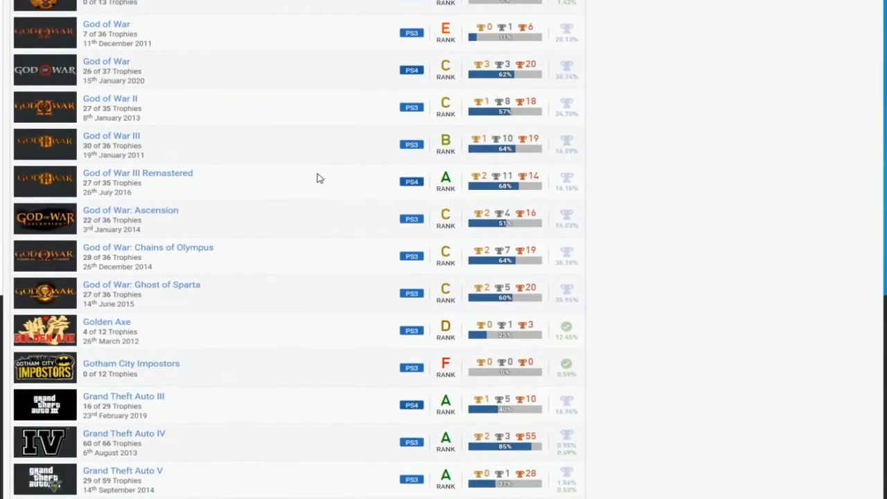
pyautogui.scroll(3)
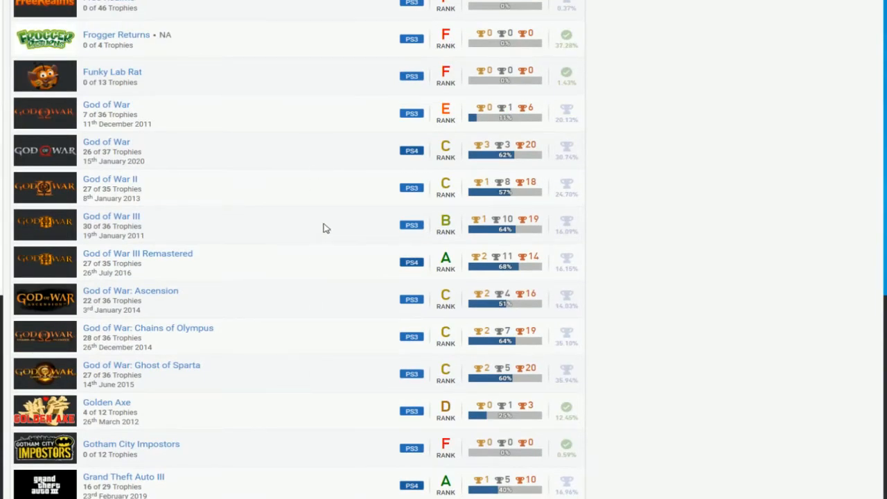
pyautogui.moveTo(422, 280)
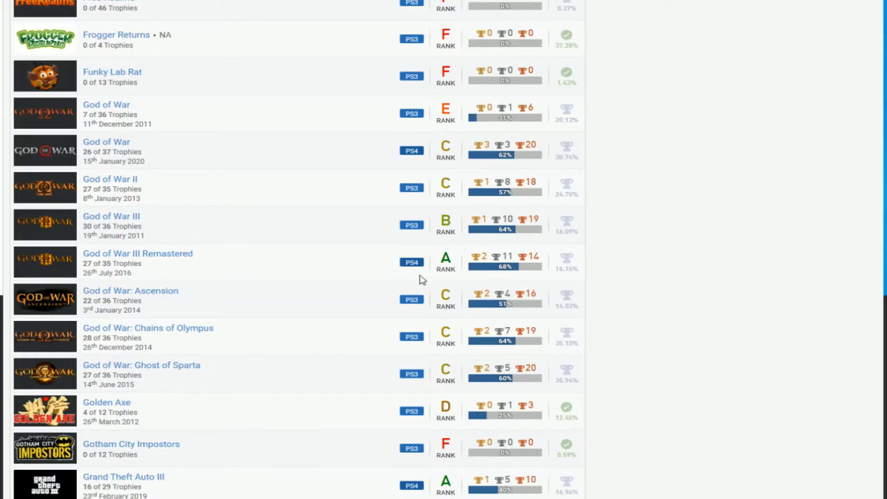
pyautogui.moveTo(408, 85)
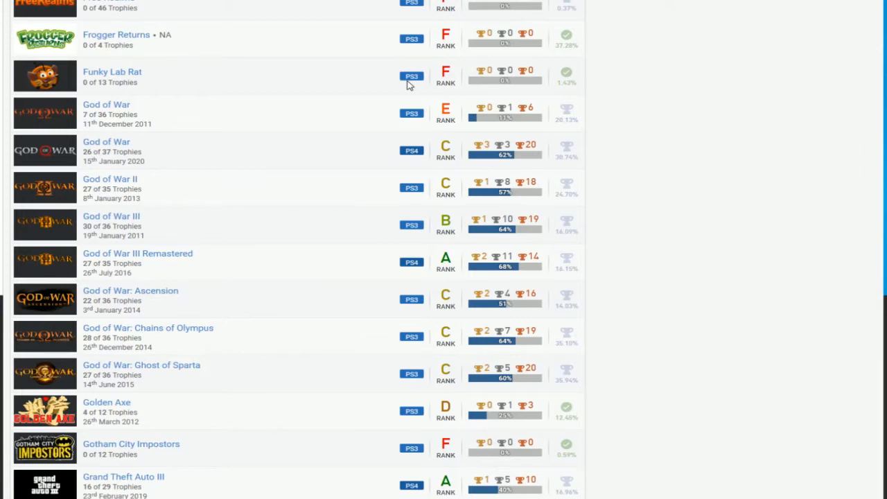
pyautogui.moveTo(213, 341)
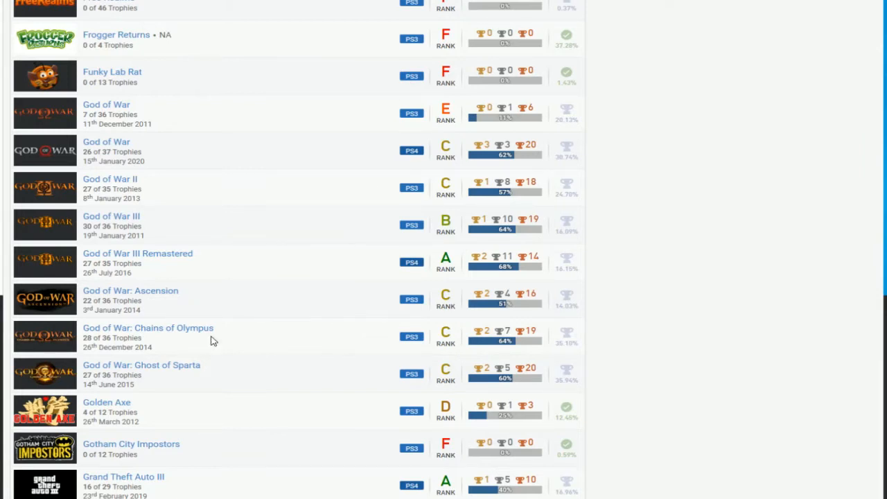
pyautogui.moveTo(358, 294)
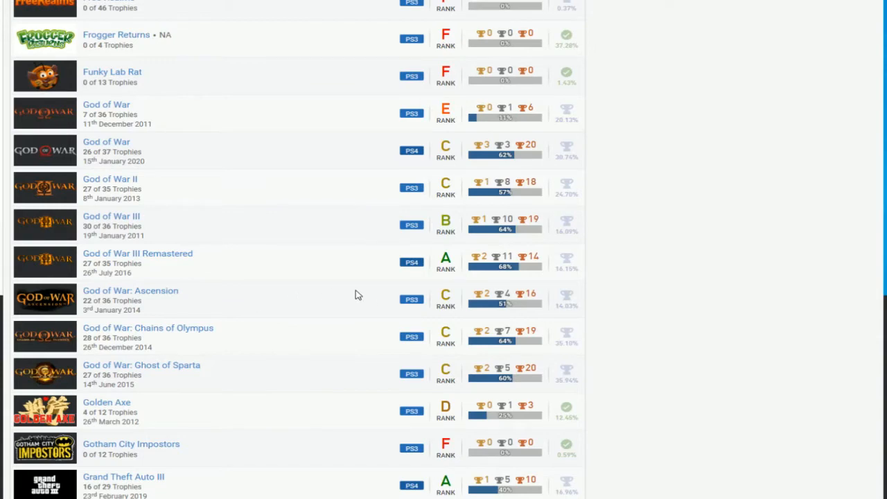
pyautogui.moveTo(314, 102)
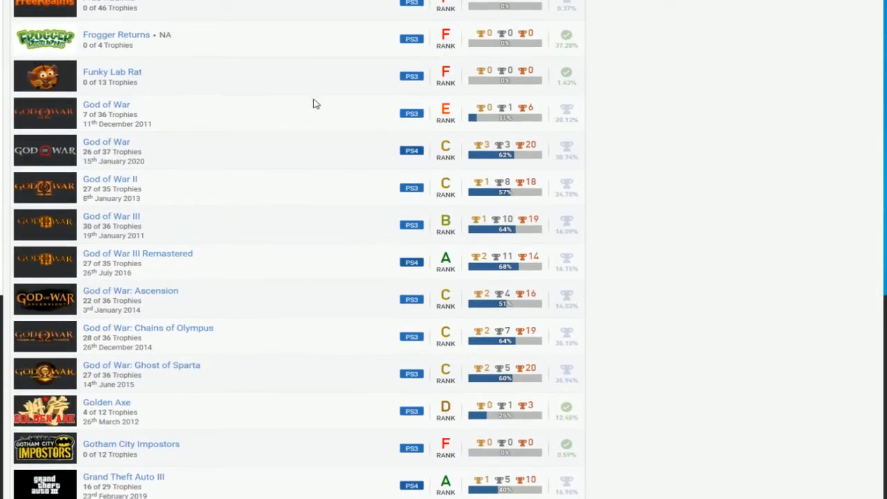
pyautogui.scroll(-3)
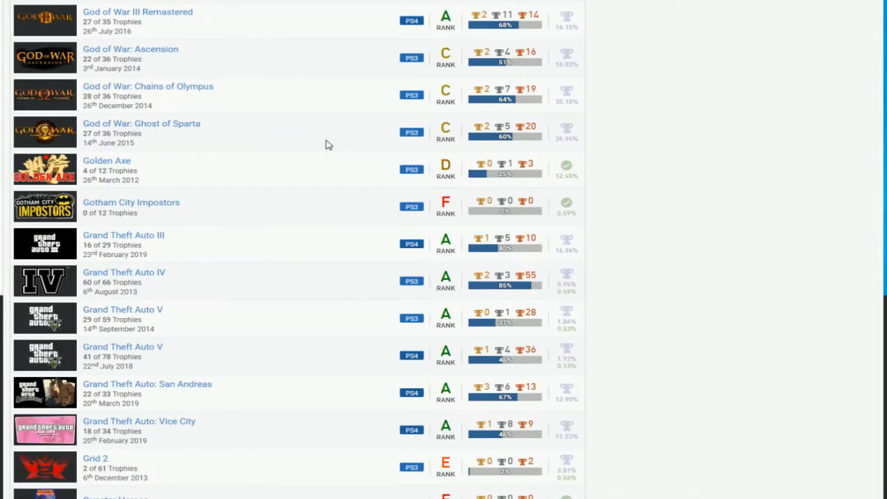
pyautogui.moveTo(380, 47)
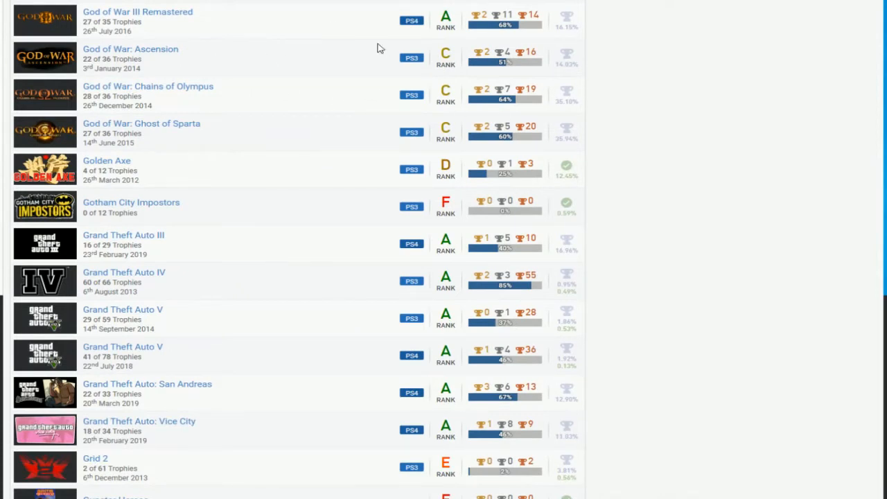
pyautogui.moveTo(385, 55)
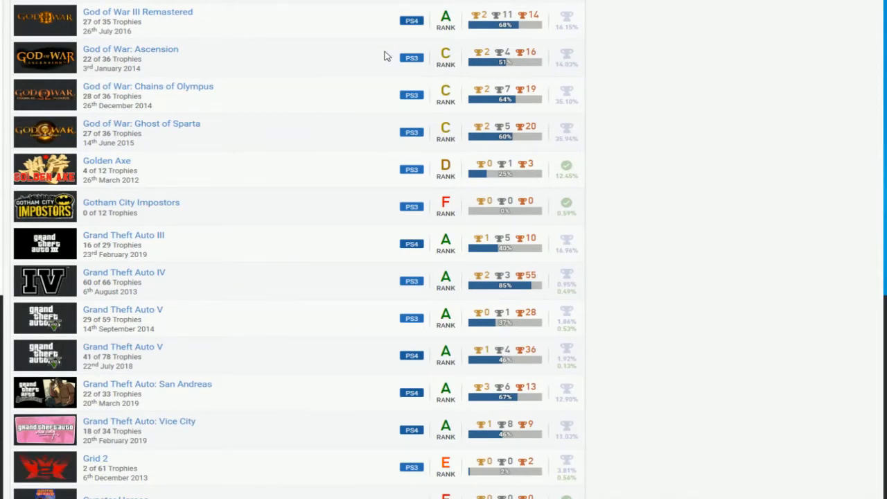
pyautogui.scroll(-3)
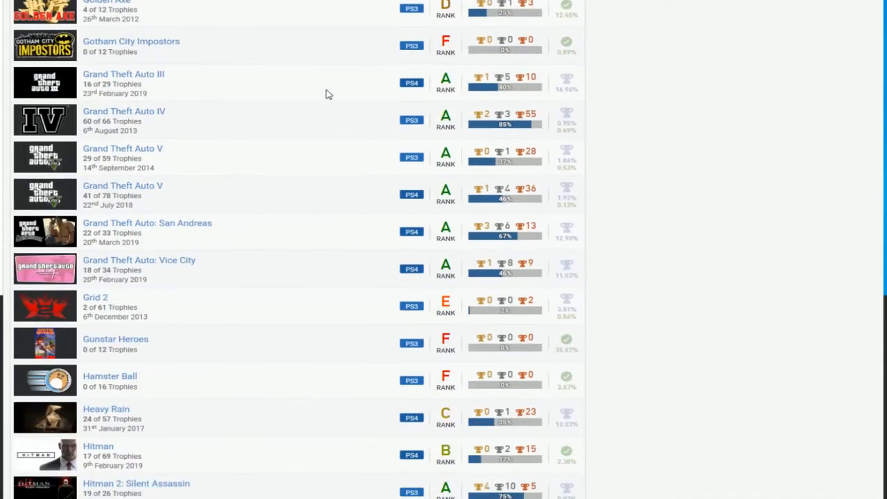
pyautogui.moveTo(352, 97)
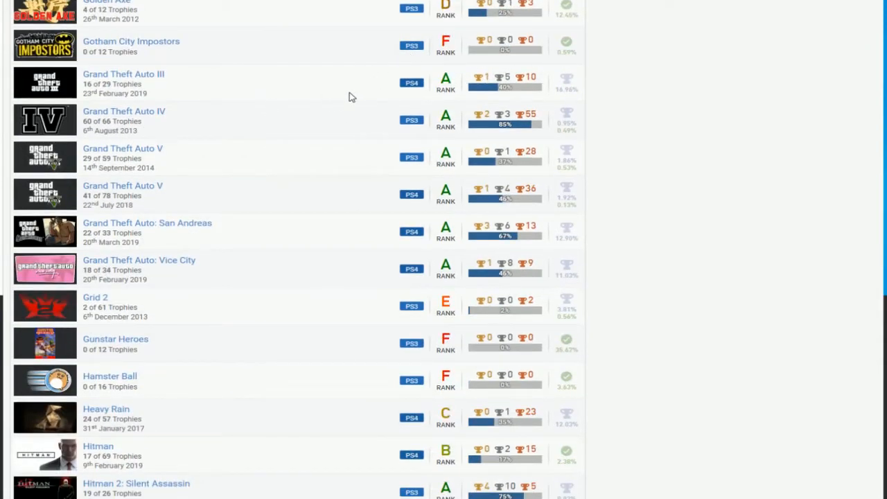
pyautogui.moveTo(353, 205)
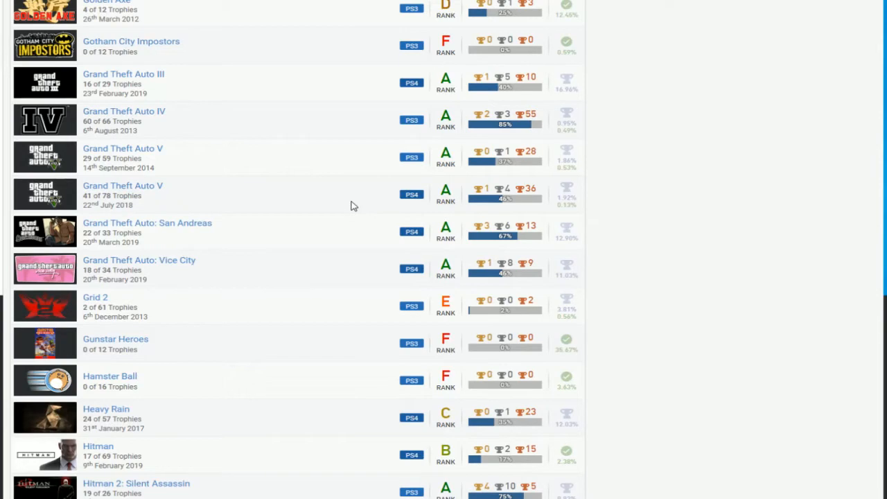
pyautogui.scroll(-3)
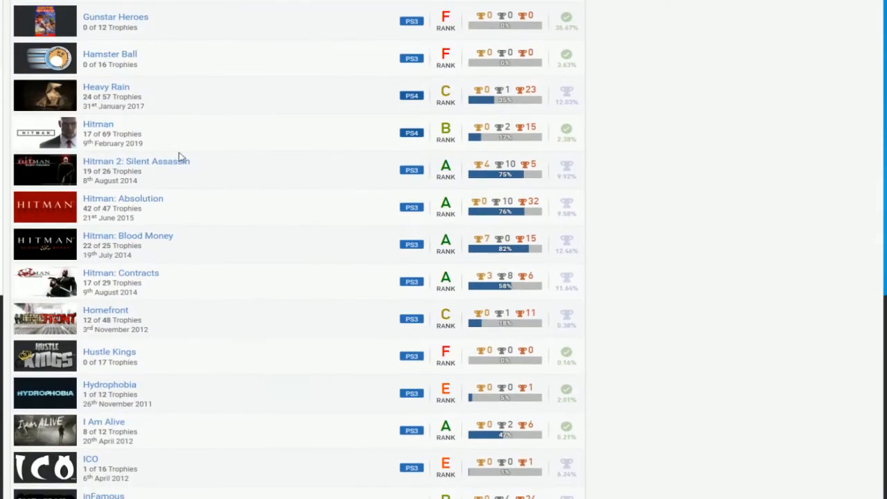
pyautogui.scroll(-3)
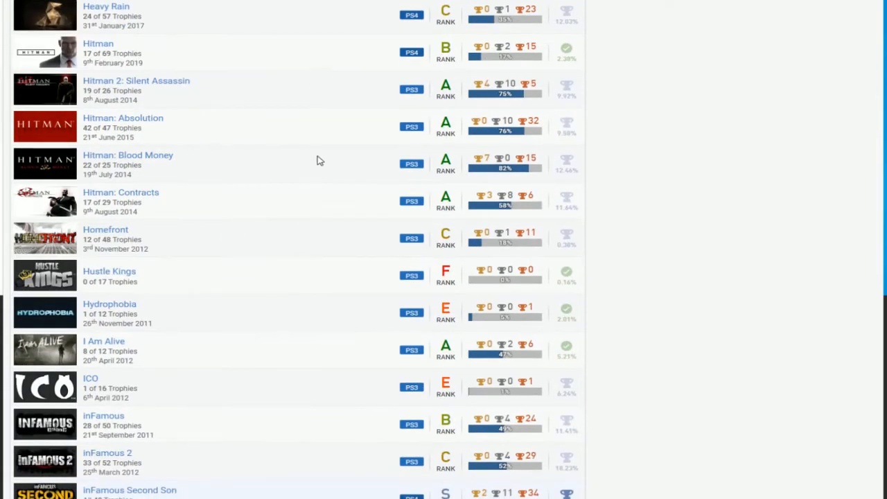
pyautogui.moveTo(360, 126)
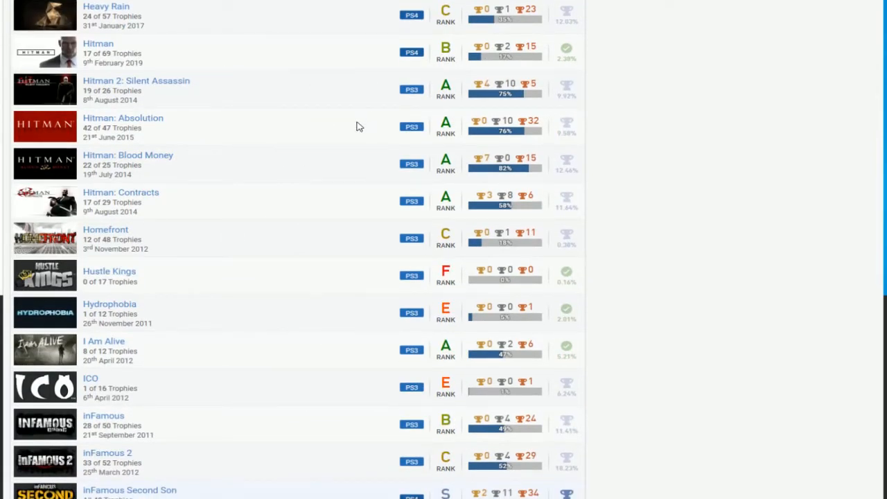
pyautogui.moveTo(316, 124)
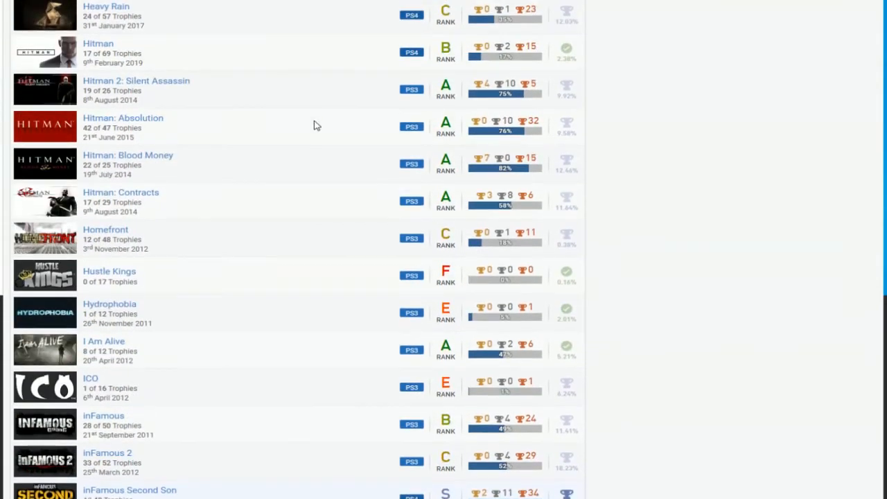
pyautogui.scroll(-3)
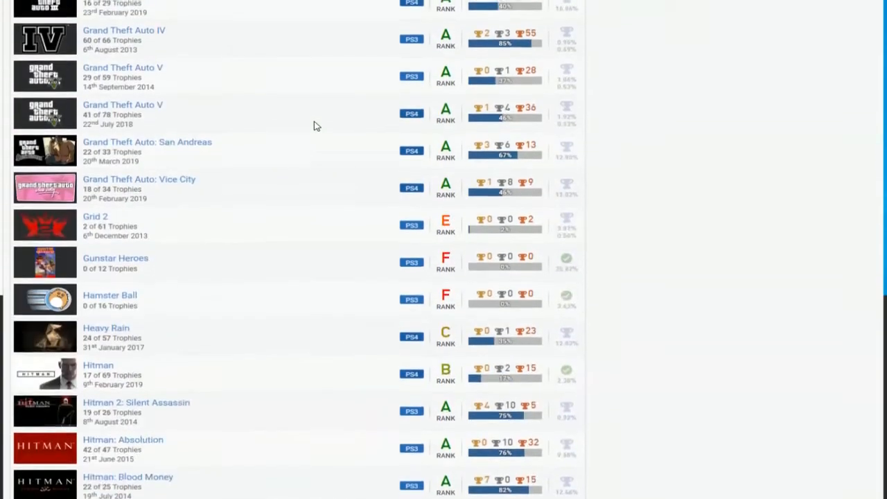
pyautogui.scroll(-3)
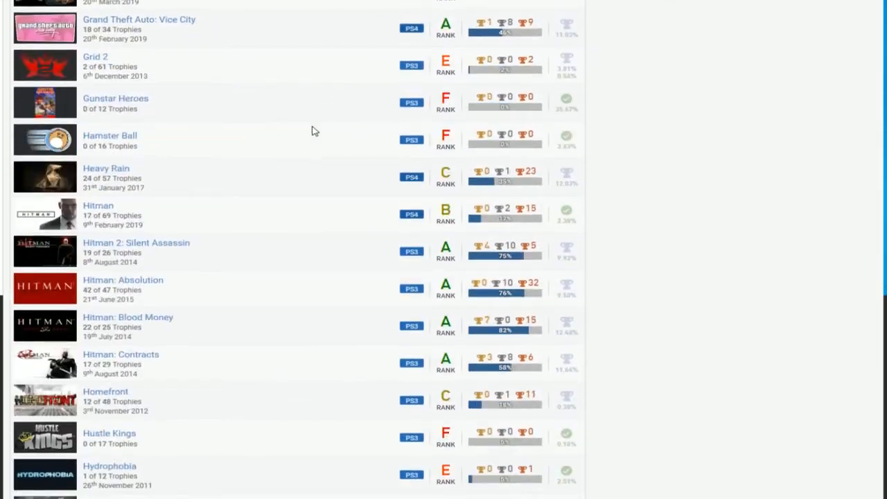
pyautogui.scroll(-3)
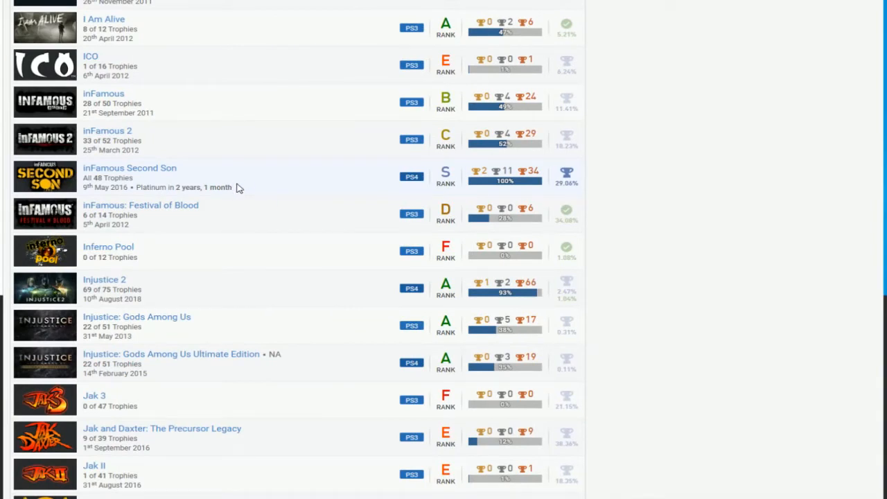
pyautogui.moveTo(360, 117)
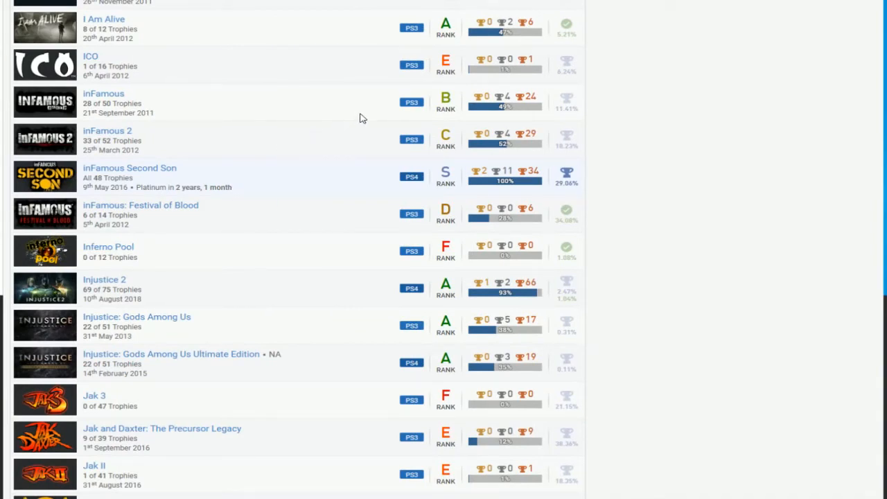
pyautogui.scroll(-3)
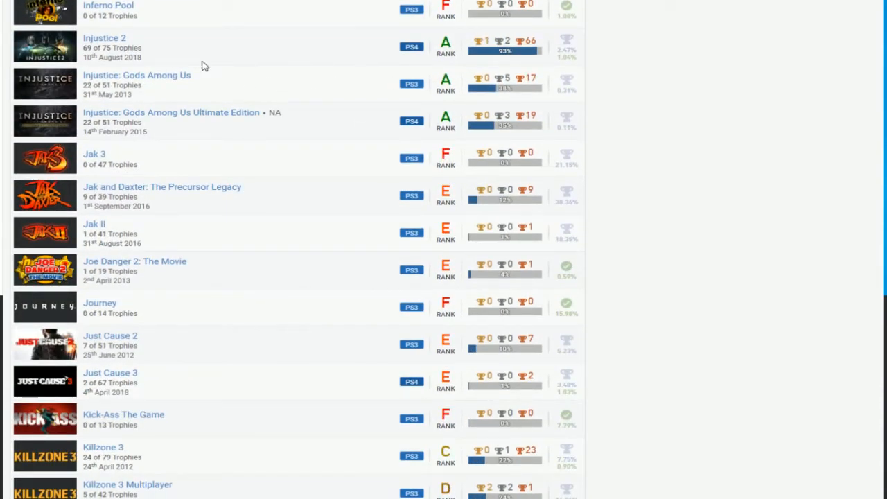
pyautogui.scroll(3)
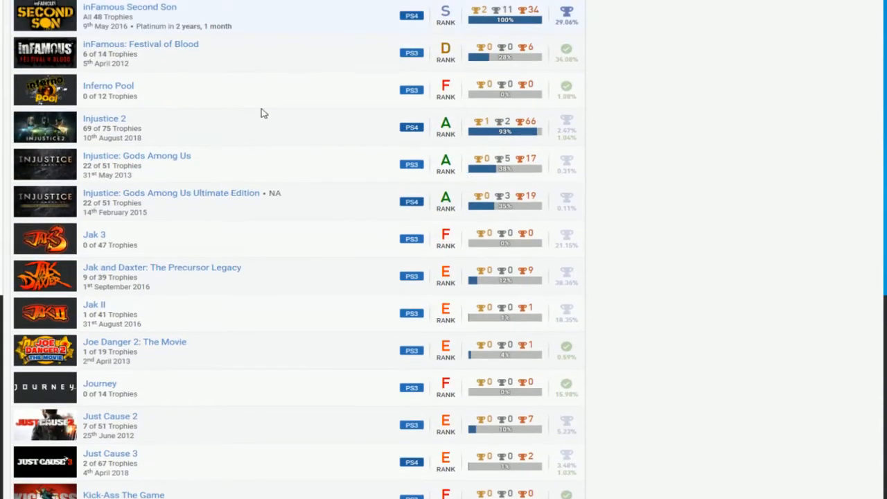
pyautogui.moveTo(336, 153)
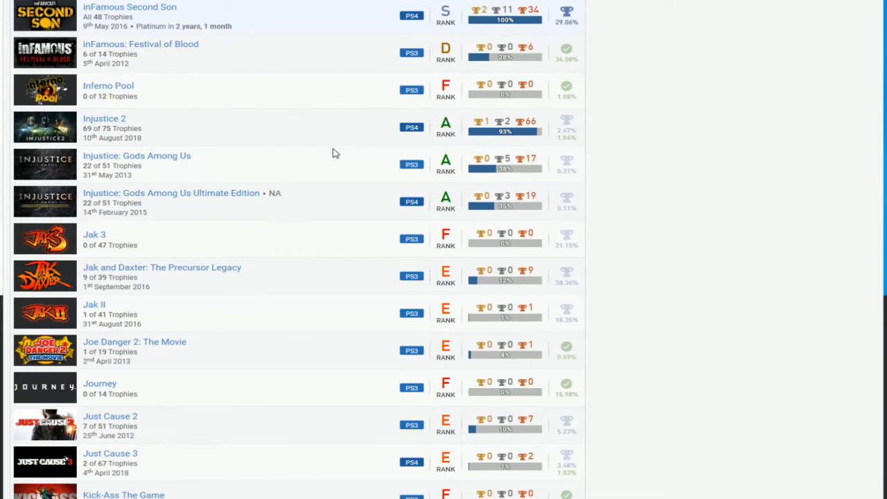
pyautogui.moveTo(357, 143)
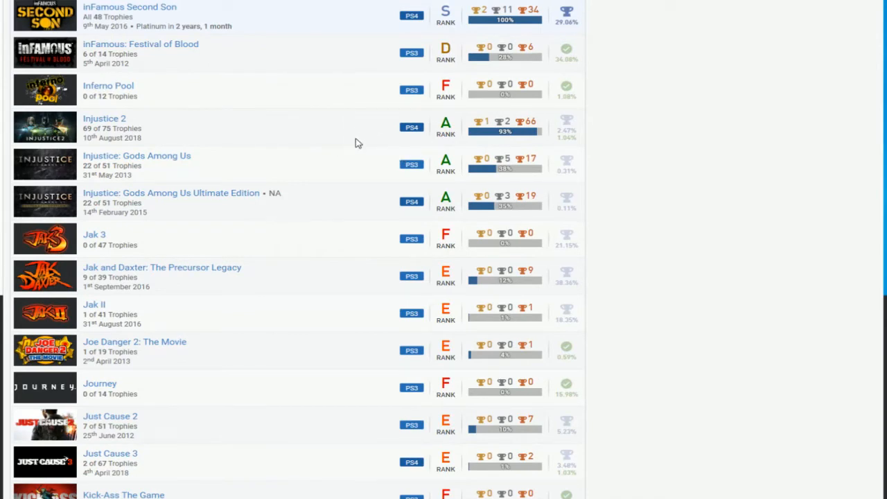
pyautogui.scroll(-3)
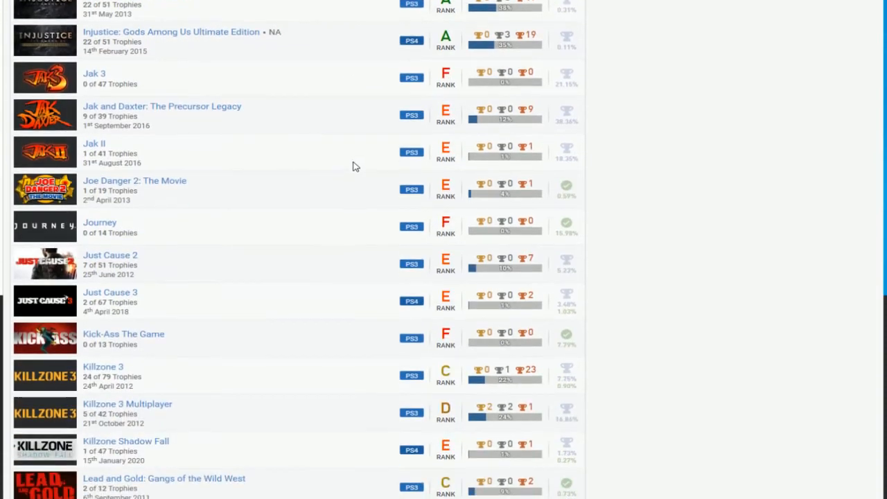
pyautogui.scroll(-3)
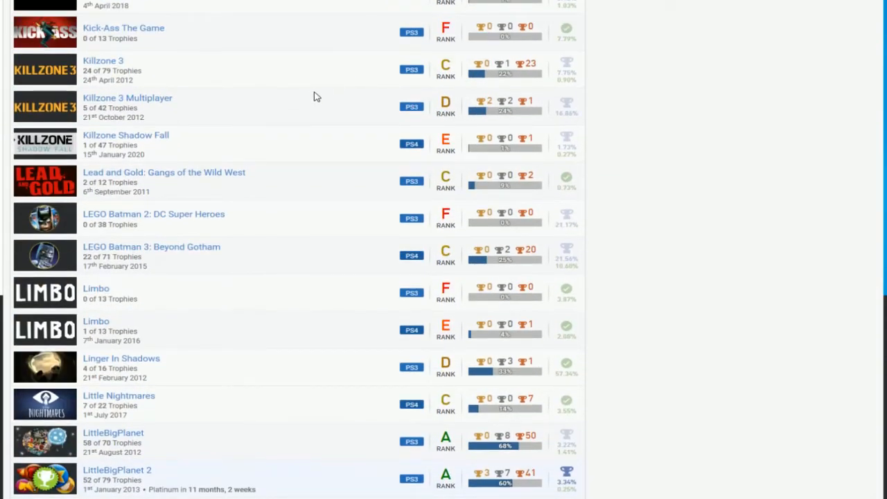
pyautogui.scroll(-3)
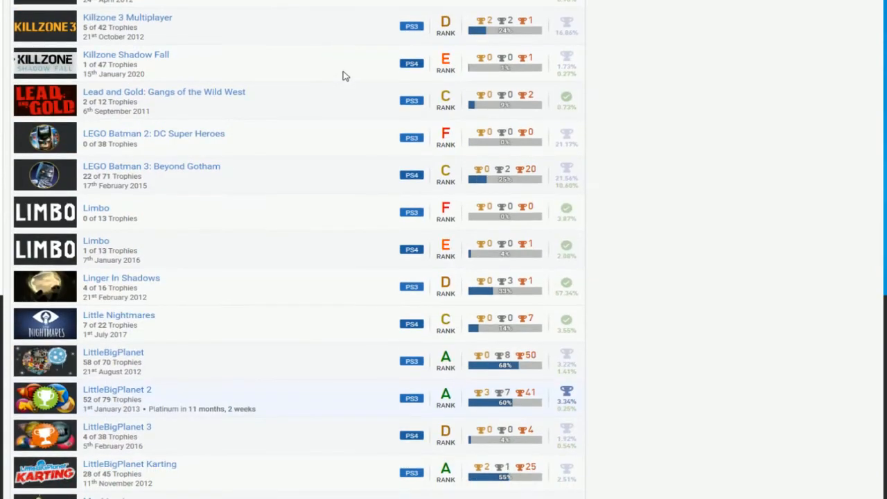
pyautogui.scroll(-3)
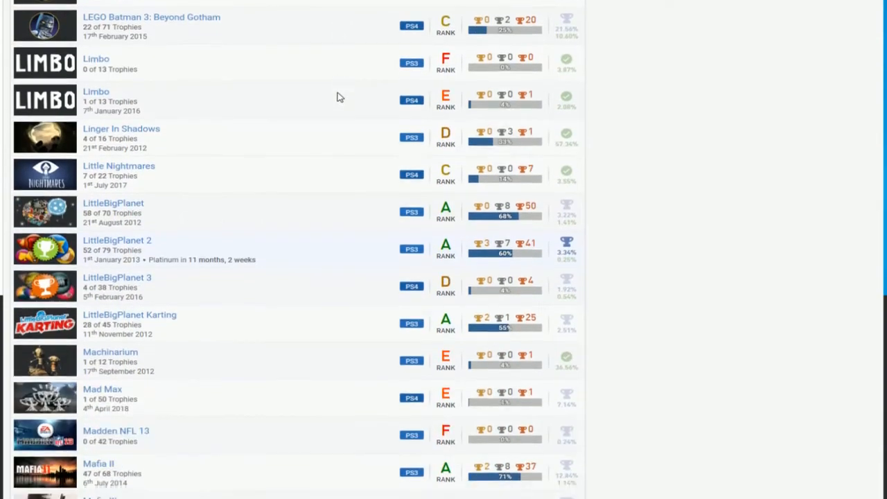
pyautogui.scroll(-3)
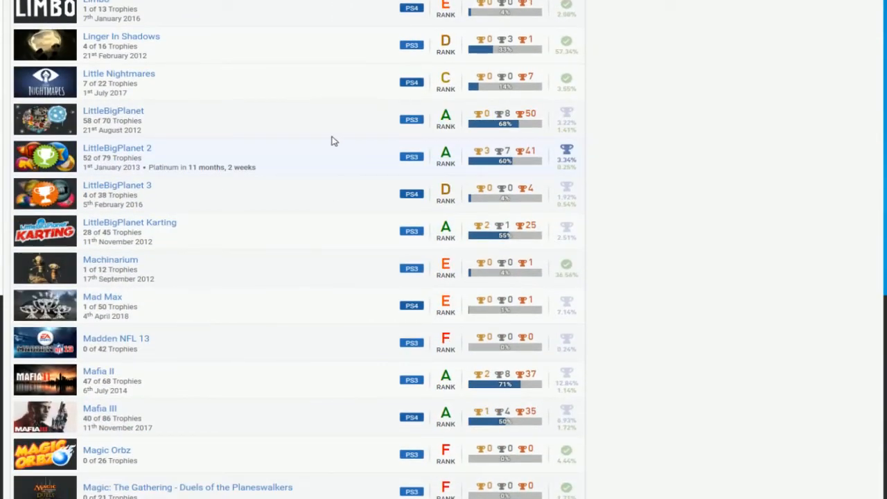
pyautogui.scroll(-3)
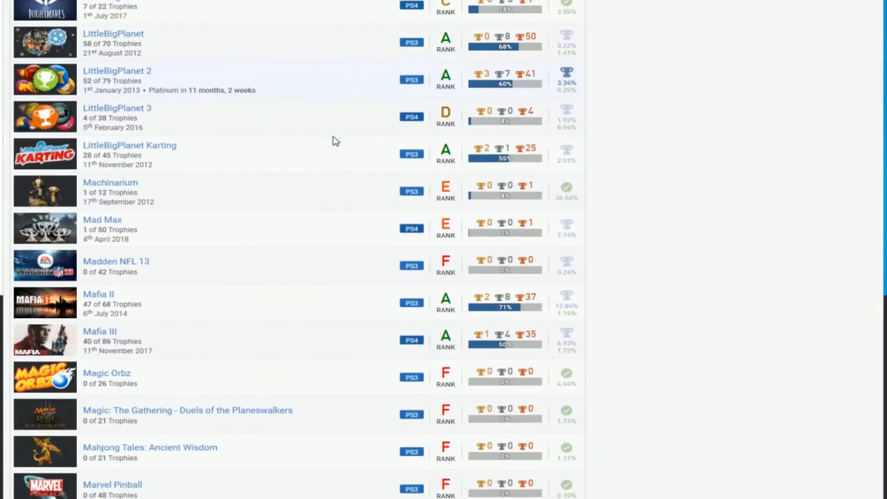
pyautogui.scroll(3)
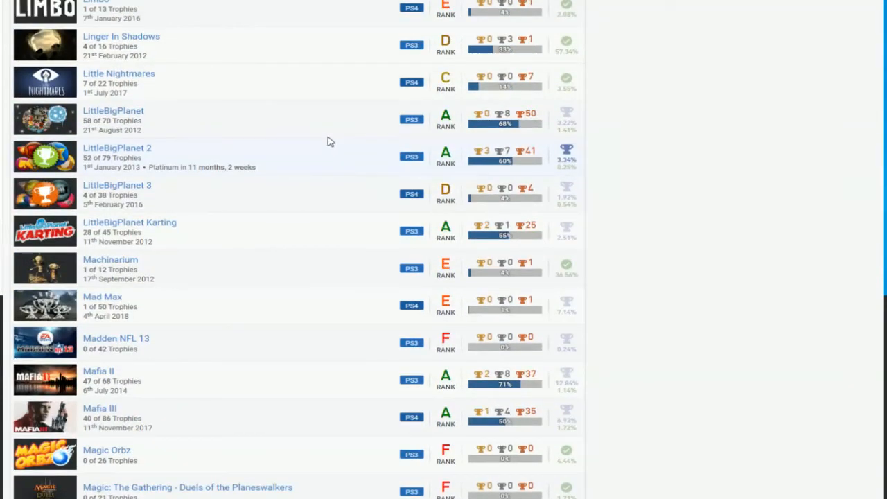
pyautogui.scroll(-3)
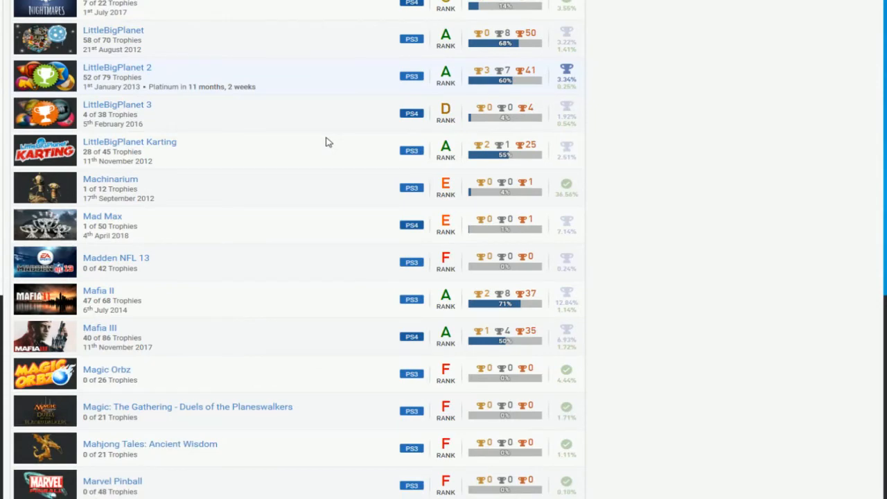
pyautogui.moveTo(344, 163)
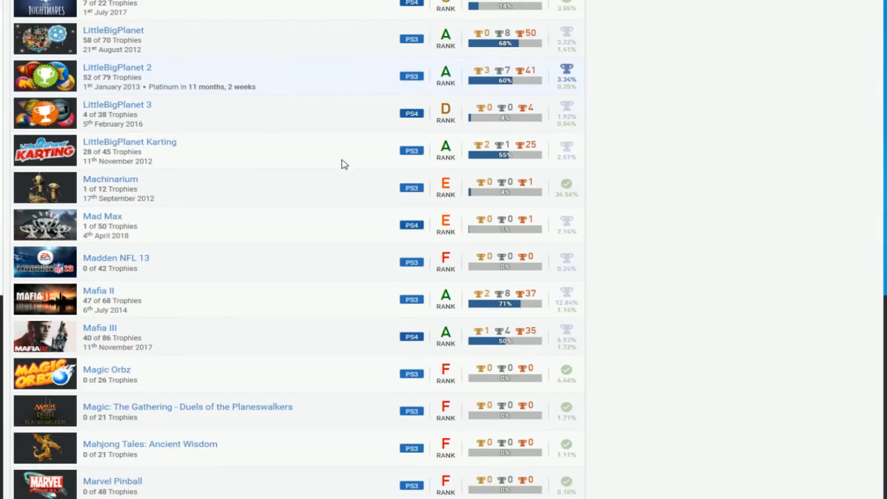
pyautogui.scroll(-3)
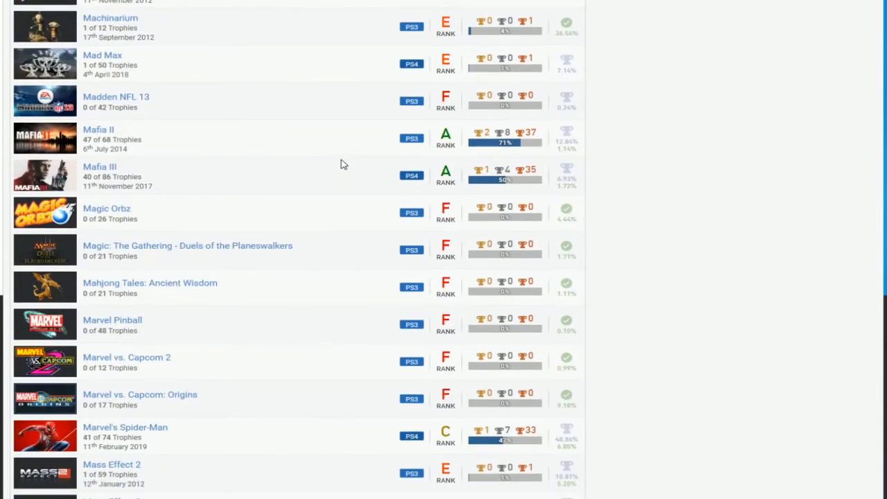
pyautogui.moveTo(341, 158)
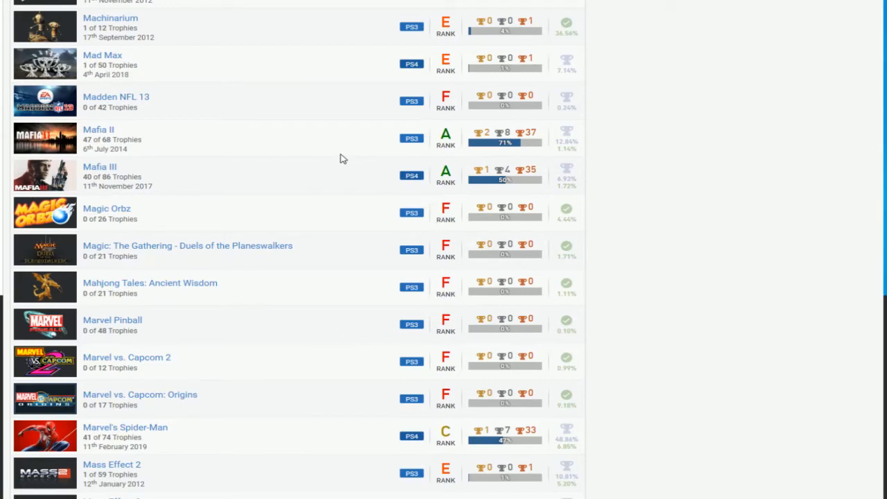
pyautogui.scroll(-3)
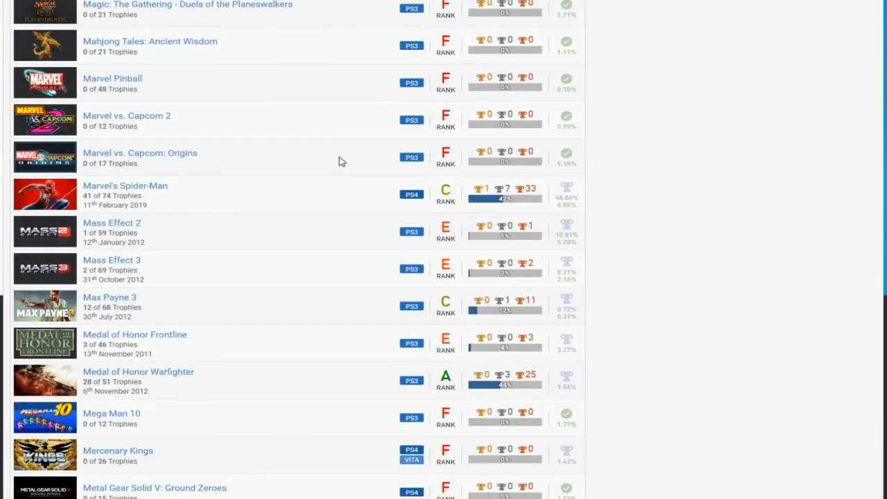
pyautogui.moveTo(321, 194)
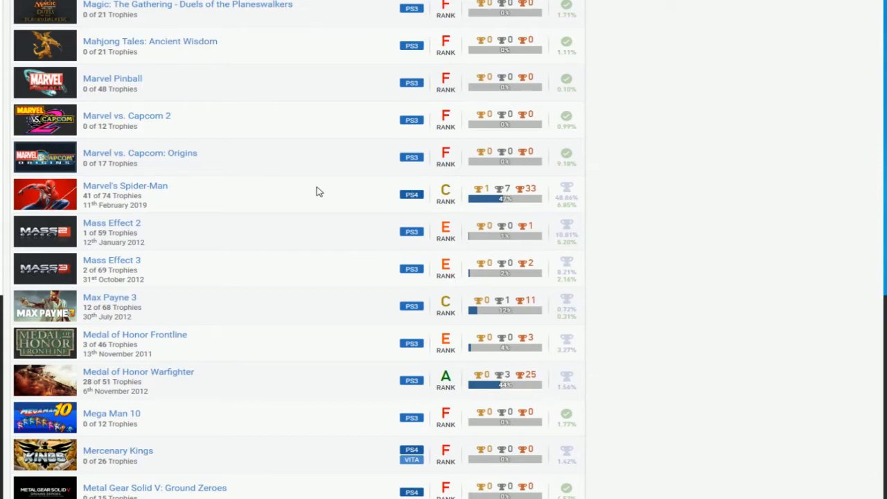
pyautogui.scroll(-3)
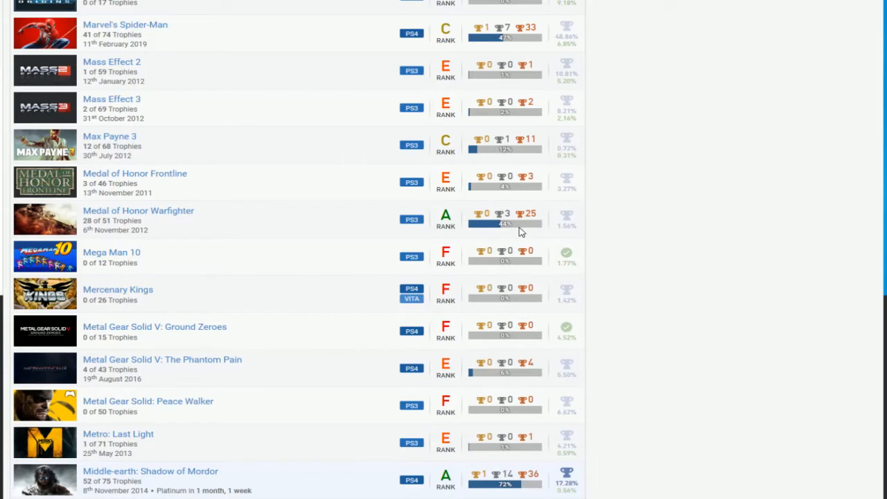
pyautogui.moveTo(397, 242)
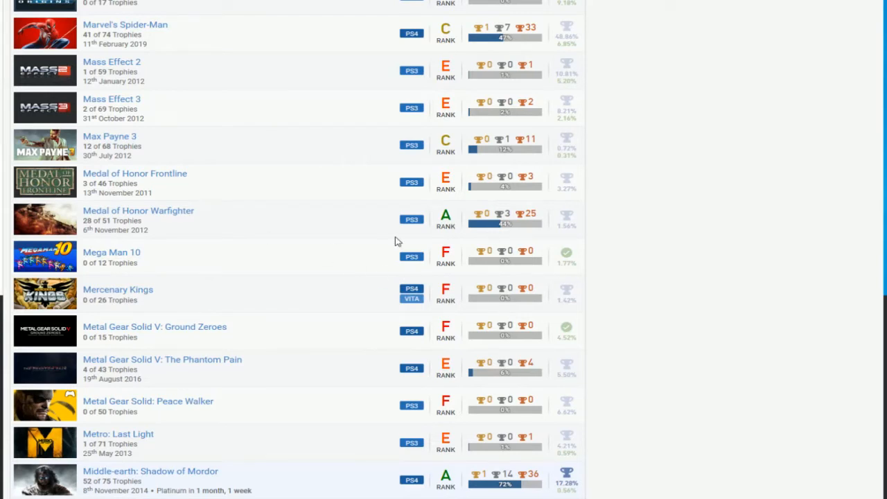
pyautogui.moveTo(257, 213)
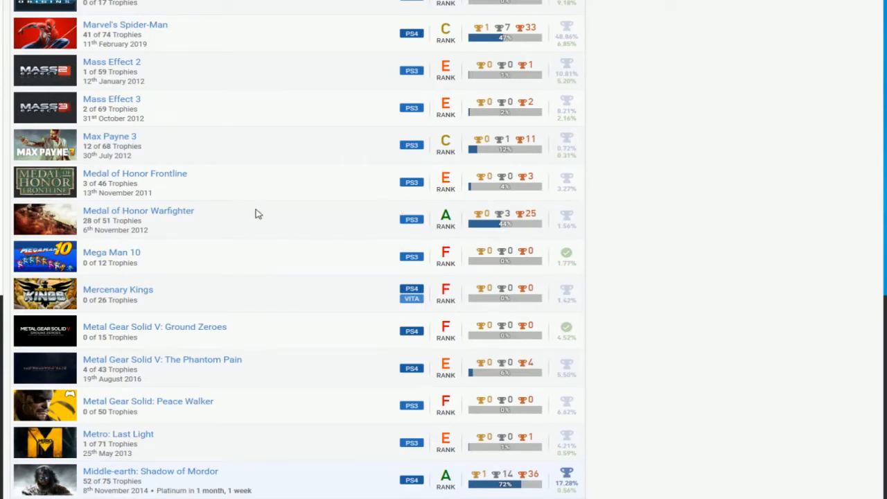
pyautogui.moveTo(296, 233)
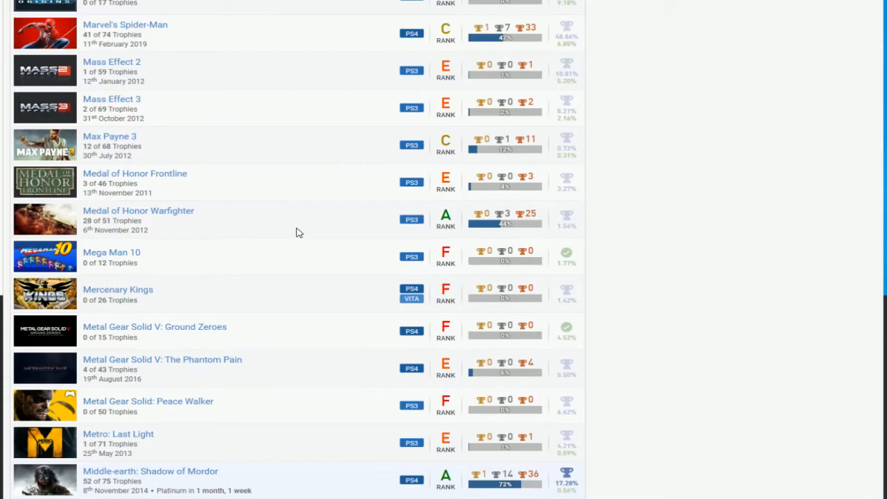
pyautogui.scroll(-3)
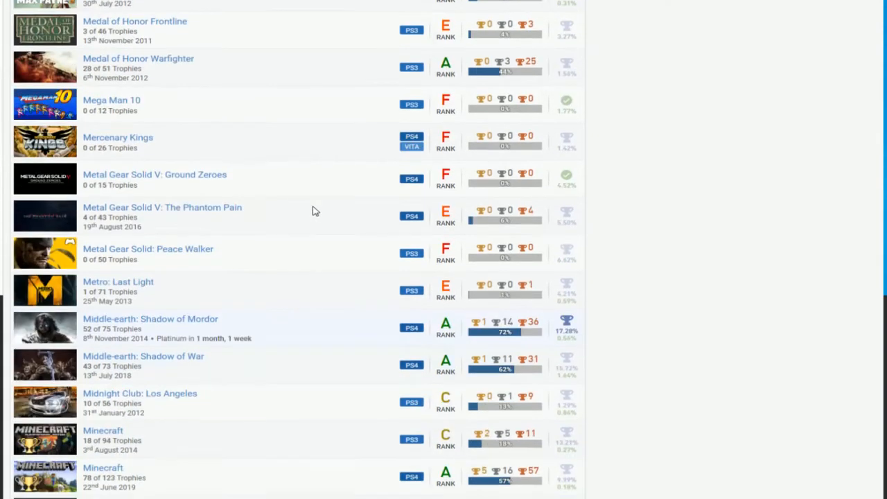
pyautogui.scroll(-3)
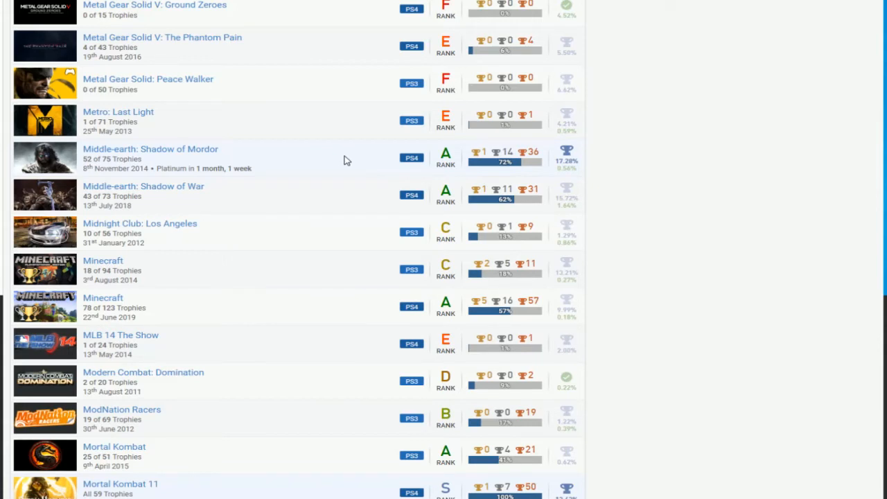
pyautogui.moveTo(334, 210)
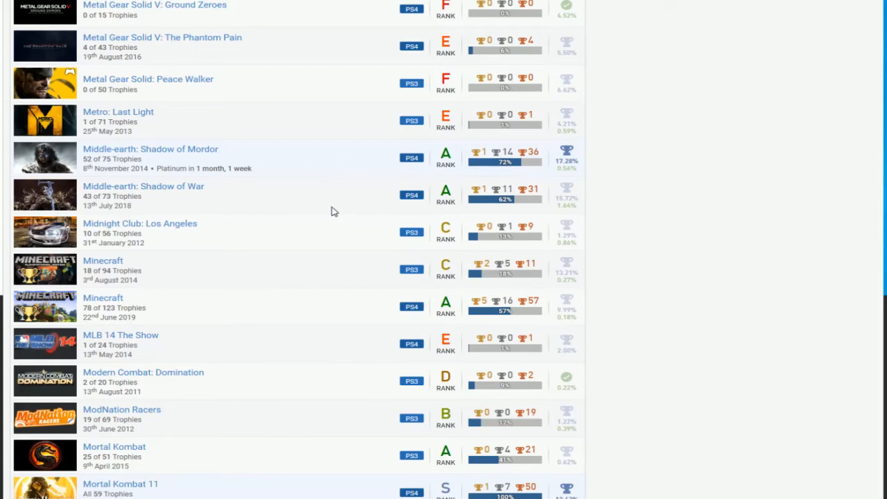
pyautogui.scroll(3)
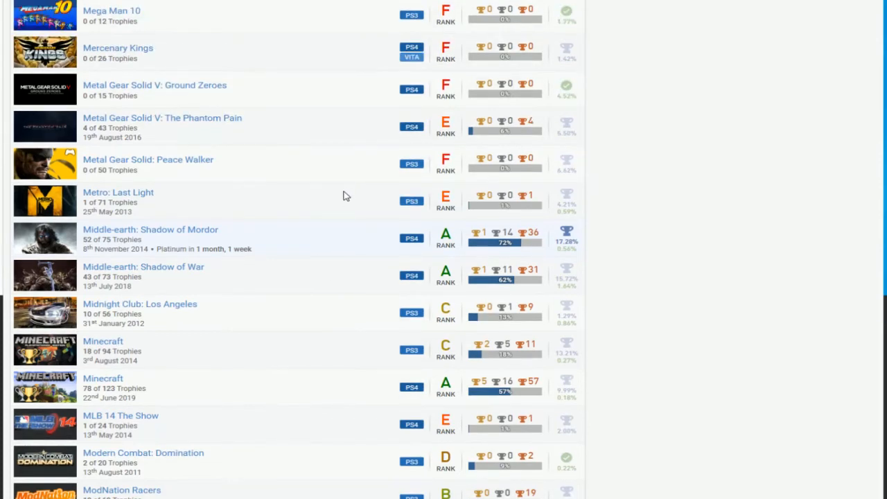
pyautogui.scroll(-3)
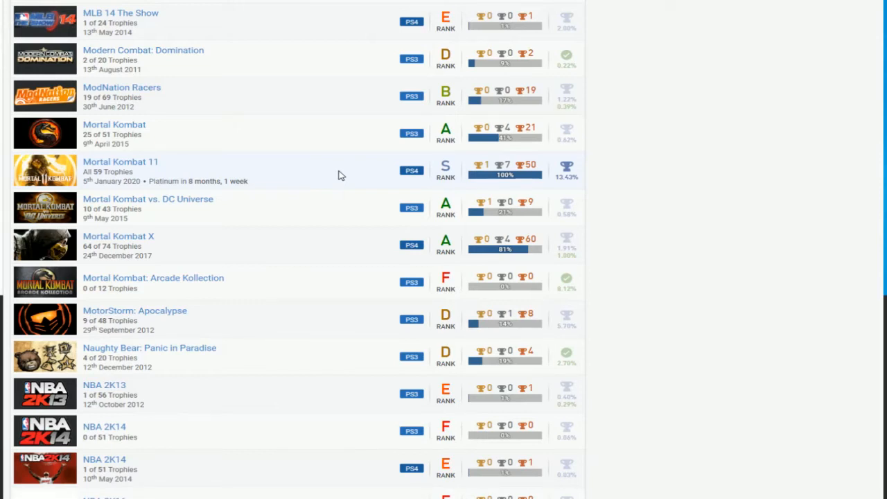
pyautogui.moveTo(219, 171)
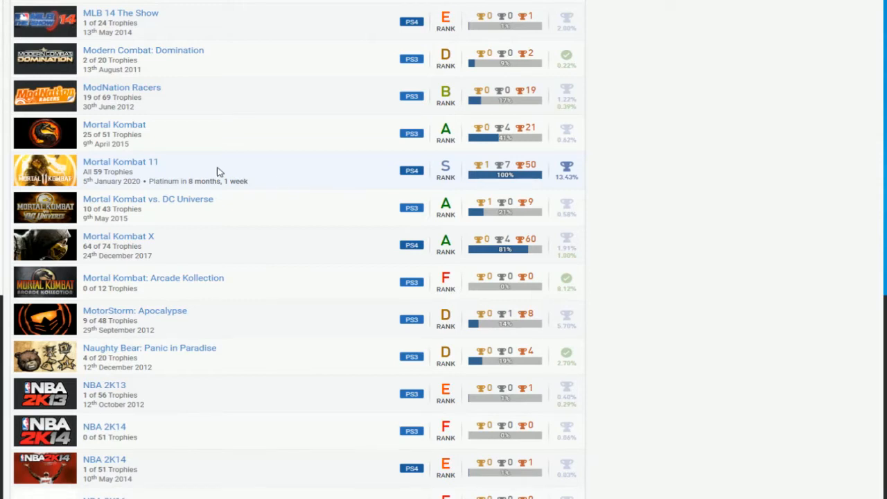
pyautogui.moveTo(510, 172)
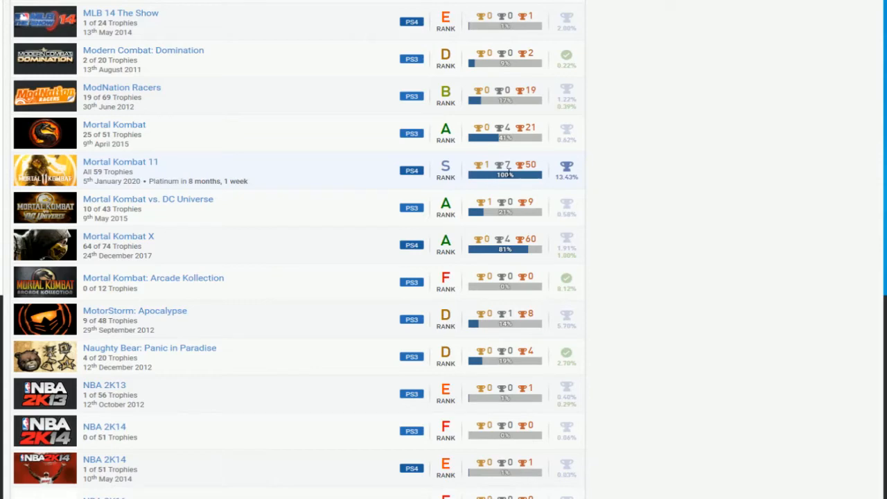
pyautogui.scroll(-3)
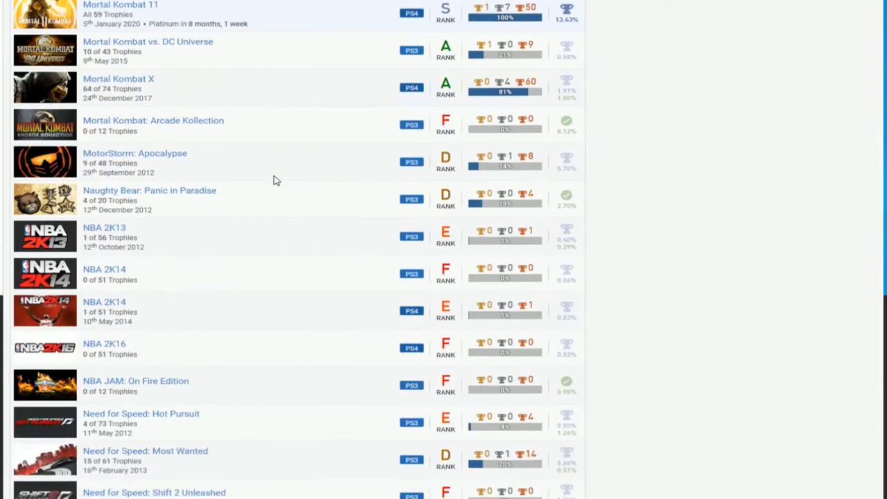
pyautogui.scroll(3)
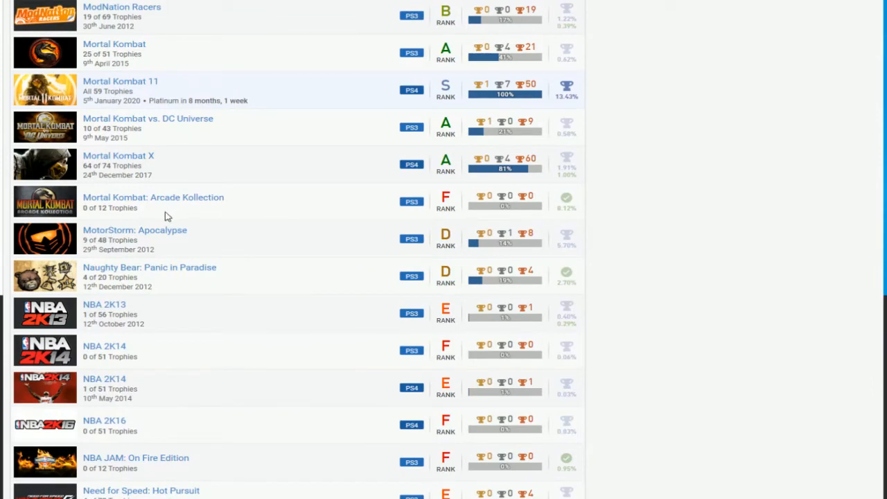
pyautogui.scroll(-3)
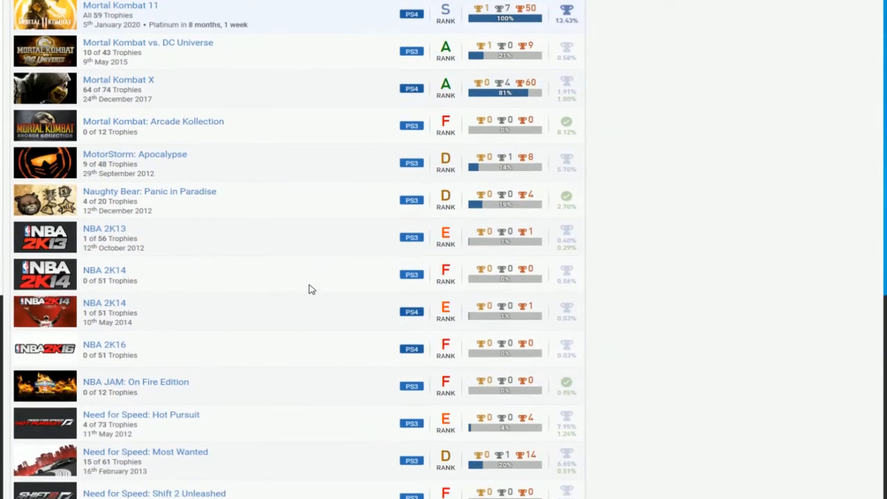
pyautogui.scroll(-3)
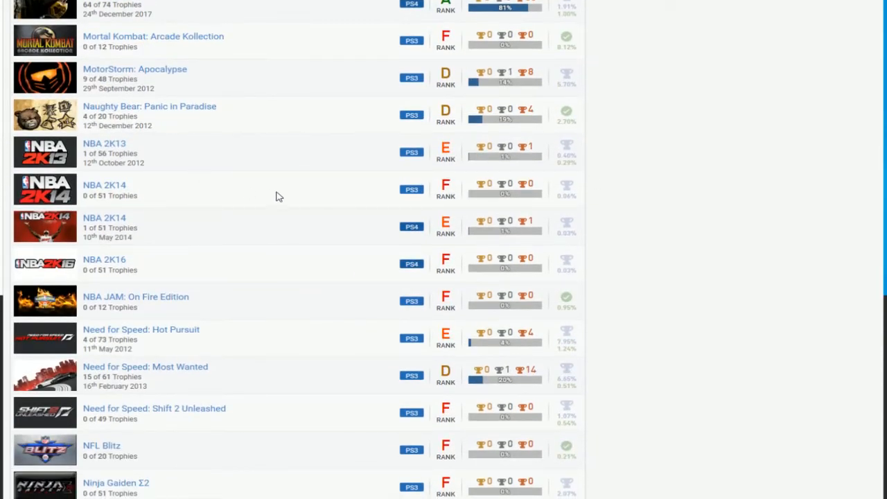
pyautogui.moveTo(352, 161)
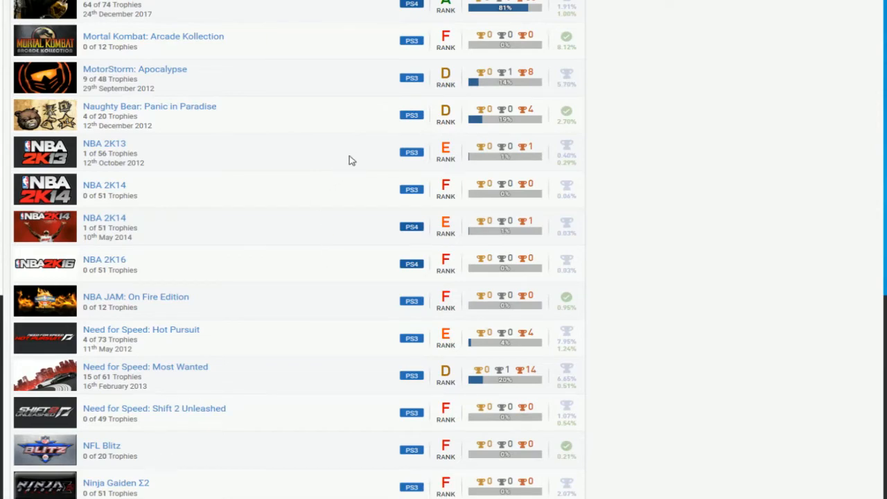
pyautogui.scroll(-3)
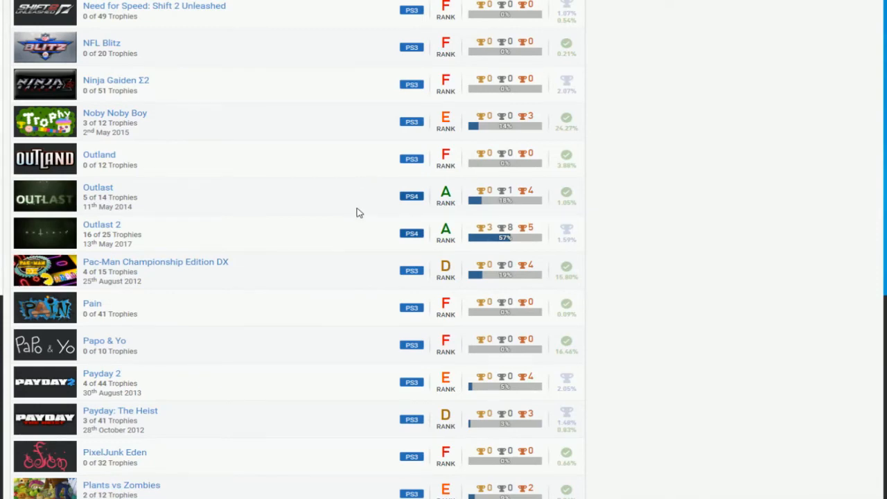
pyautogui.scroll(-3)
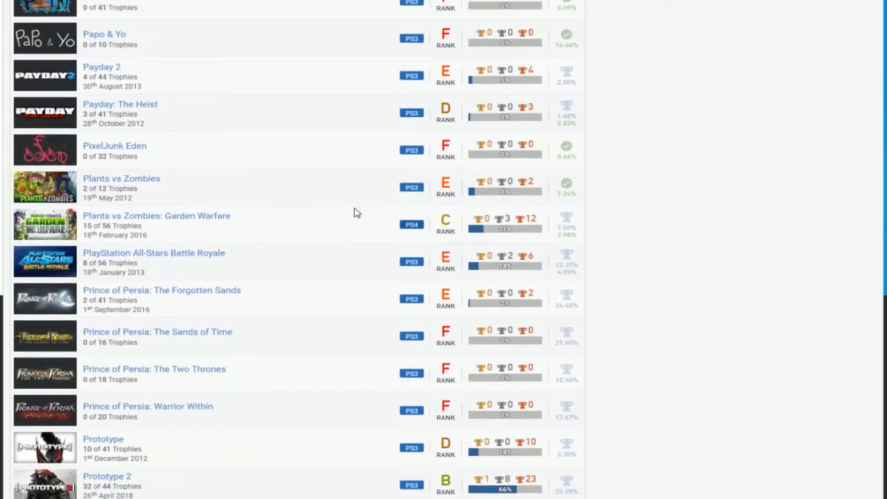
pyautogui.scroll(-3)
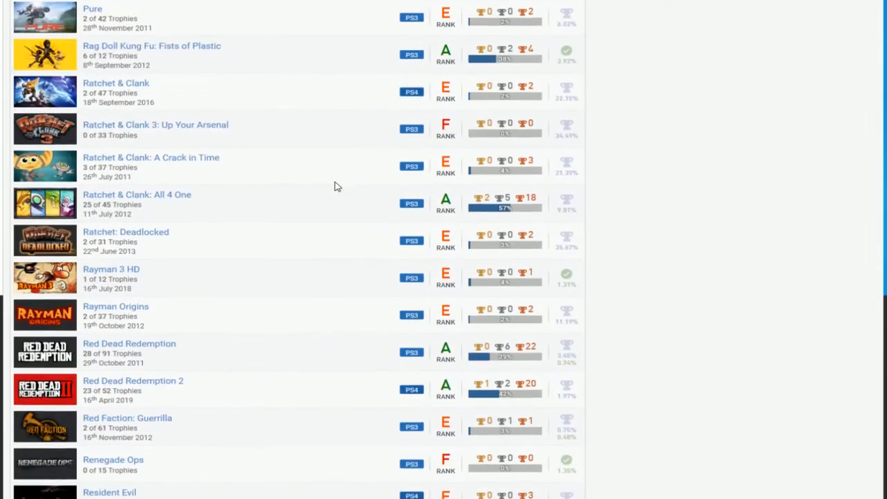
pyautogui.scroll(-3)
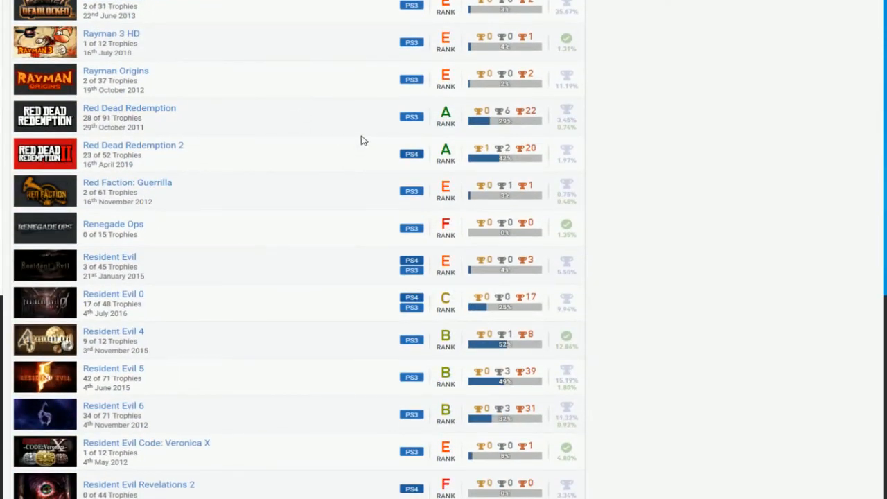
pyautogui.scroll(-3)
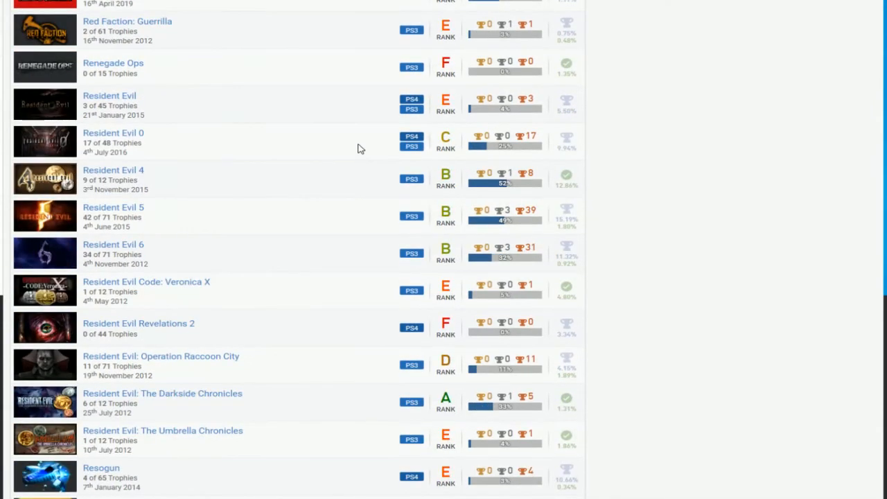
pyautogui.scroll(3)
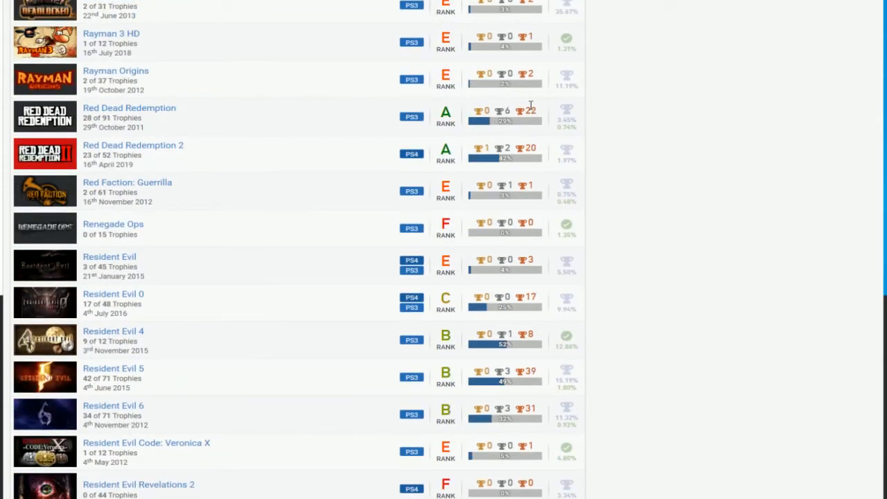
pyautogui.moveTo(348, 108)
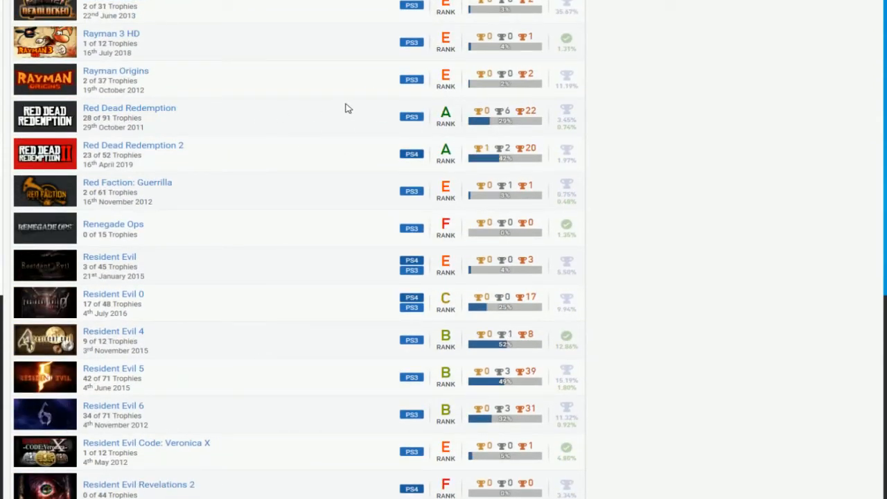
pyautogui.moveTo(130, 128)
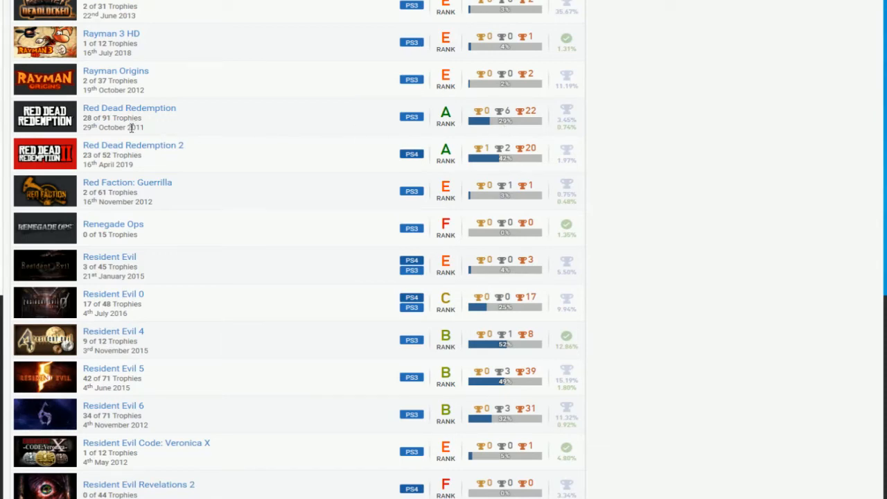
pyautogui.moveTo(291, 117)
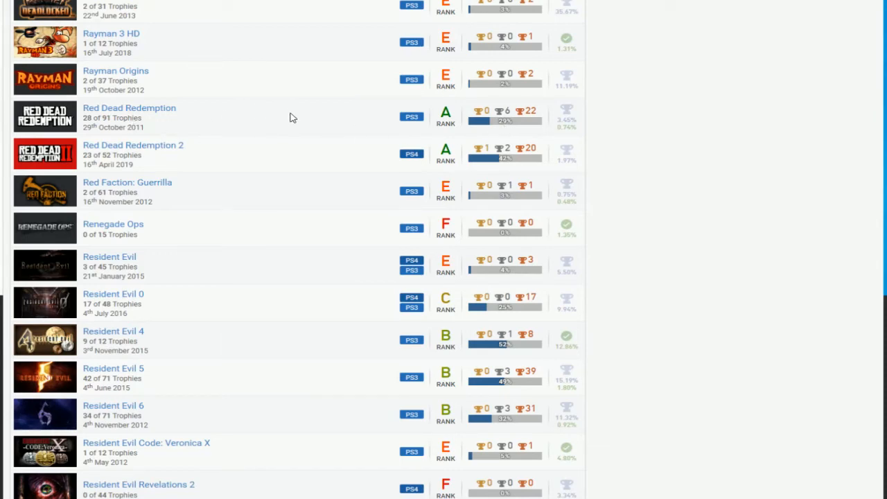
pyautogui.scroll(-3)
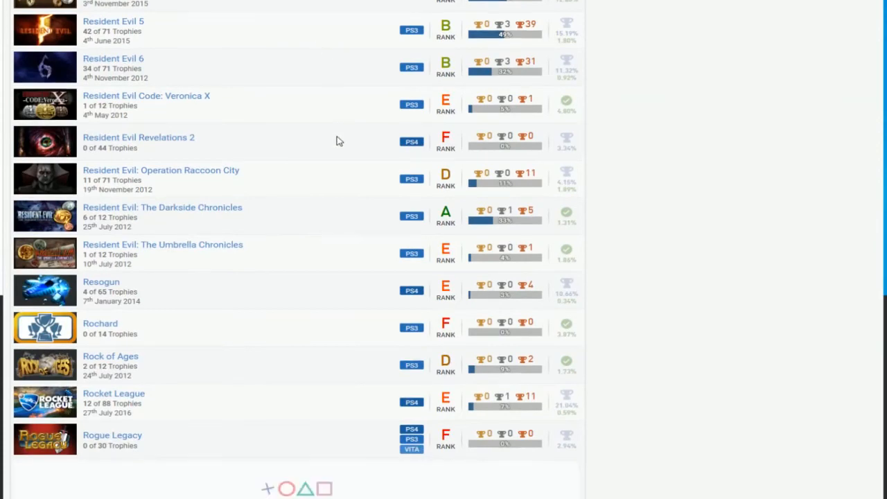
pyautogui.scroll(-3)
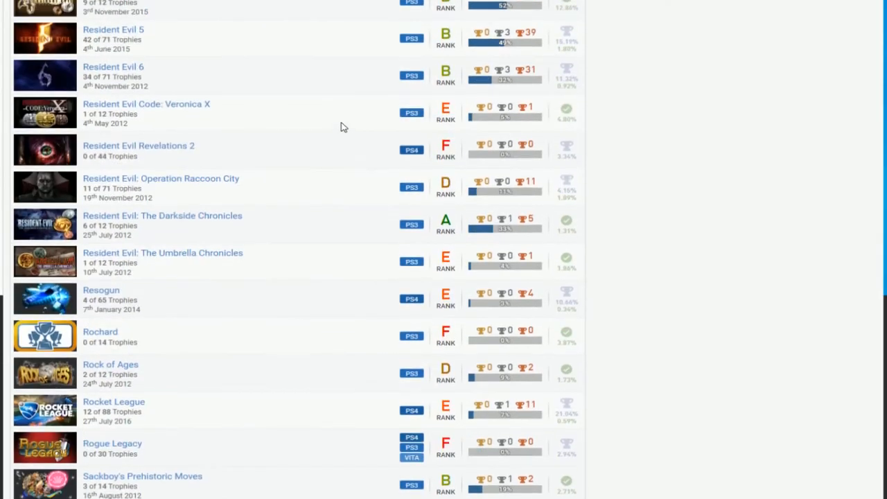
pyautogui.scroll(3)
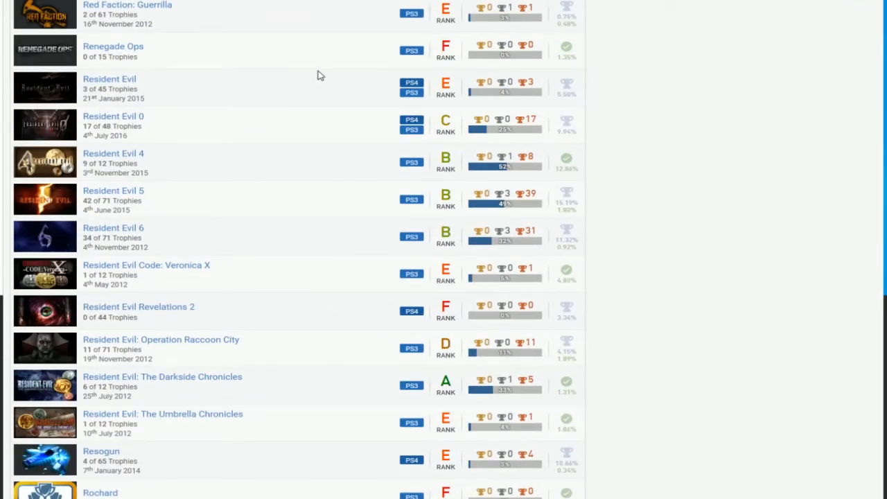
pyautogui.scroll(-3)
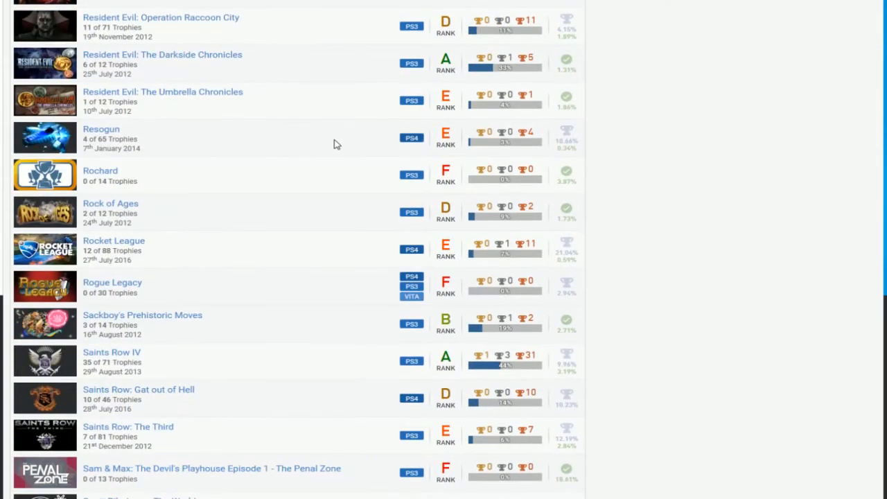
pyautogui.scroll(3)
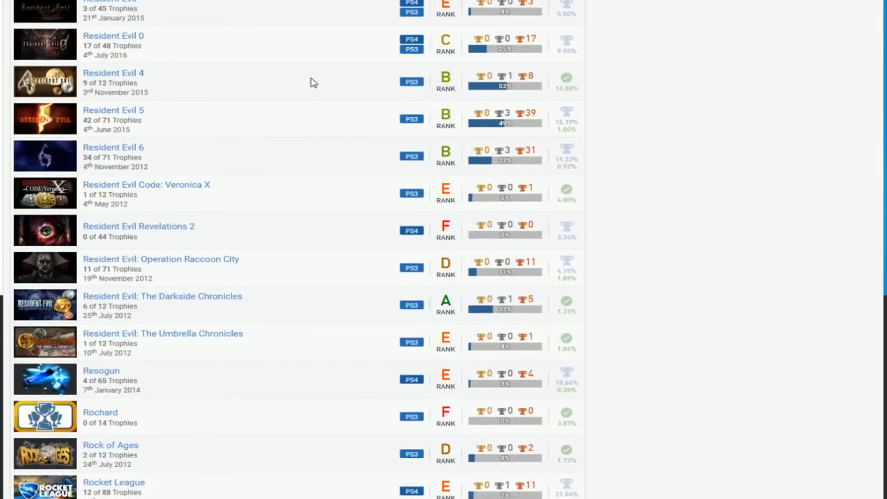
pyautogui.scroll(-3)
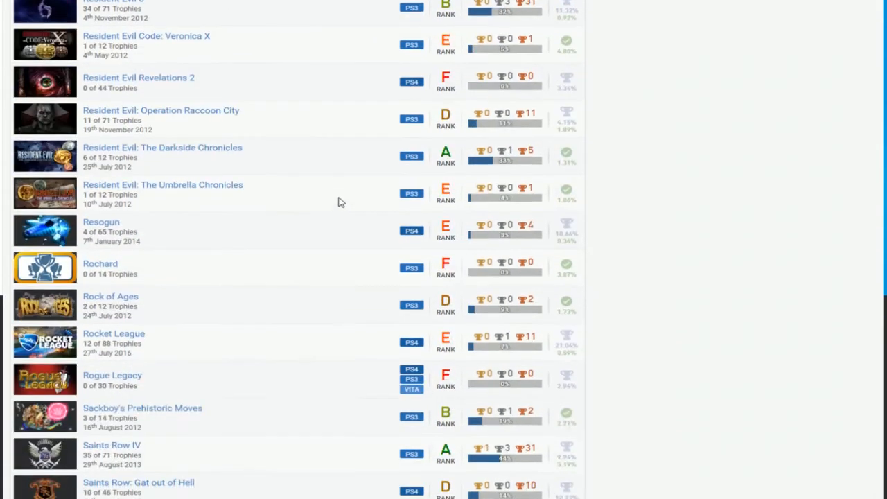
pyautogui.scroll(-3)
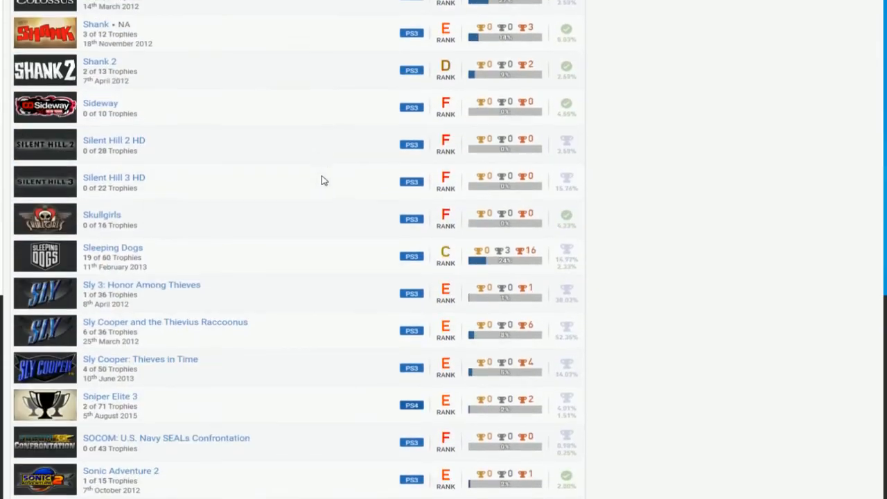
pyautogui.scroll(-3)
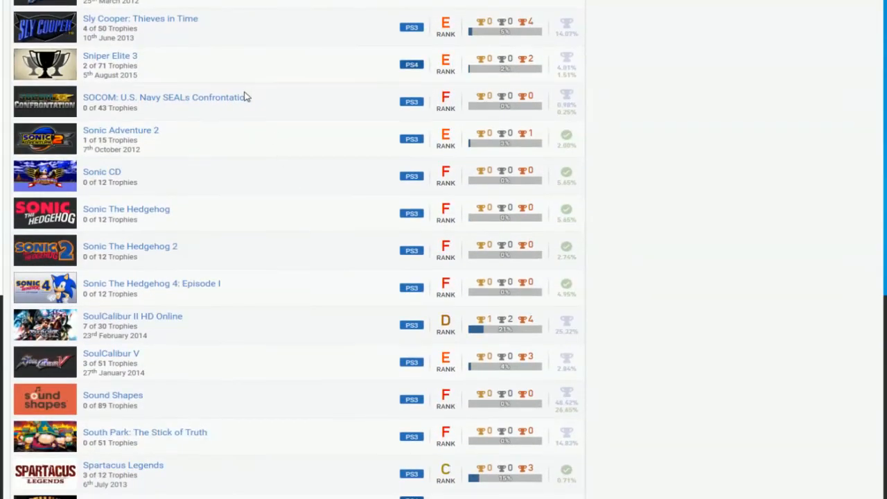
pyautogui.moveTo(242, 110)
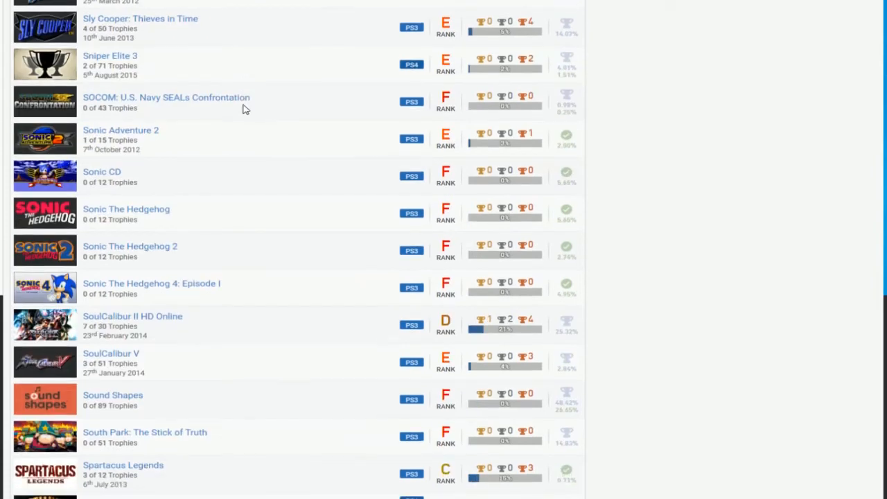
pyautogui.scroll(-3)
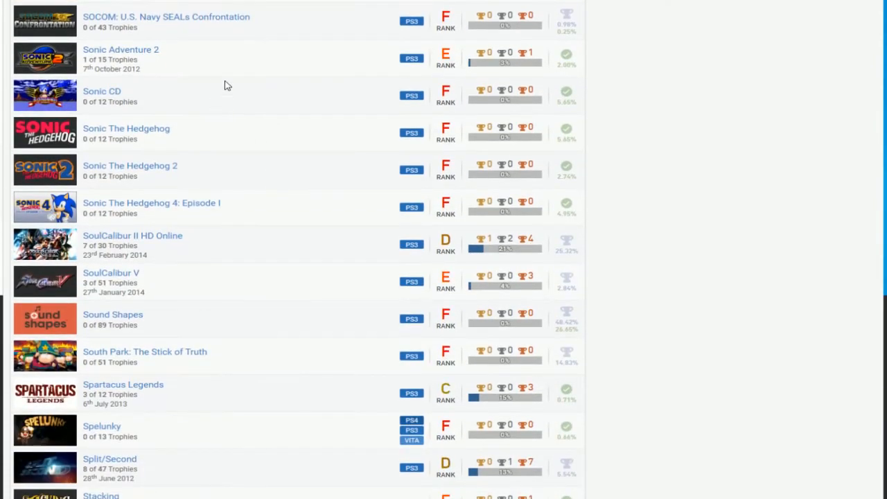
pyautogui.scroll(-3)
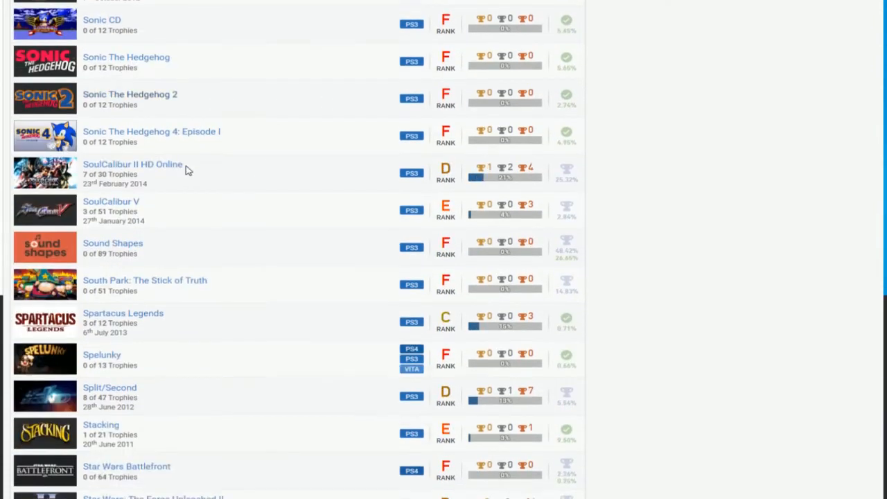
pyautogui.scroll(3)
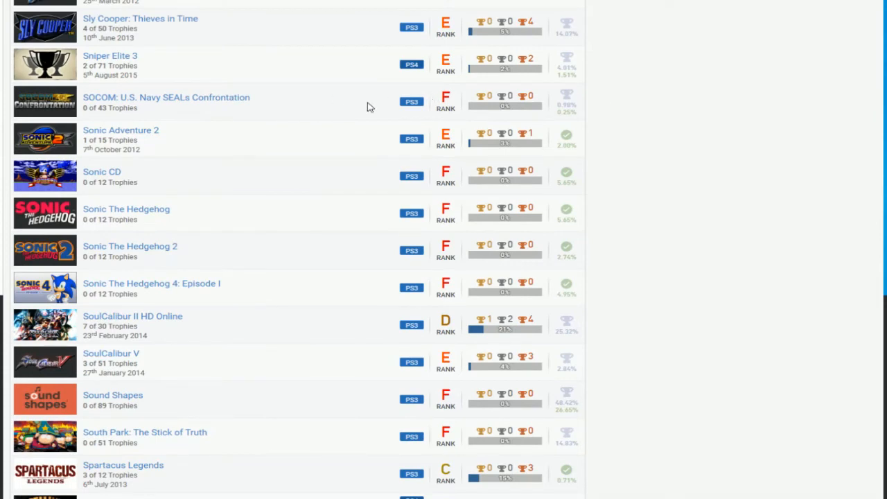
pyautogui.scroll(-3)
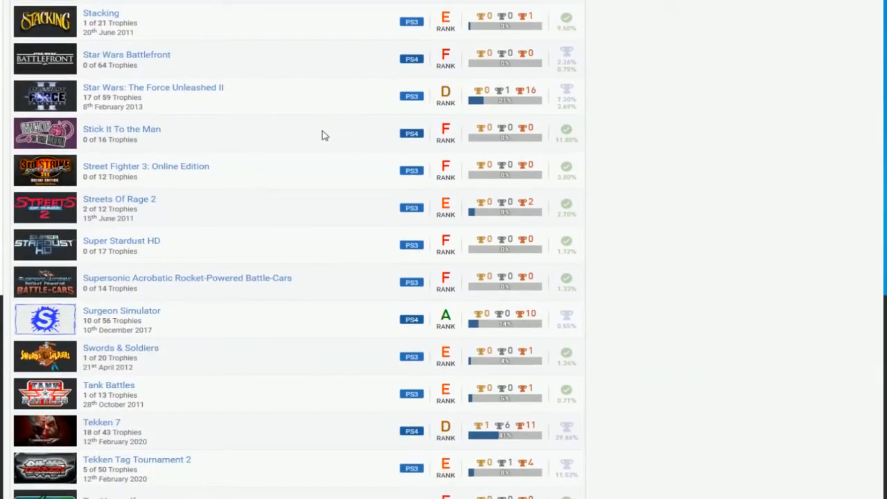
pyautogui.scroll(-3)
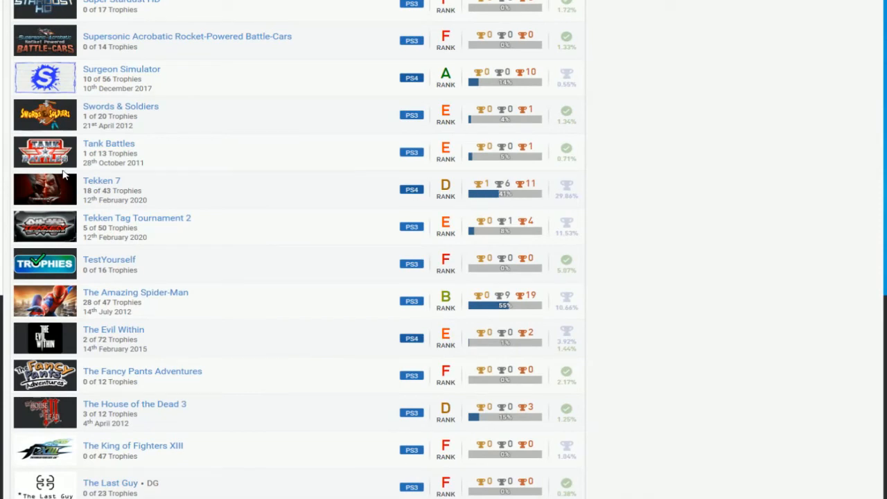
pyautogui.moveTo(280, 206)
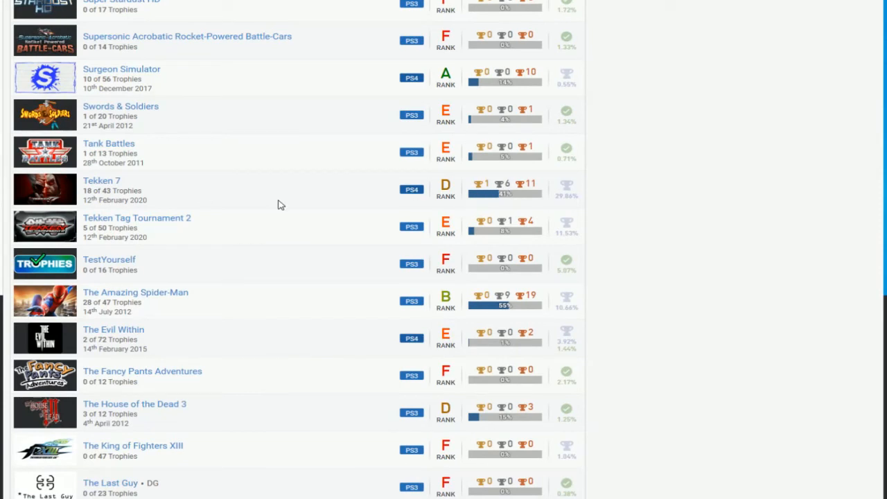
pyautogui.moveTo(322, 197)
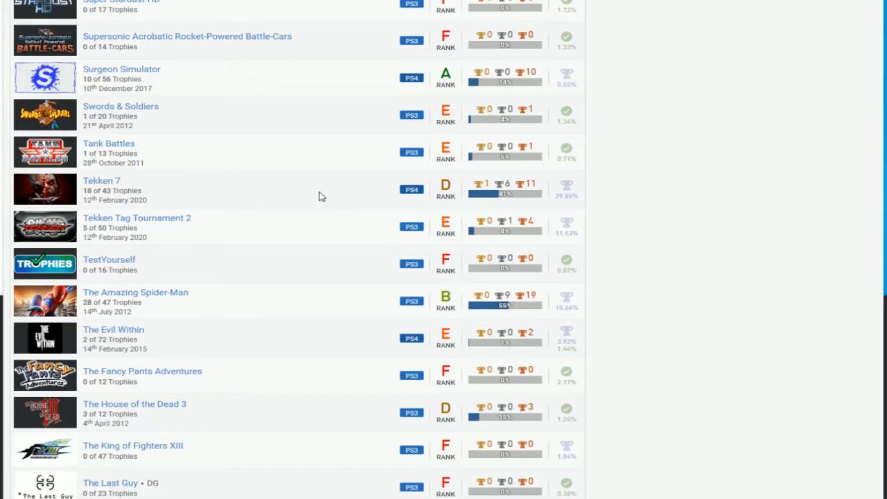
pyautogui.scroll(-3)
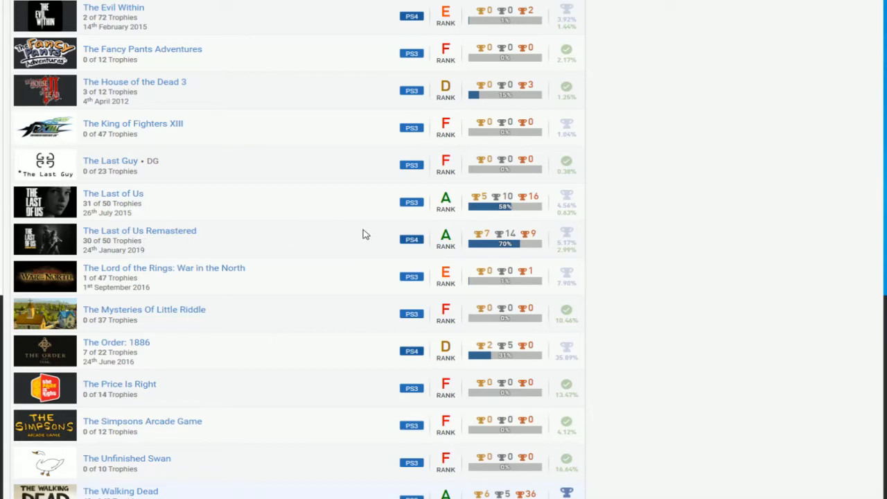
pyautogui.moveTo(331, 247)
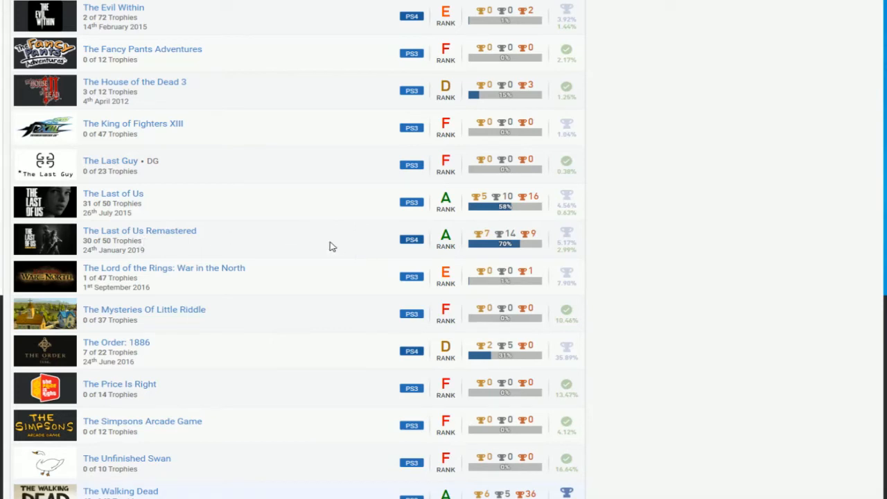
pyautogui.moveTo(289, 220)
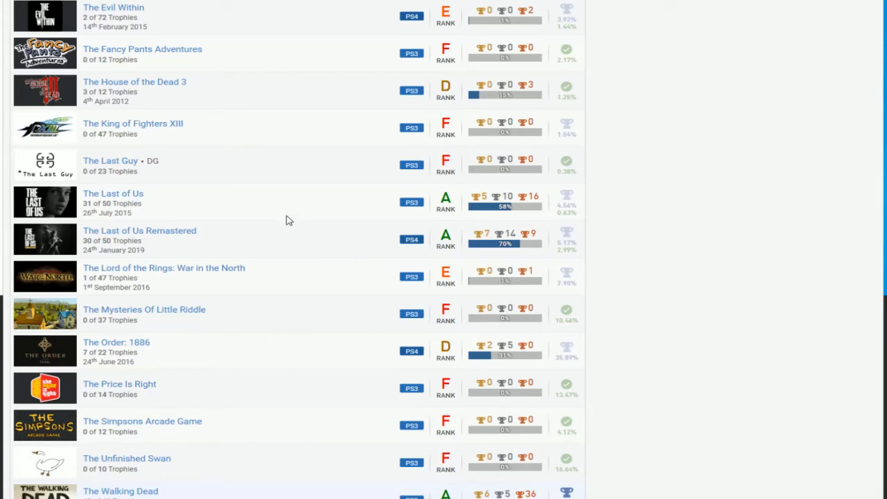
pyautogui.scroll(-3)
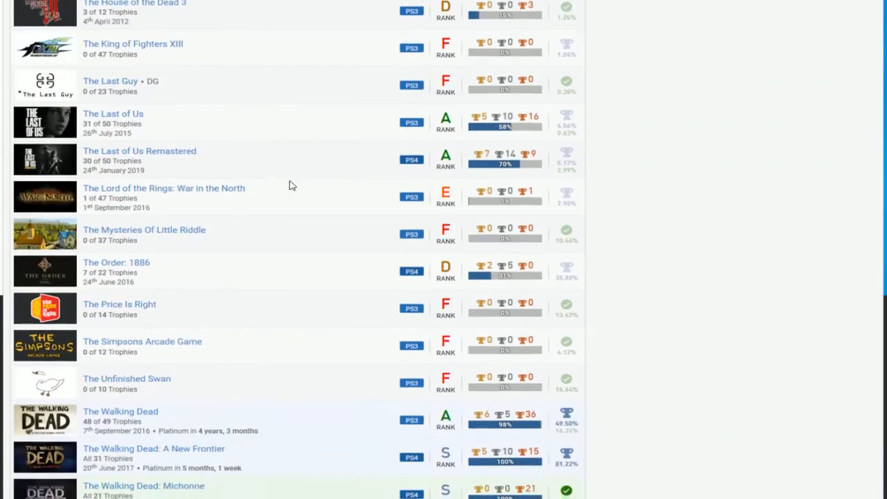
pyautogui.scroll(-3)
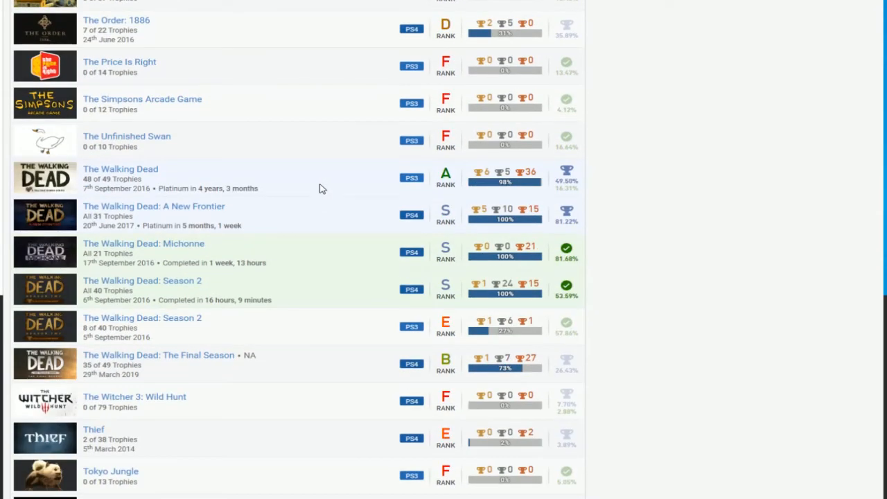
pyautogui.moveTo(380, 221)
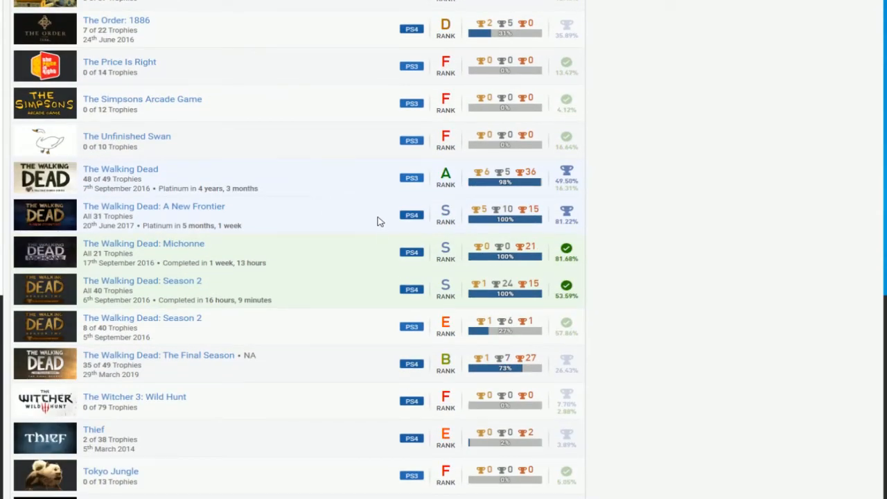
pyautogui.moveTo(336, 163)
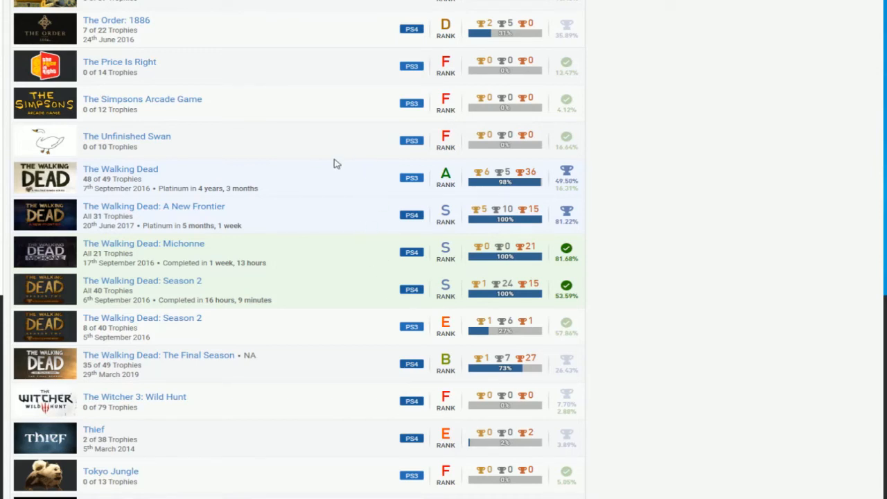
pyautogui.moveTo(352, 204)
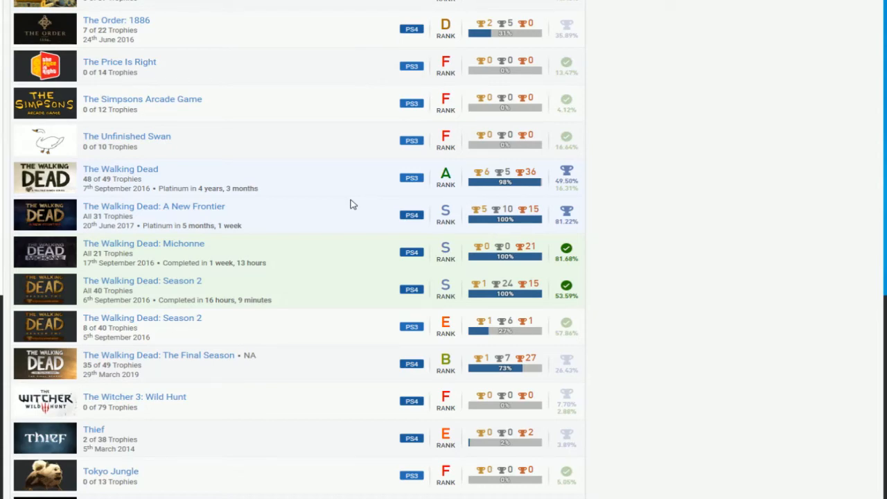
pyautogui.scroll(-3)
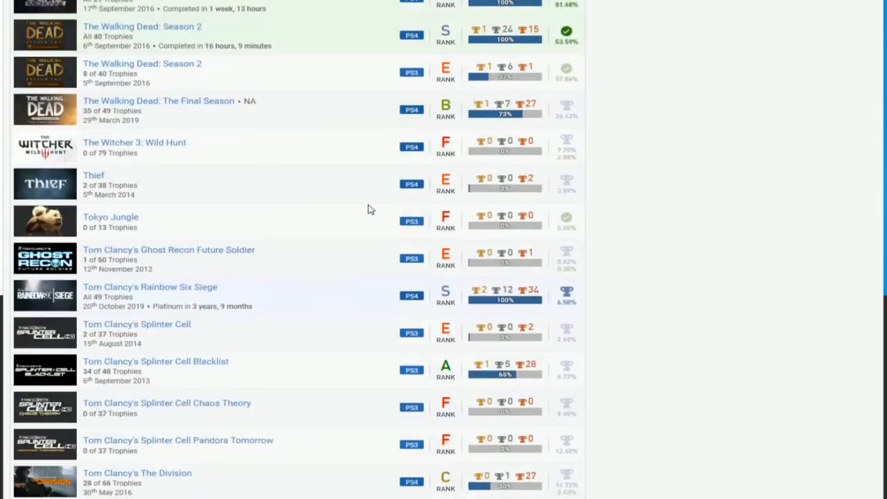
pyautogui.scroll(-3)
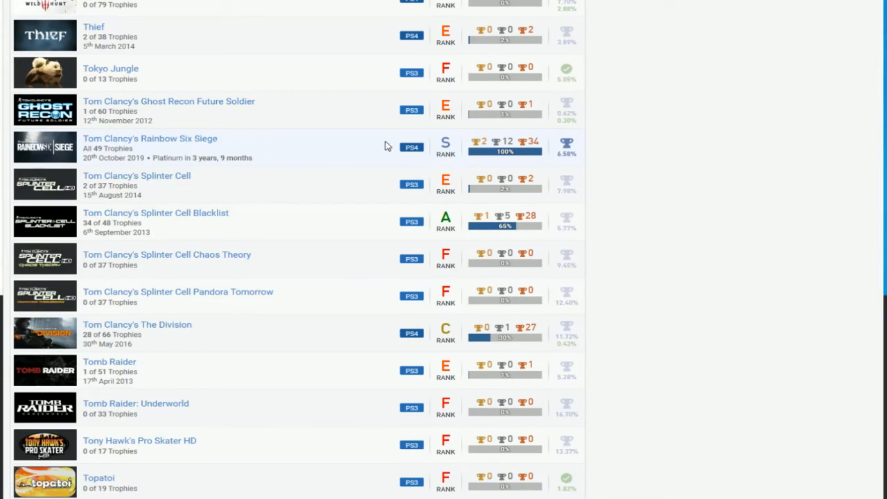
pyautogui.moveTo(361, 152)
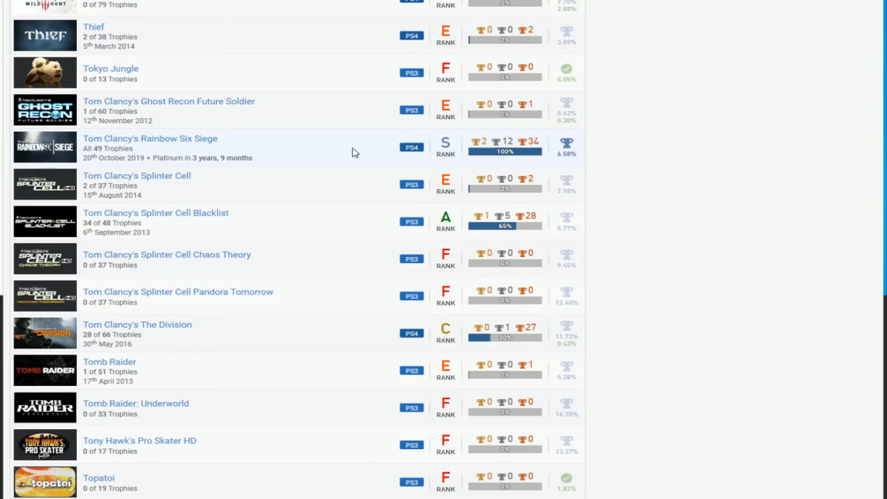
pyautogui.moveTo(344, 150)
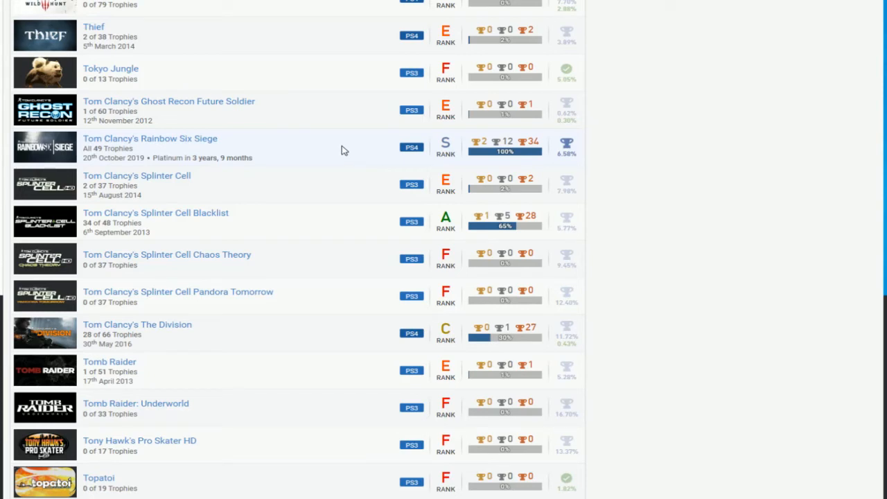
pyautogui.scroll(-3)
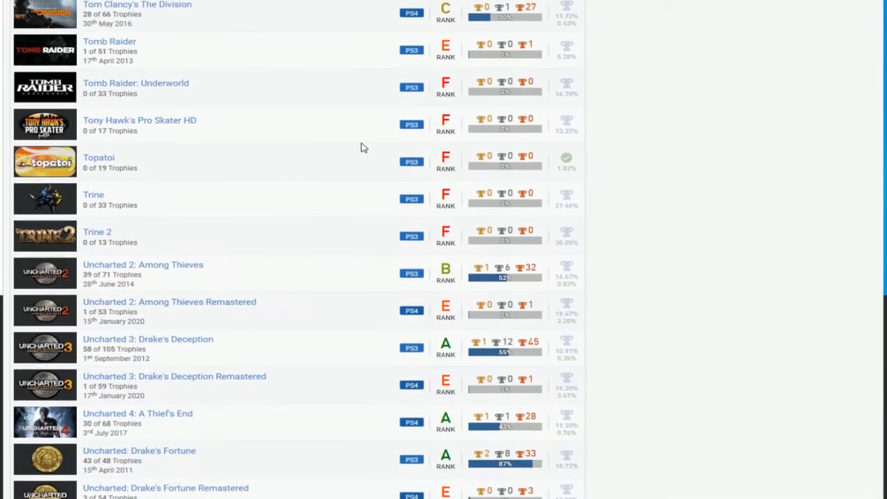
pyautogui.scroll(-3)
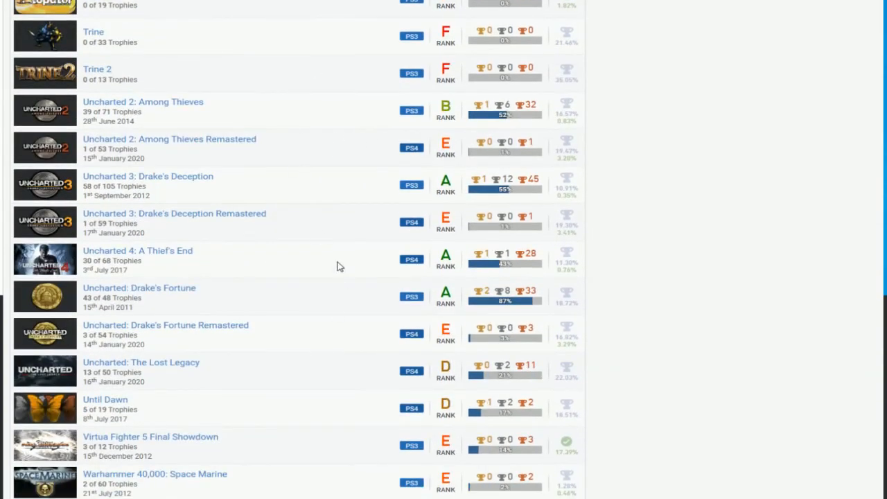
pyautogui.moveTo(294, 142)
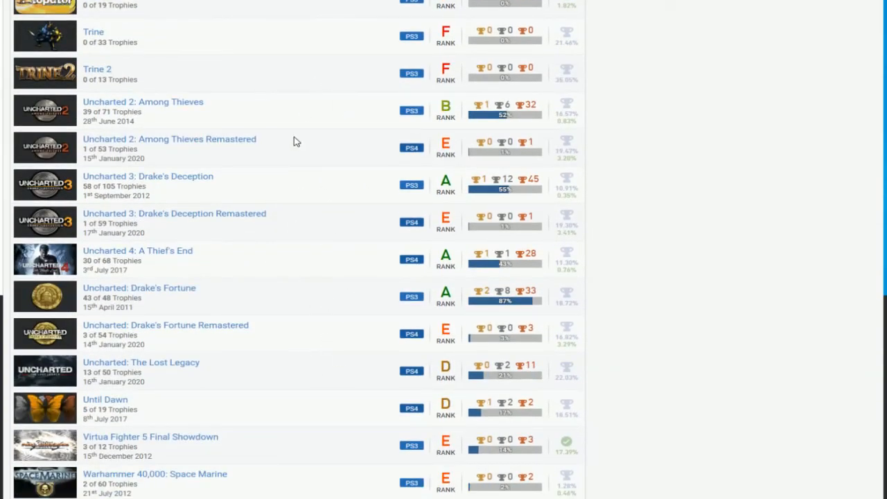
pyautogui.scroll(-3)
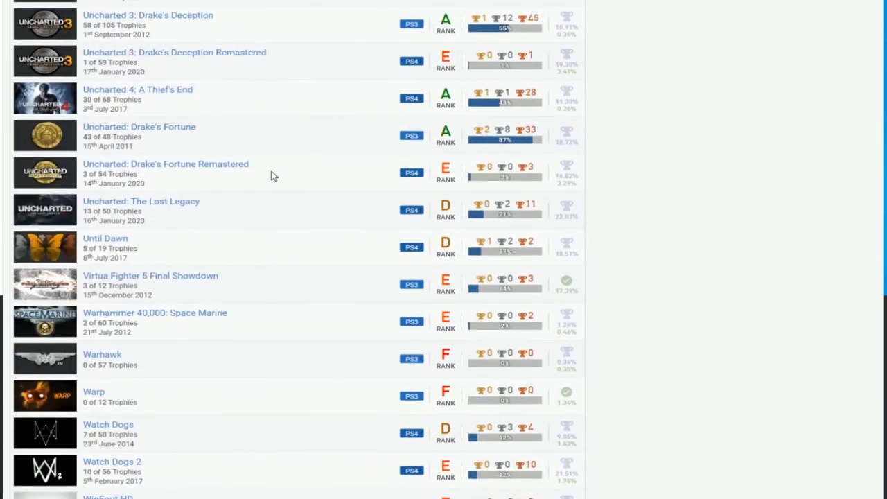
pyautogui.scroll(-3)
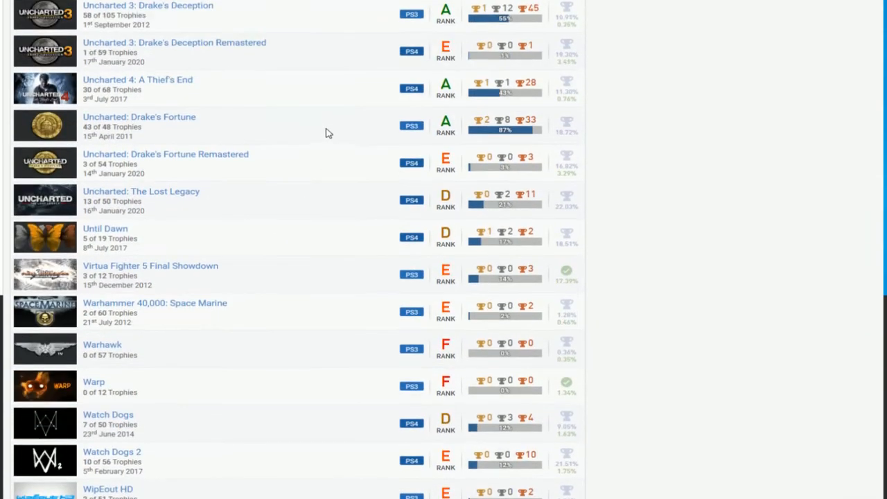
pyautogui.scroll(-3)
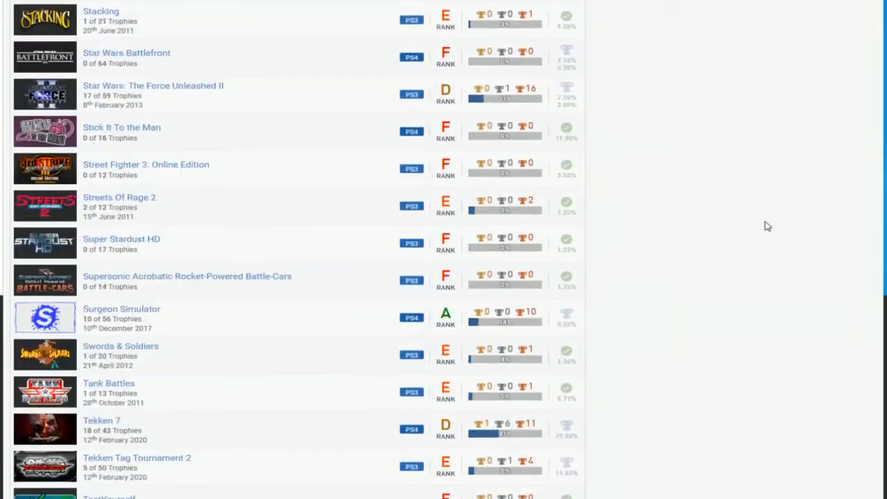
pyautogui.scroll(3)
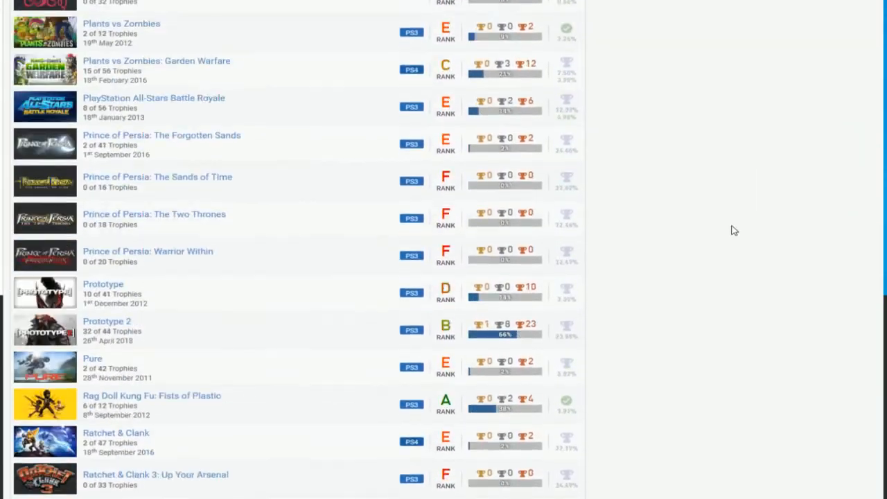
pyautogui.scroll(3)
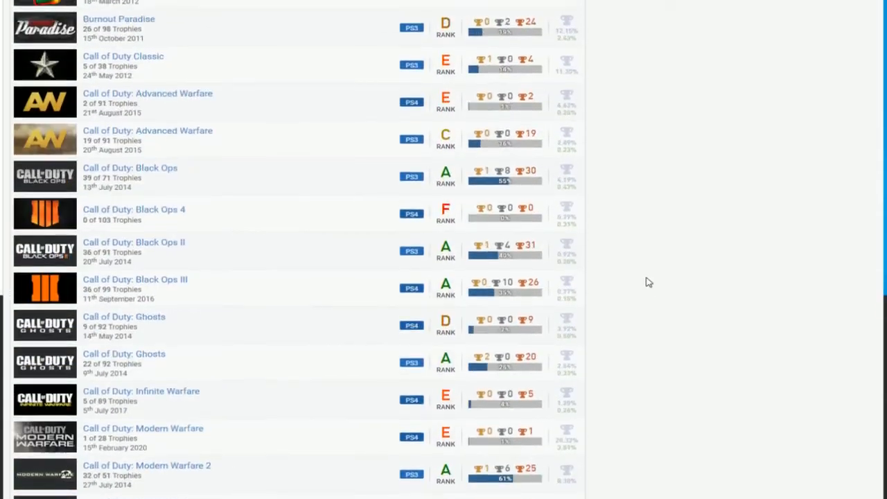
pyautogui.scroll(3)
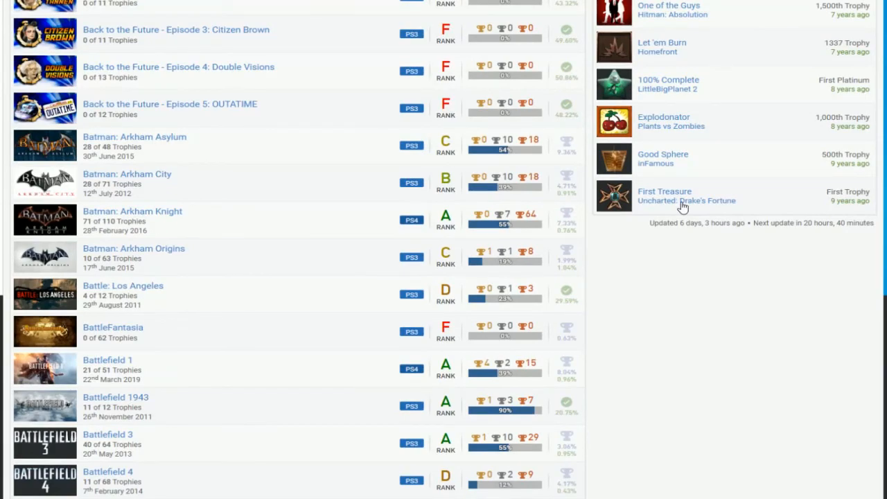
pyautogui.scroll(3)
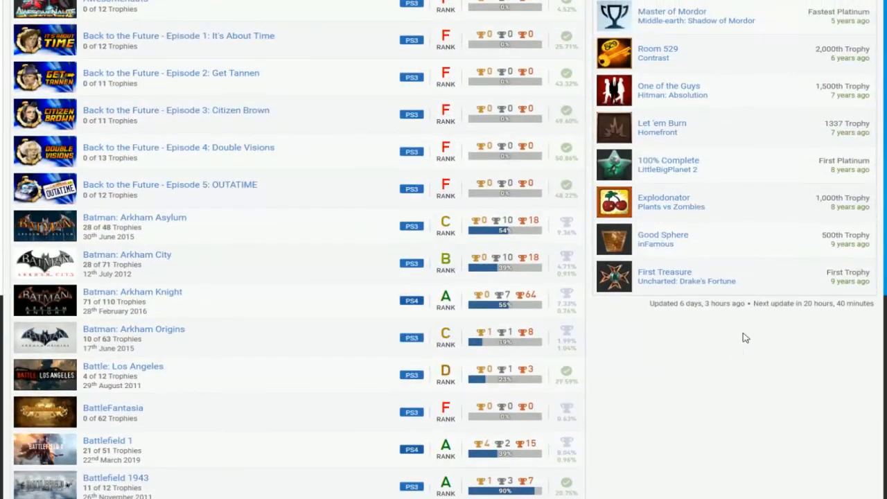
pyautogui.scroll(3)
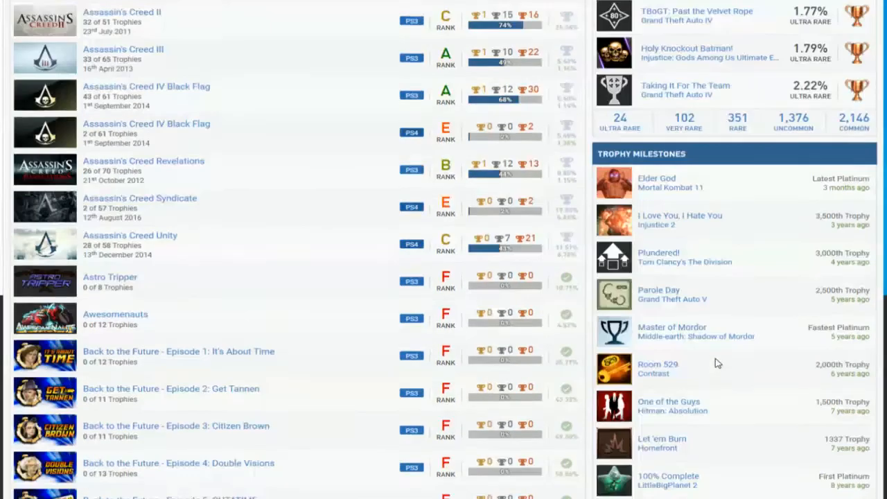
pyautogui.scroll(-3)
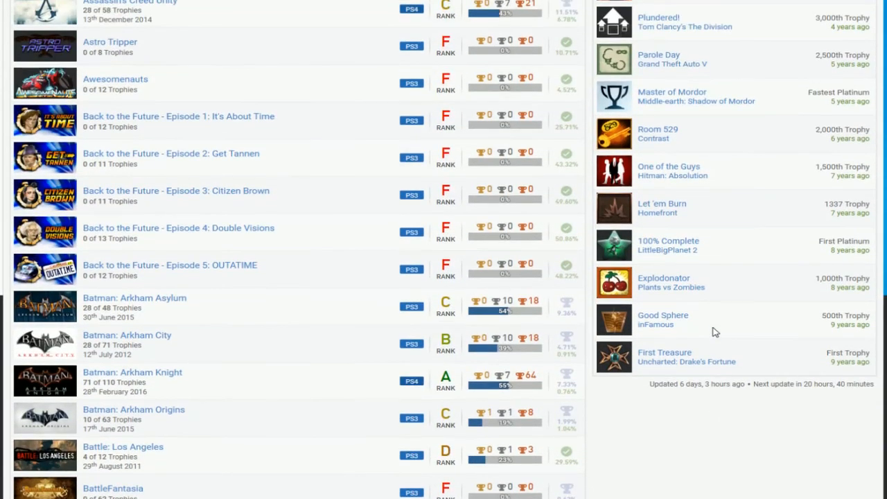
pyautogui.moveTo(668, 241)
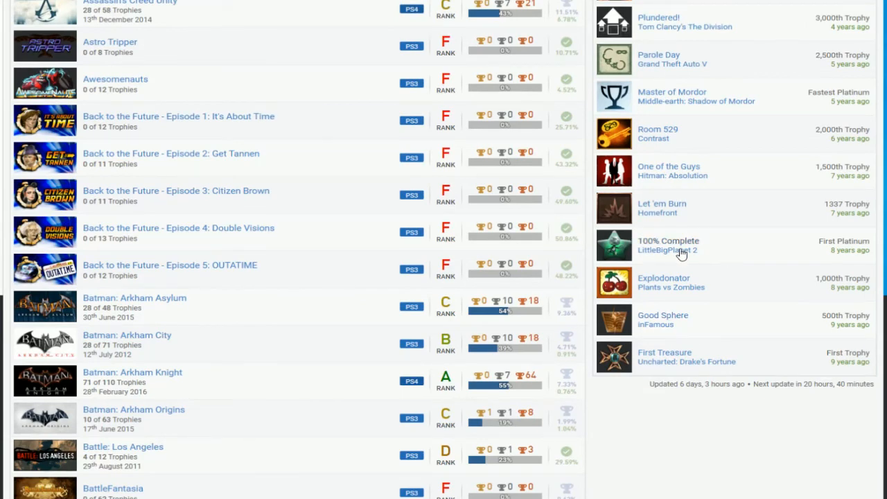
pyautogui.moveTo(754, 260)
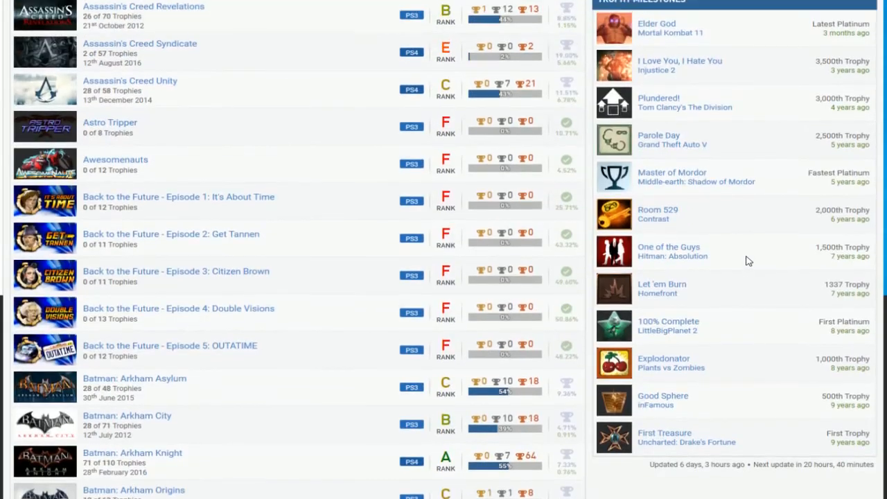
pyautogui.scroll(3)
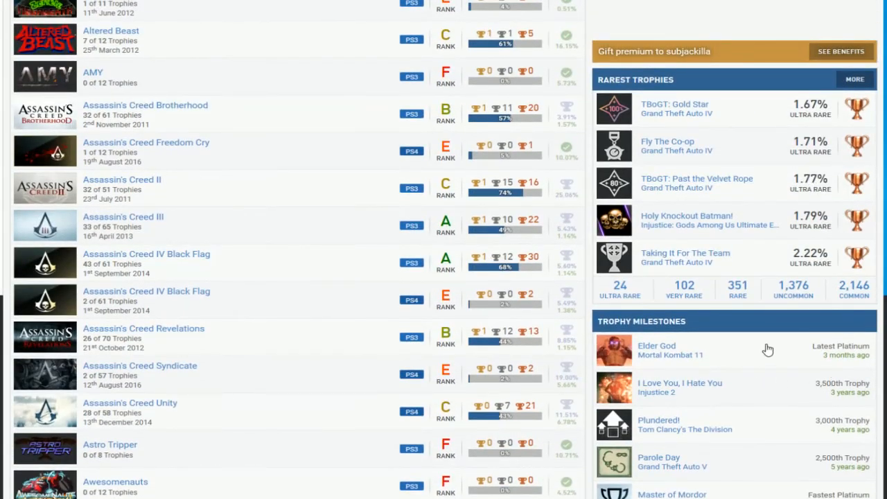
pyautogui.scroll(3)
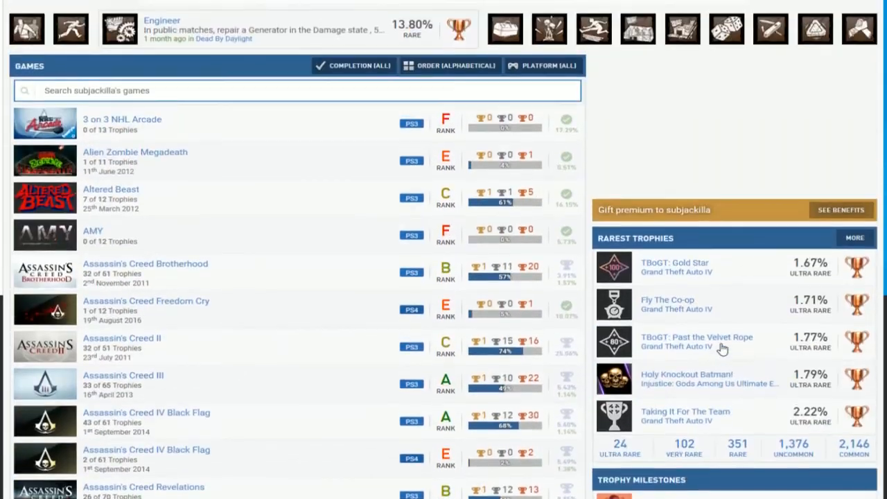
pyautogui.scroll(3)
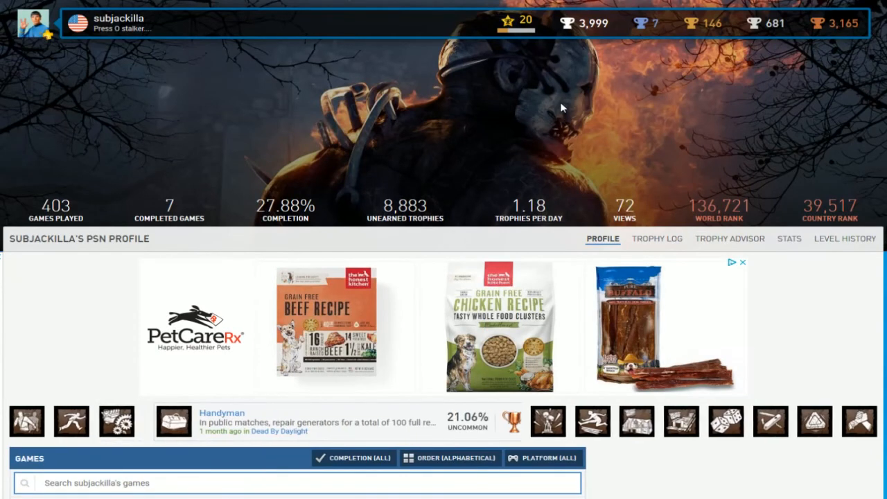